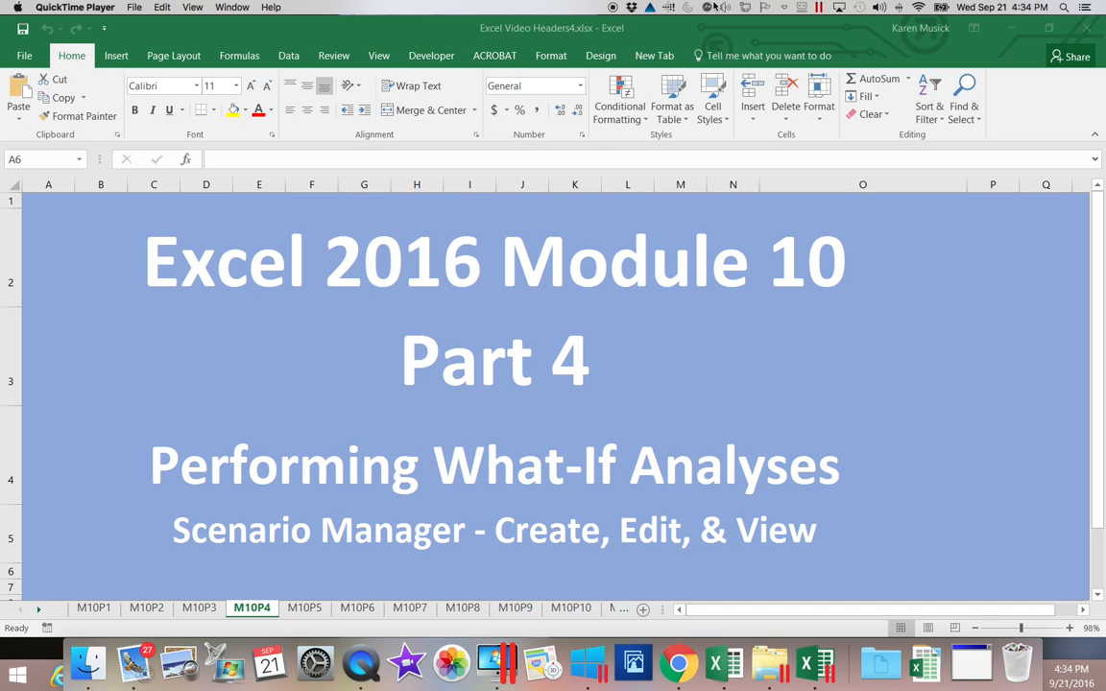
mouse_move(1013, 31)
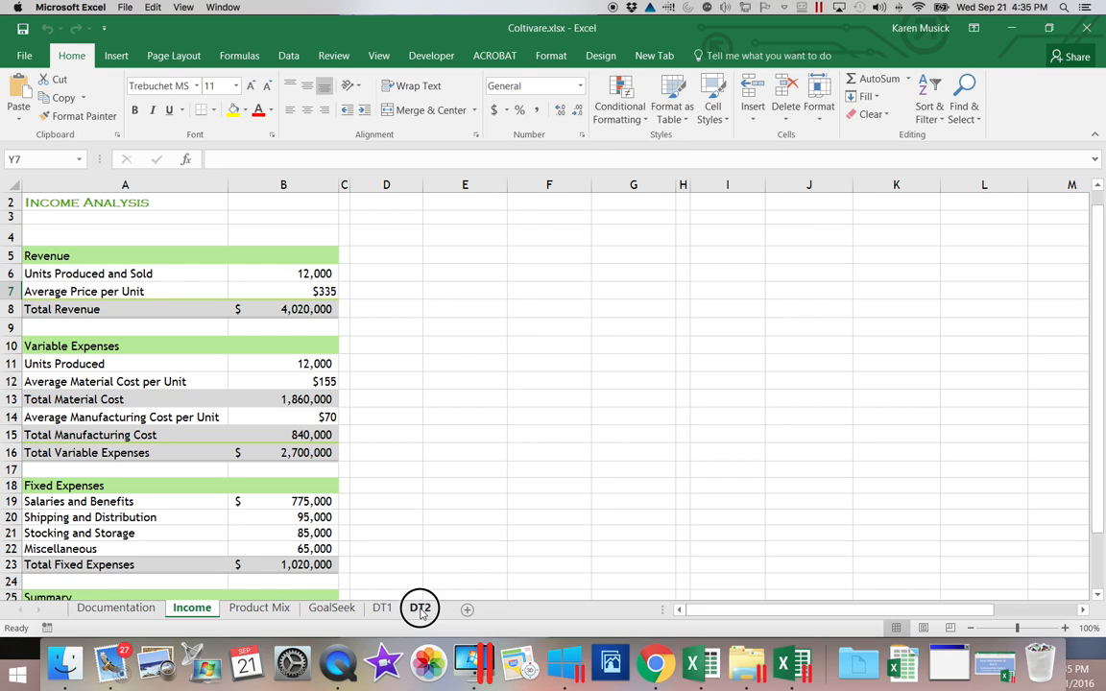
- Switch to the DT2 sheet showing the Net Income Analysis data table and chart
click(420, 607)
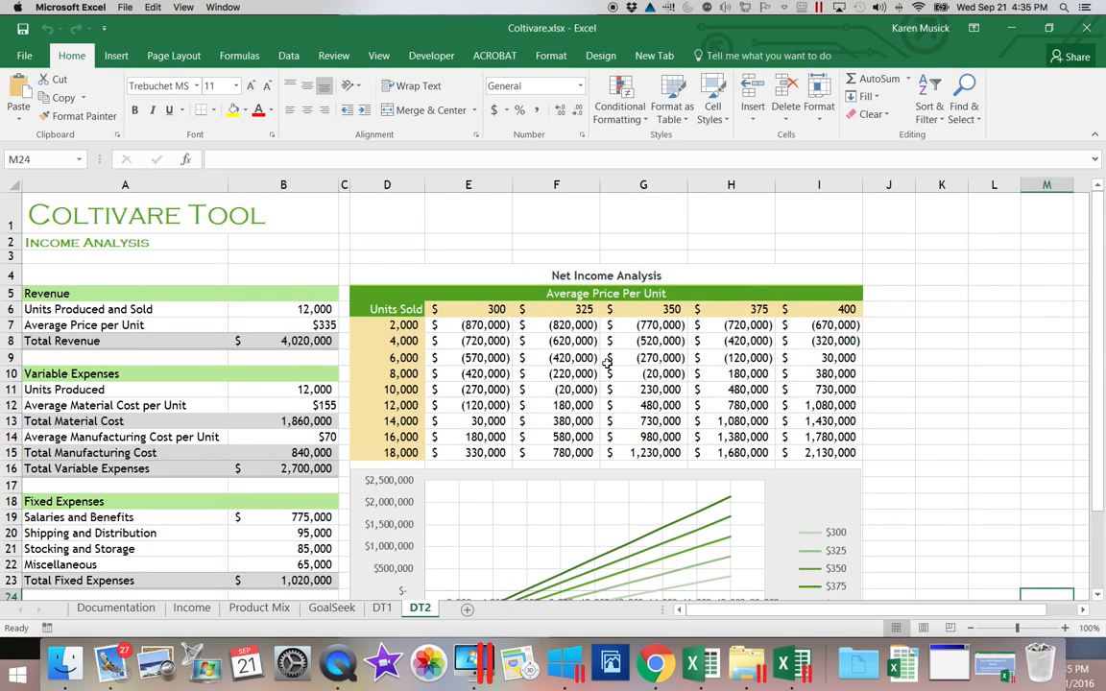
mouse_move(733, 315)
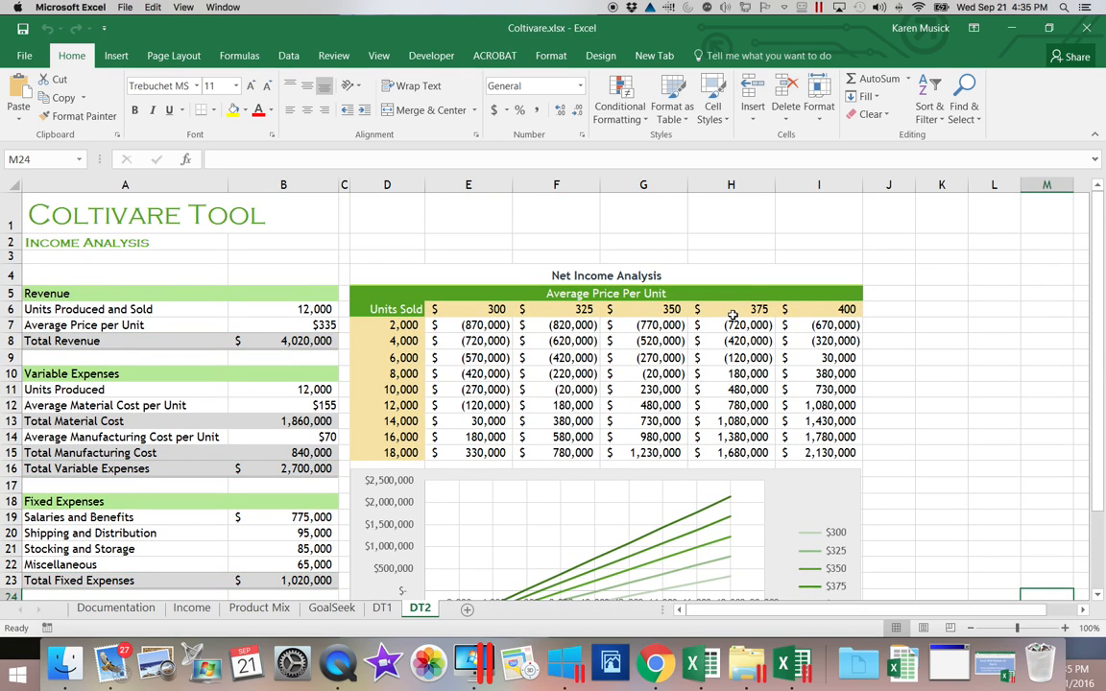
mouse_move(376, 432)
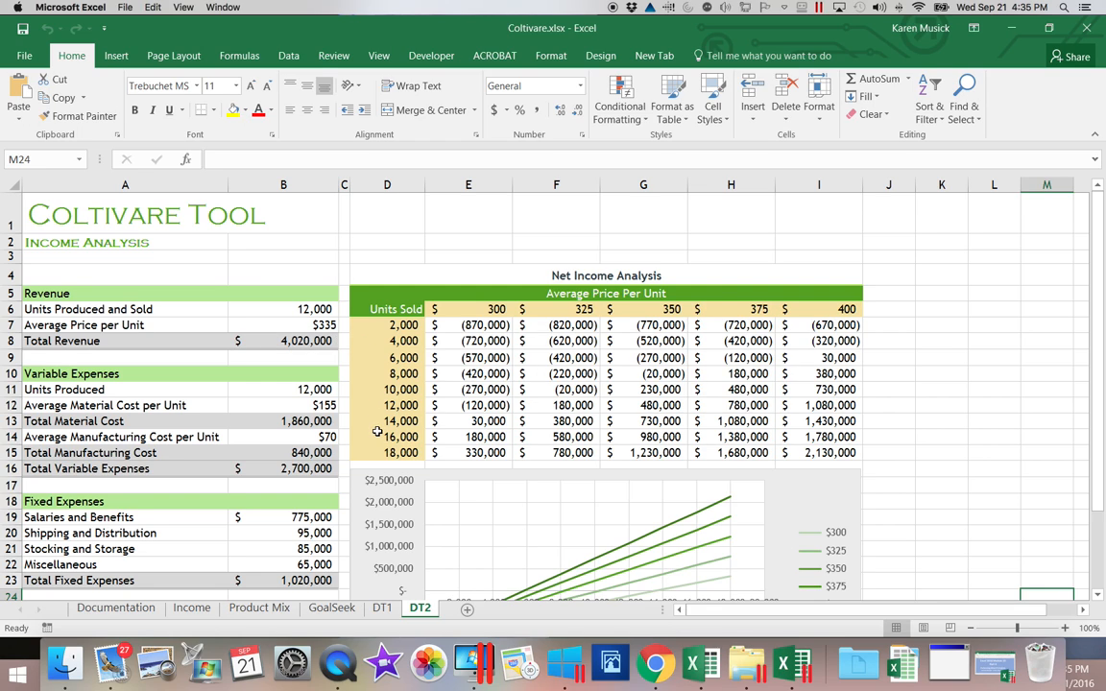
mouse_move(192, 607)
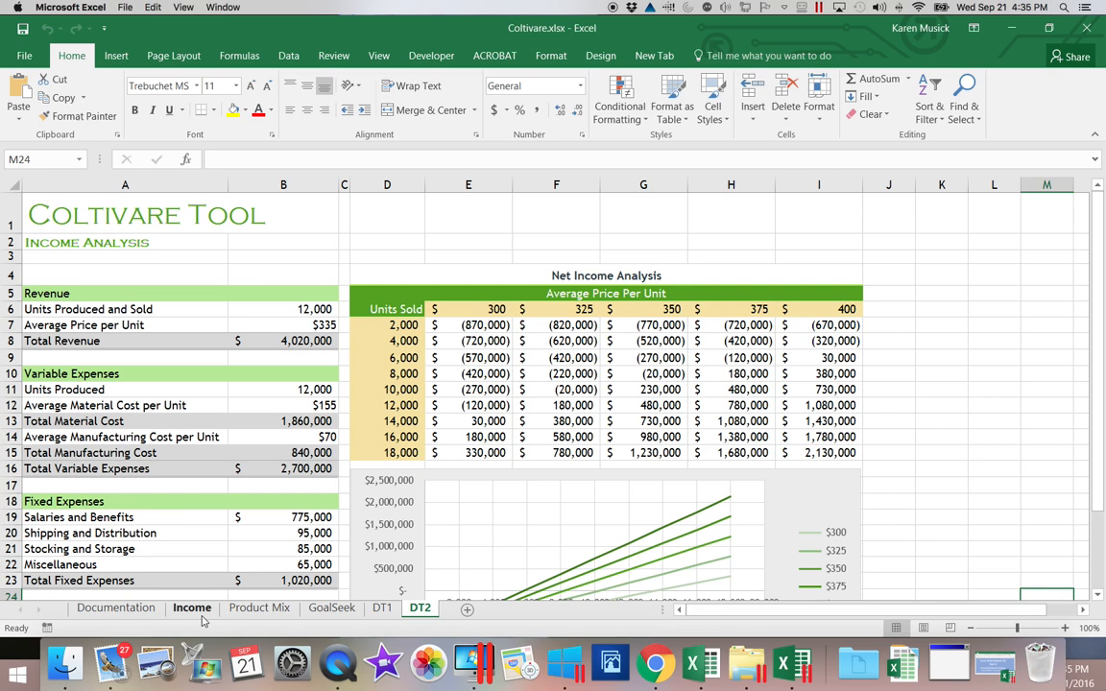
- On the Income sheet, select A6:B7 with the Units Produced and Average Price labels and values
click(192, 607)
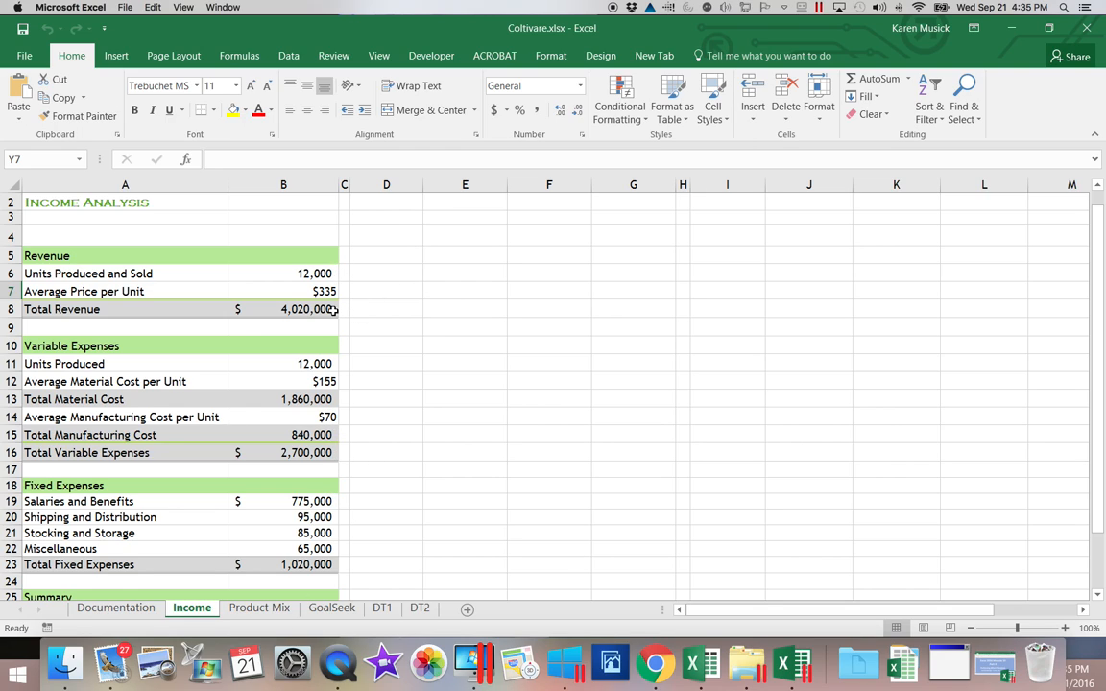
mouse_move(292, 484)
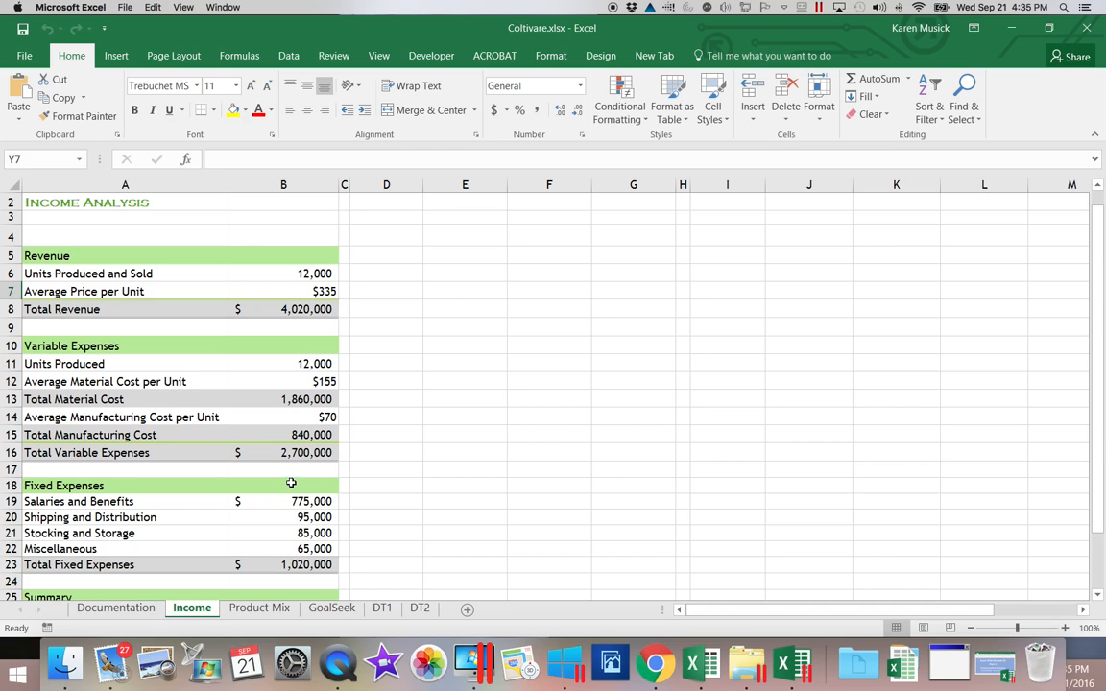
mouse_move(291, 506)
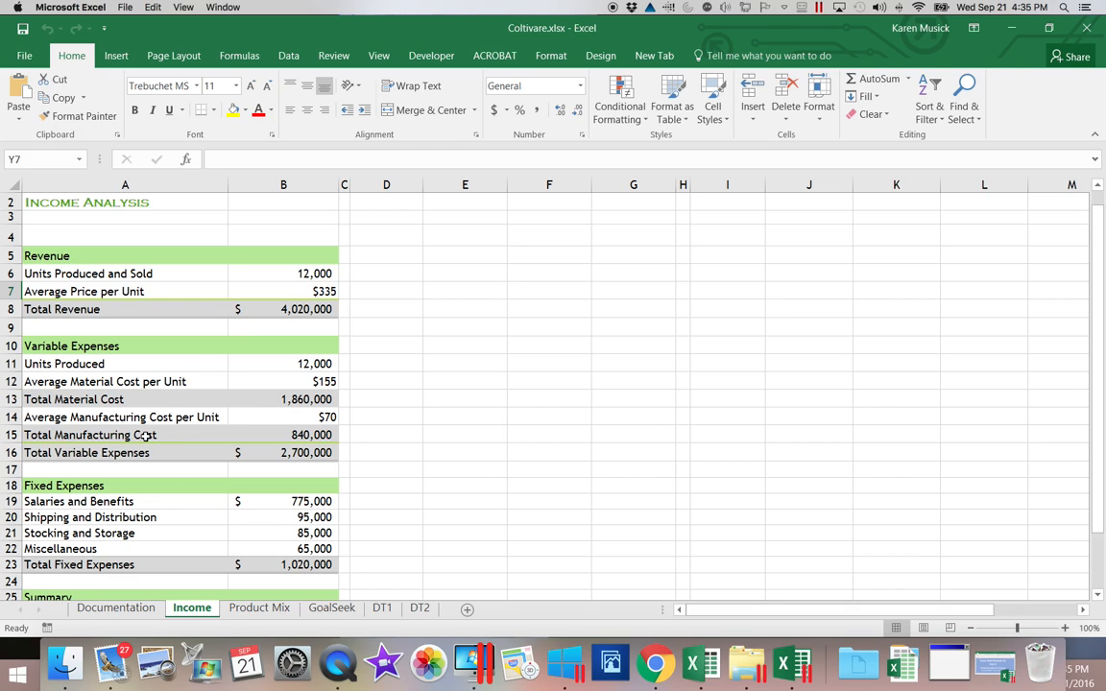
mouse_move(219, 273)
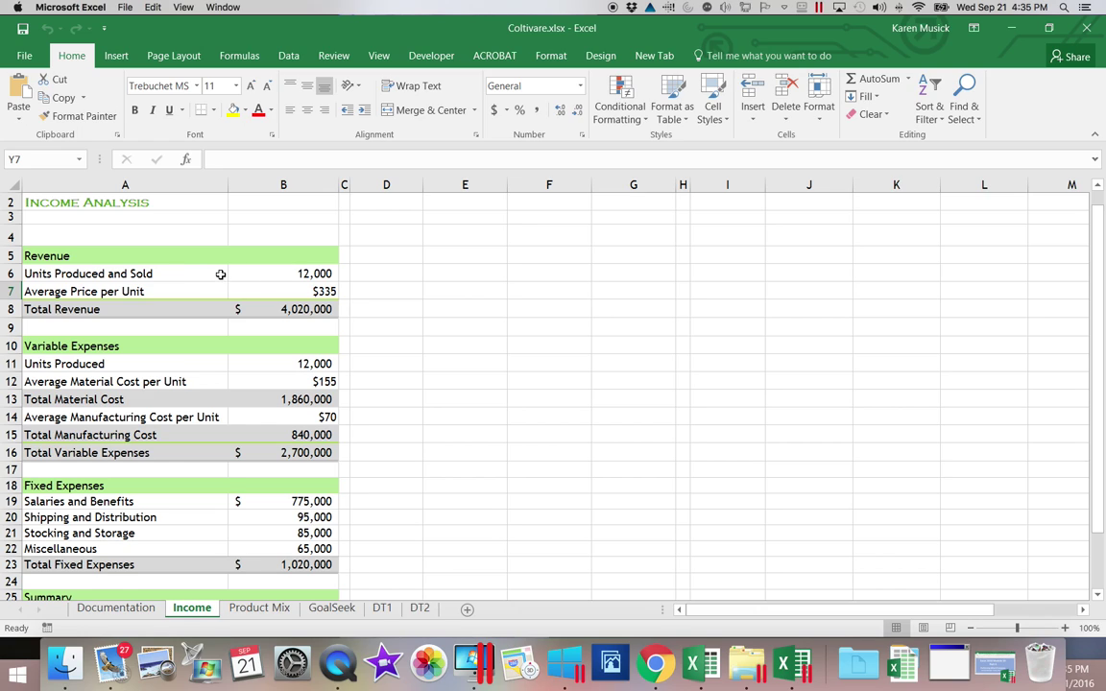
drag(125, 273, 282, 273)
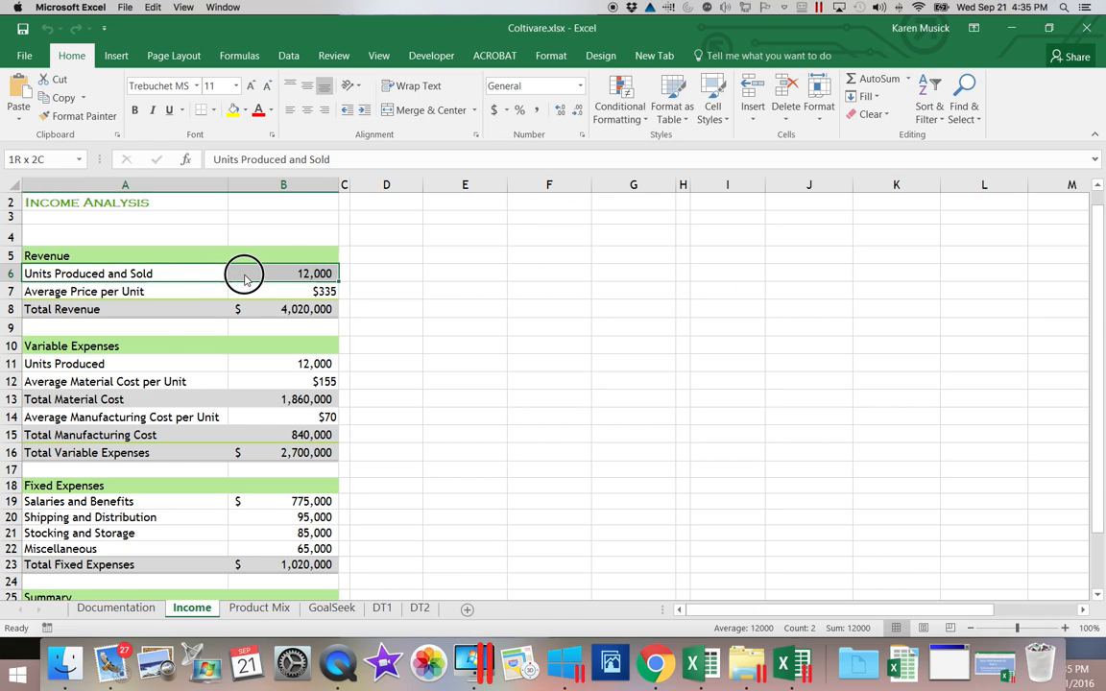
drag(245, 272, 246, 291)
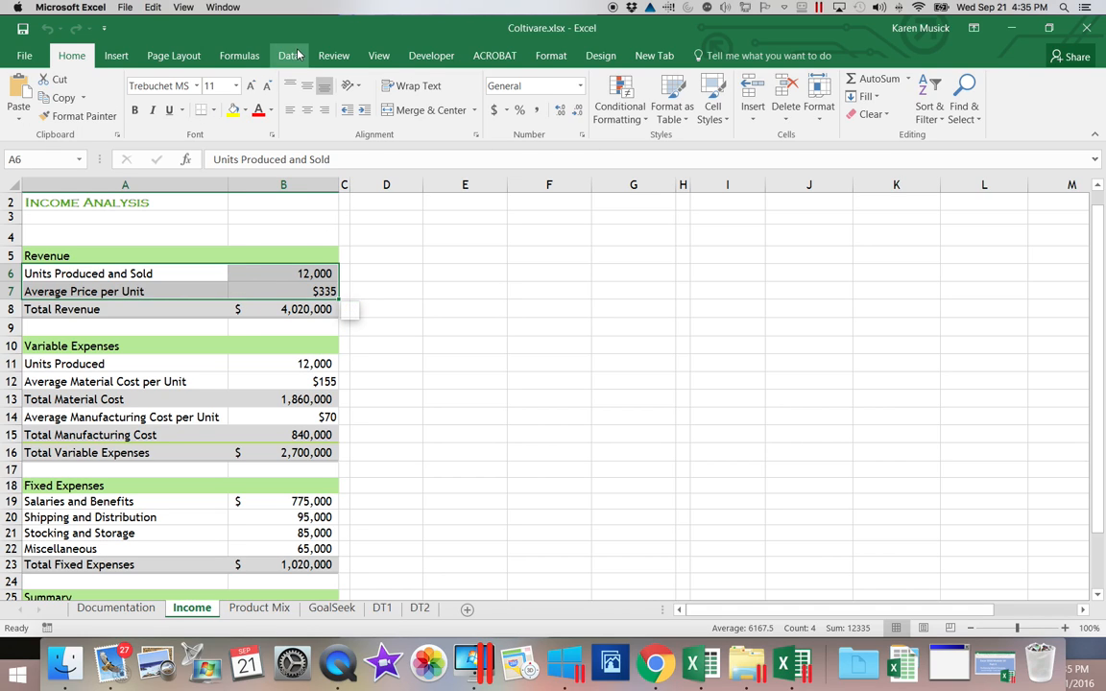
- Create range names from the left-column labels via Formulas > Create from Selection
click(292, 54)
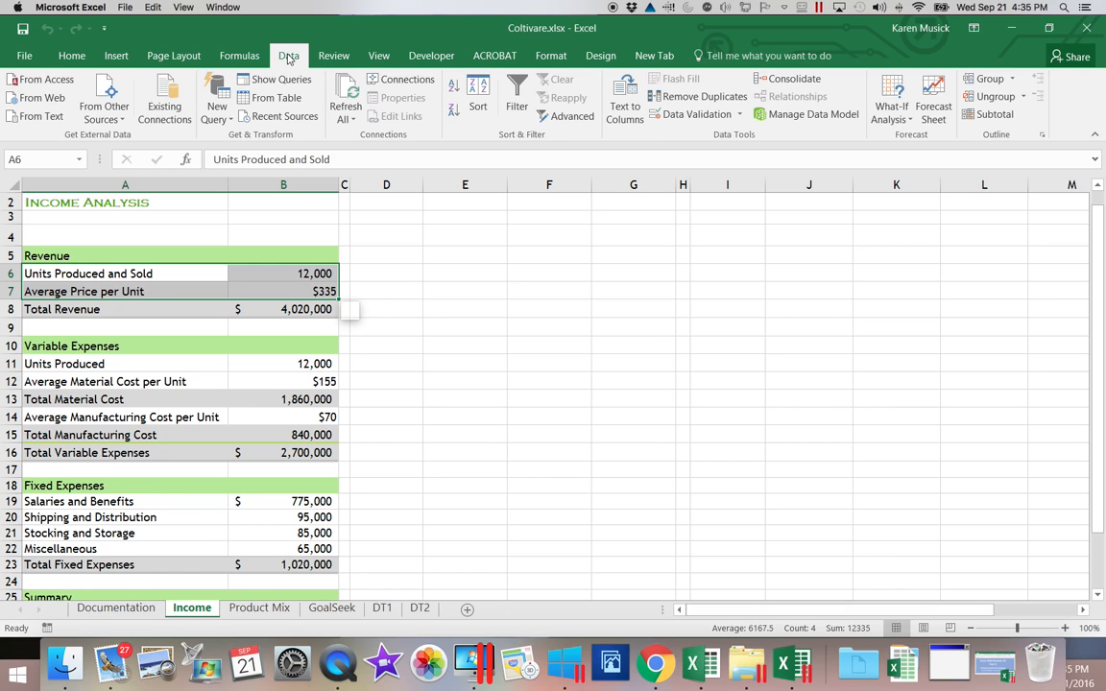
click(238, 54)
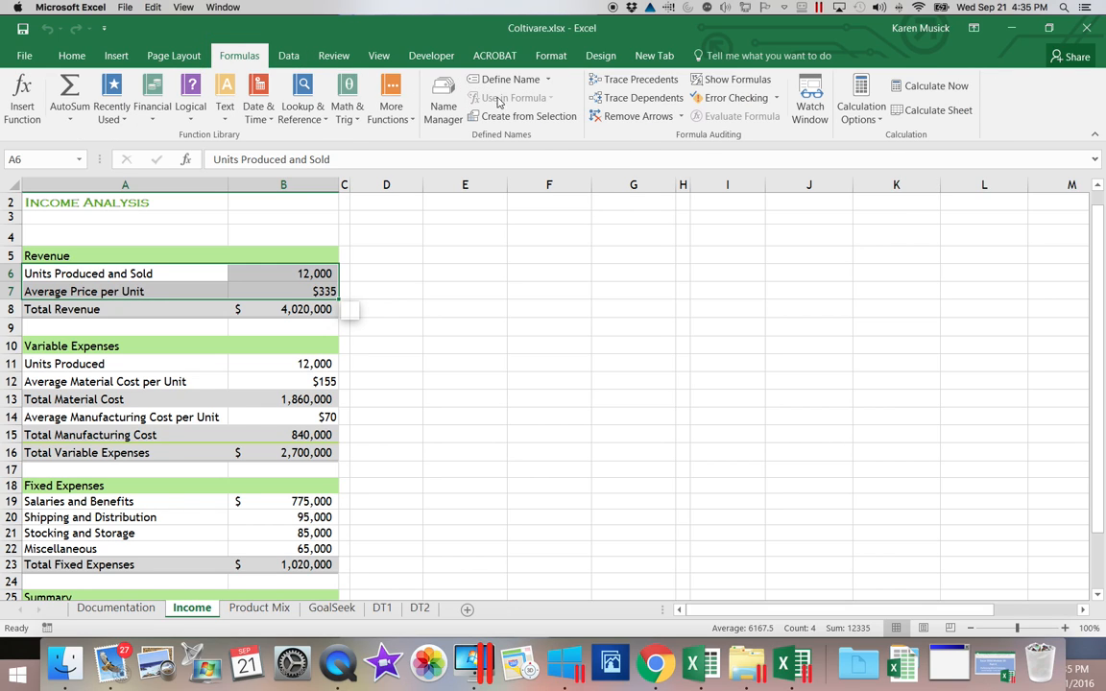
mouse_move(522, 118)
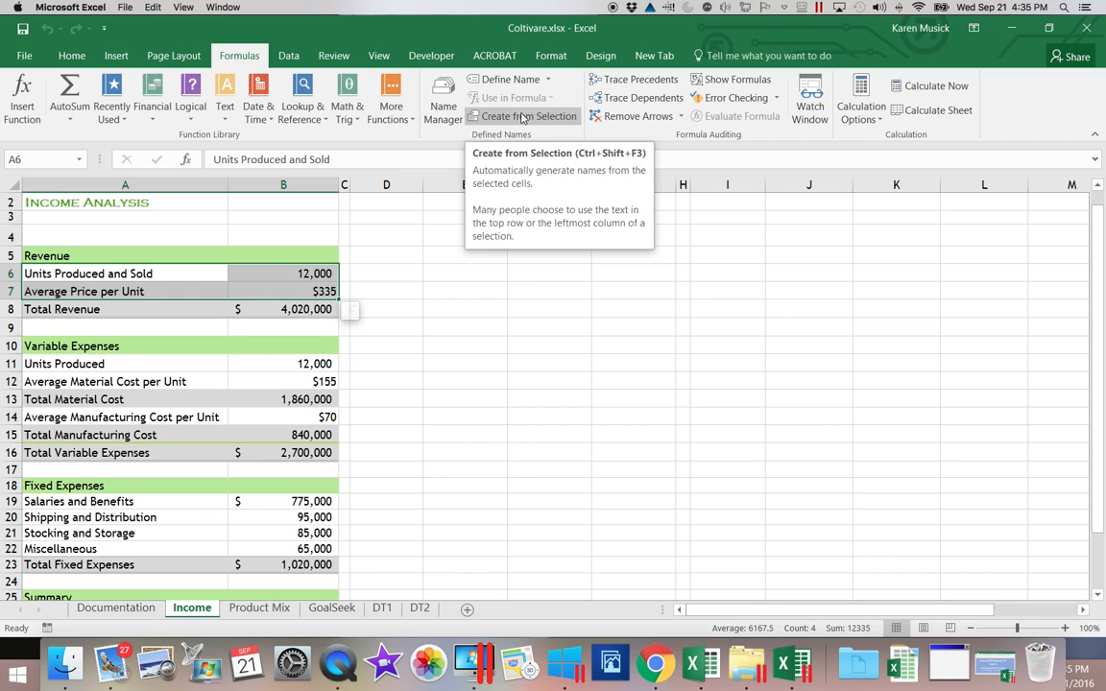
click(530, 116)
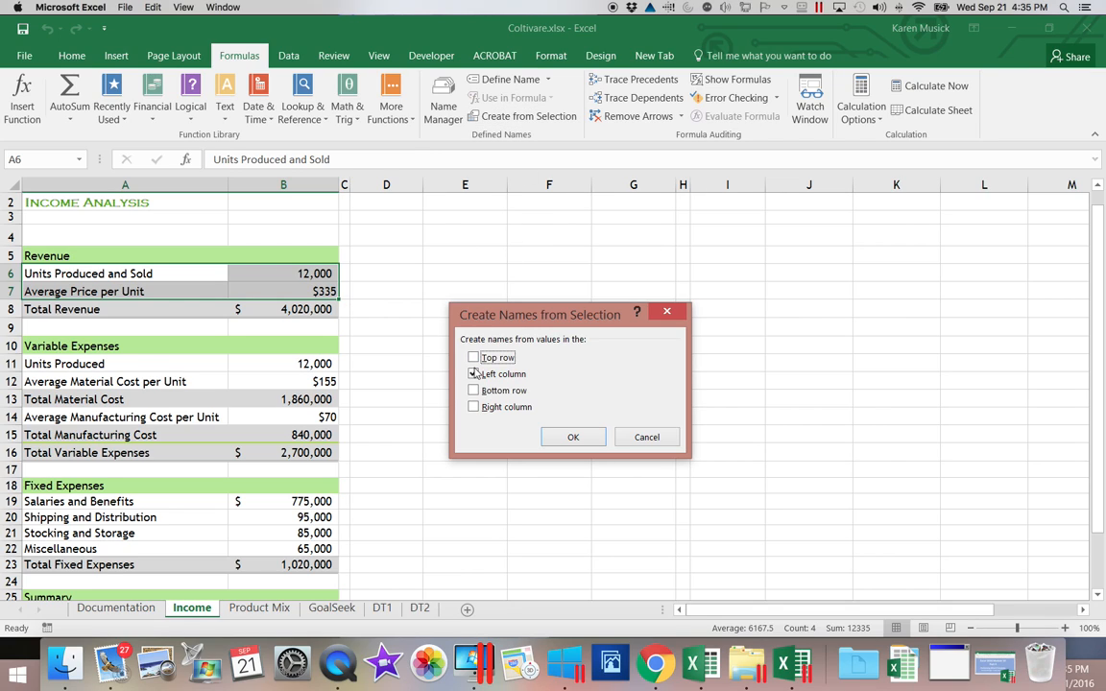
click(472, 372)
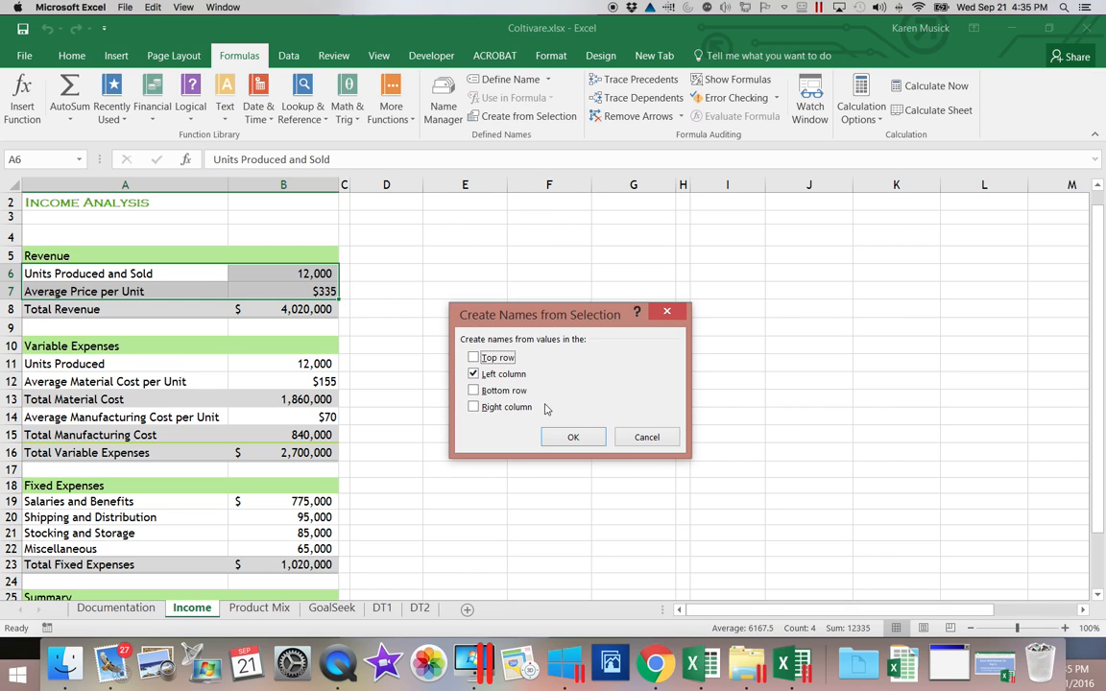
click(572, 438)
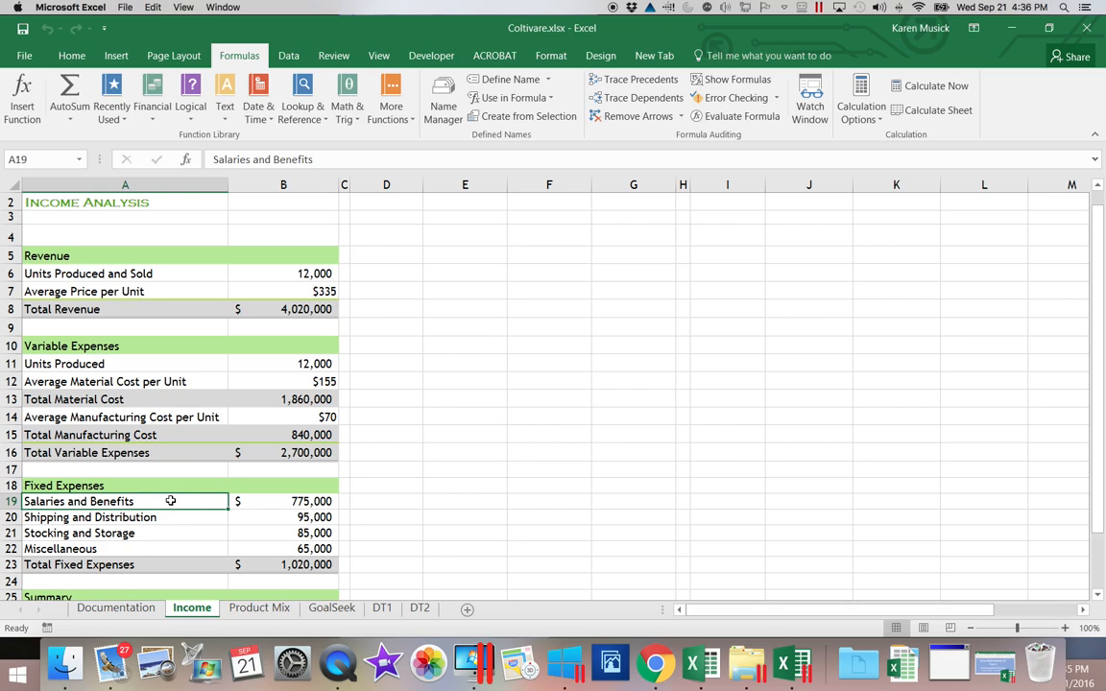
mouse_move(168, 501)
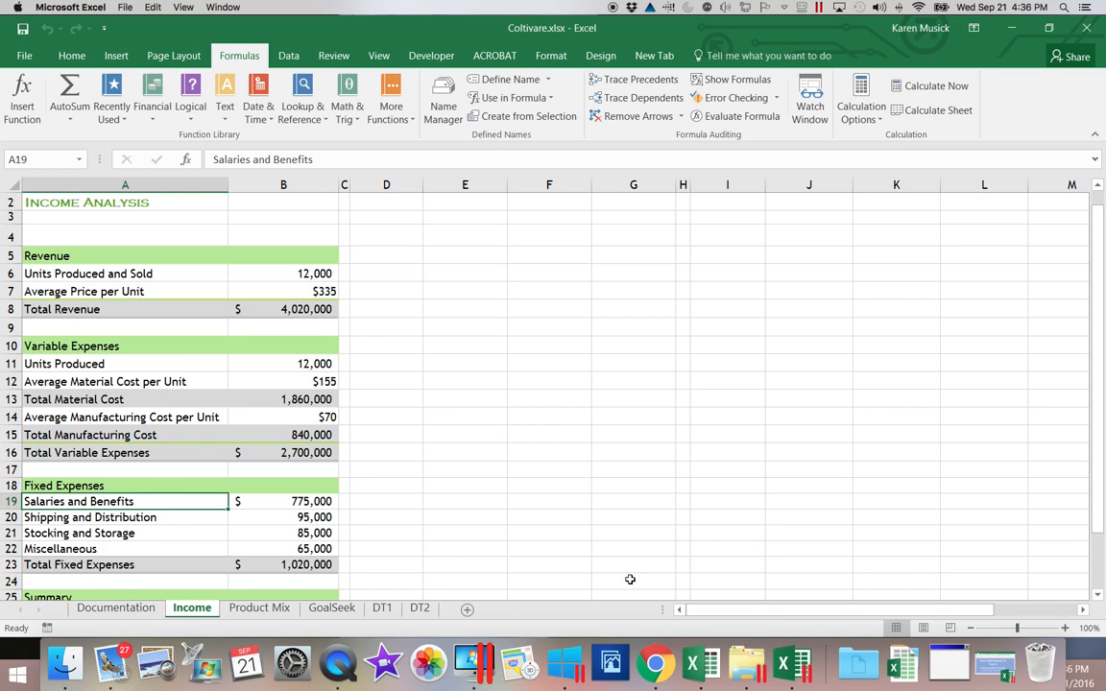
- Name the fixed expense and Summary rows (Total Revenue, Total Expenses, Net Income) from their left-column labels
scroll(down, 3)
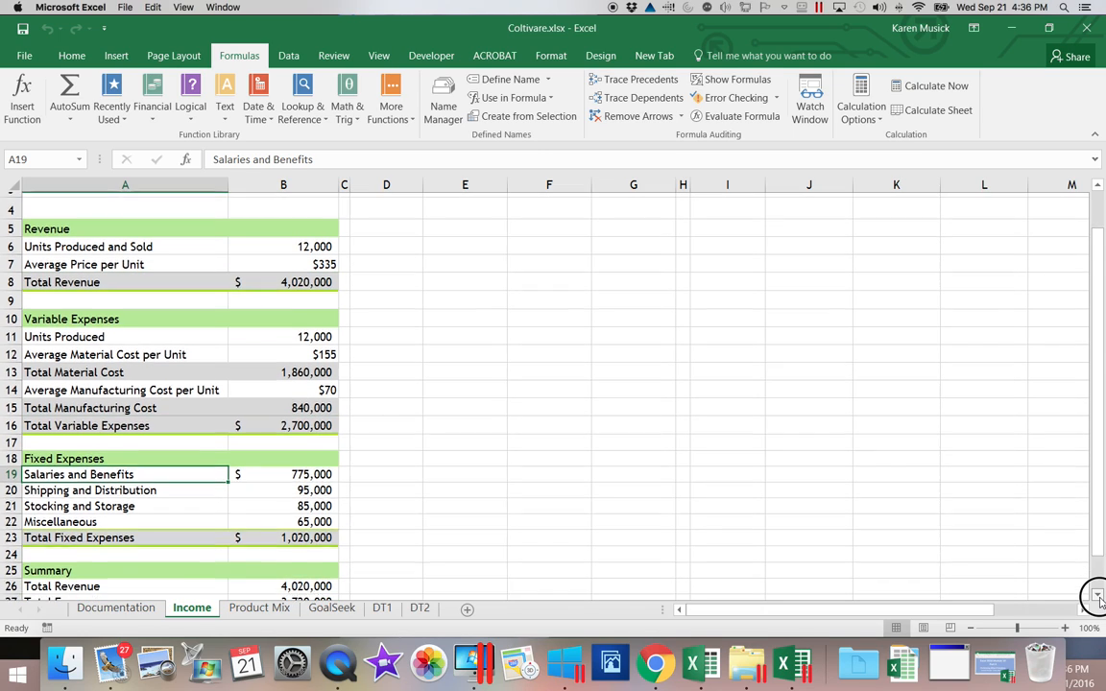
scroll(down, 3)
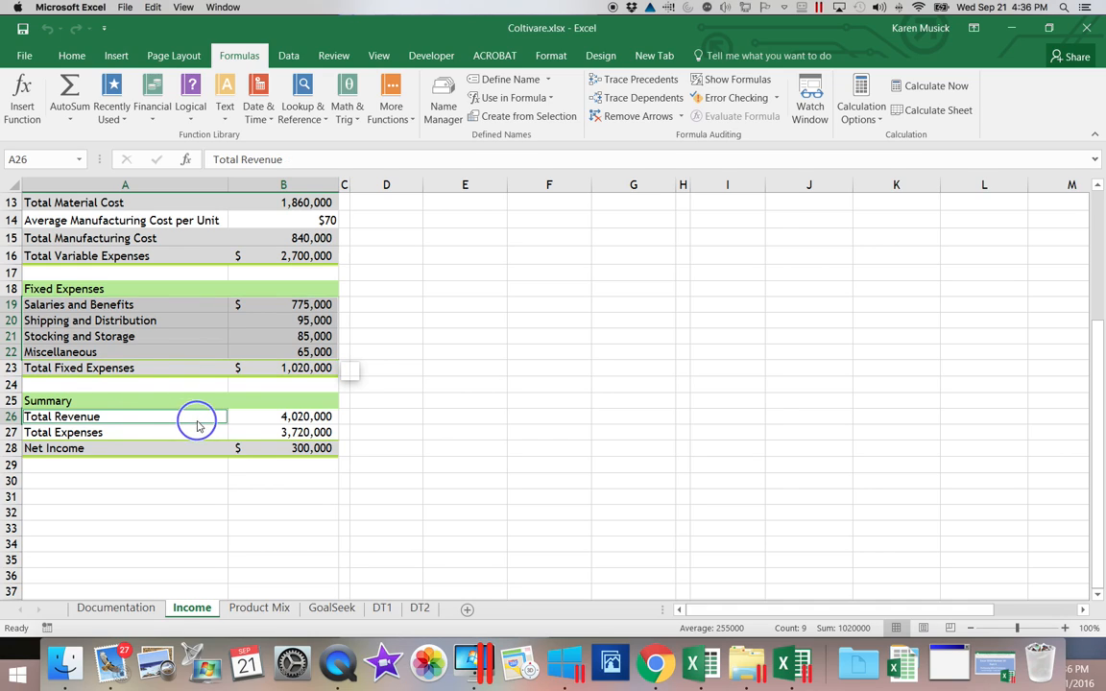
drag(195, 415, 253, 449)
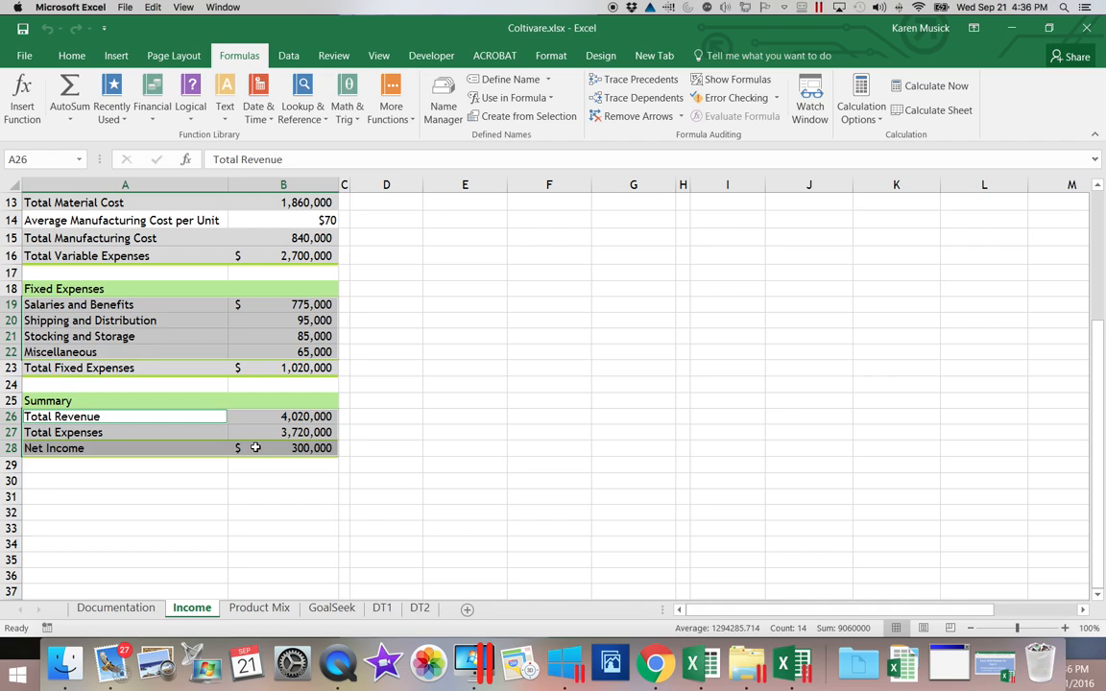
mouse_move(530, 117)
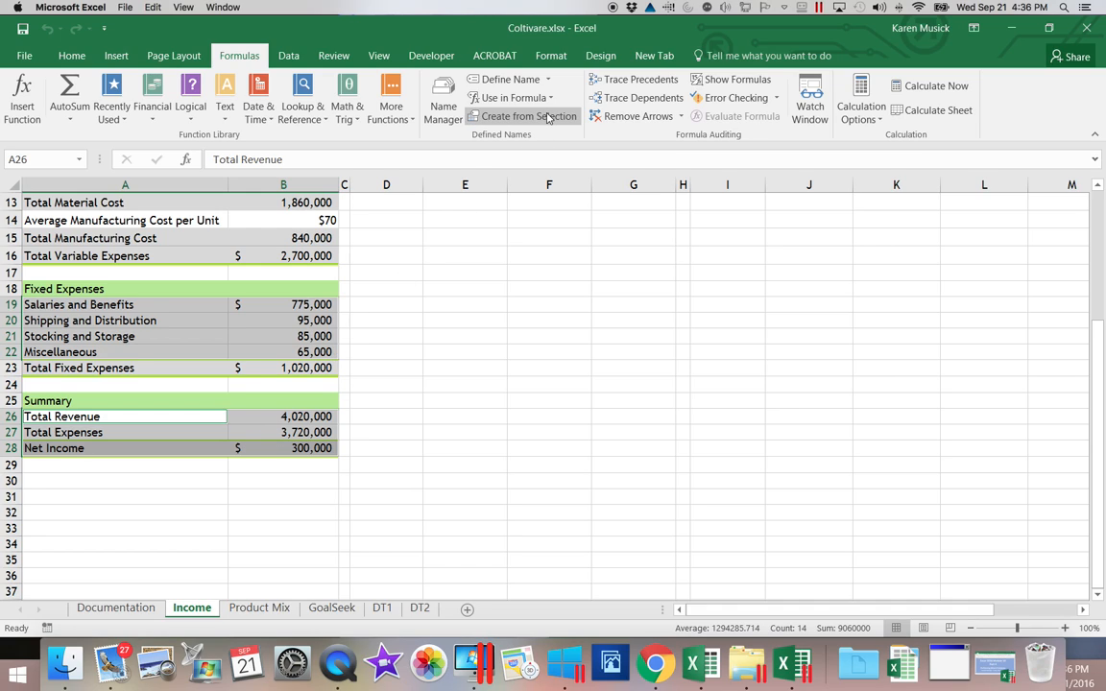
click(530, 115)
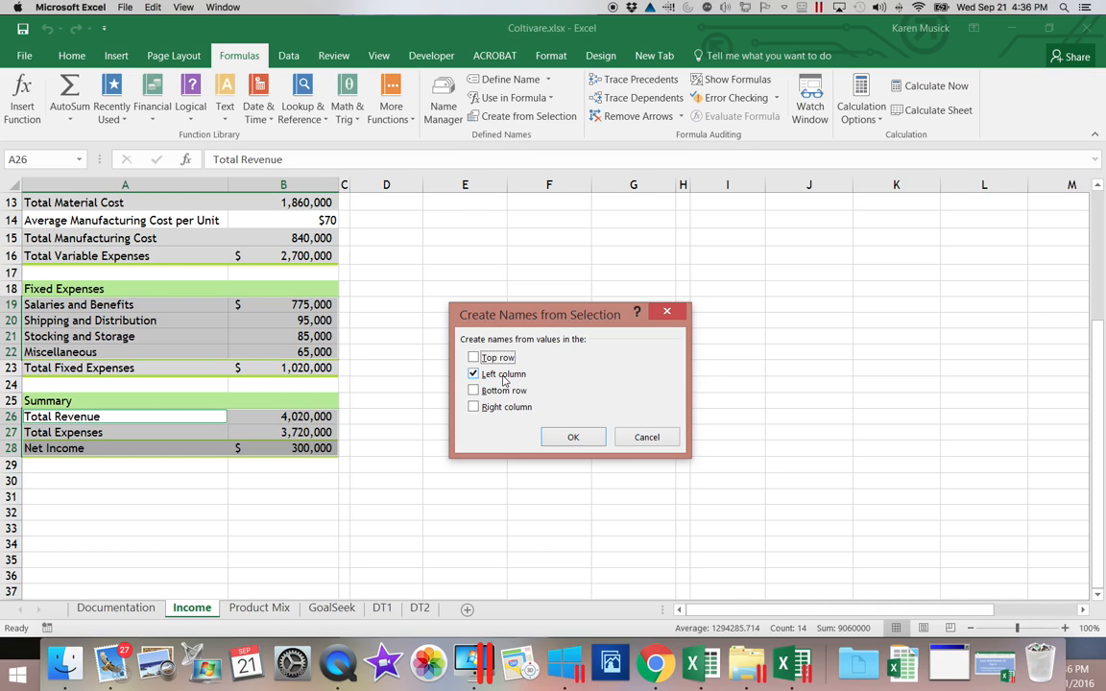
click(572, 437)
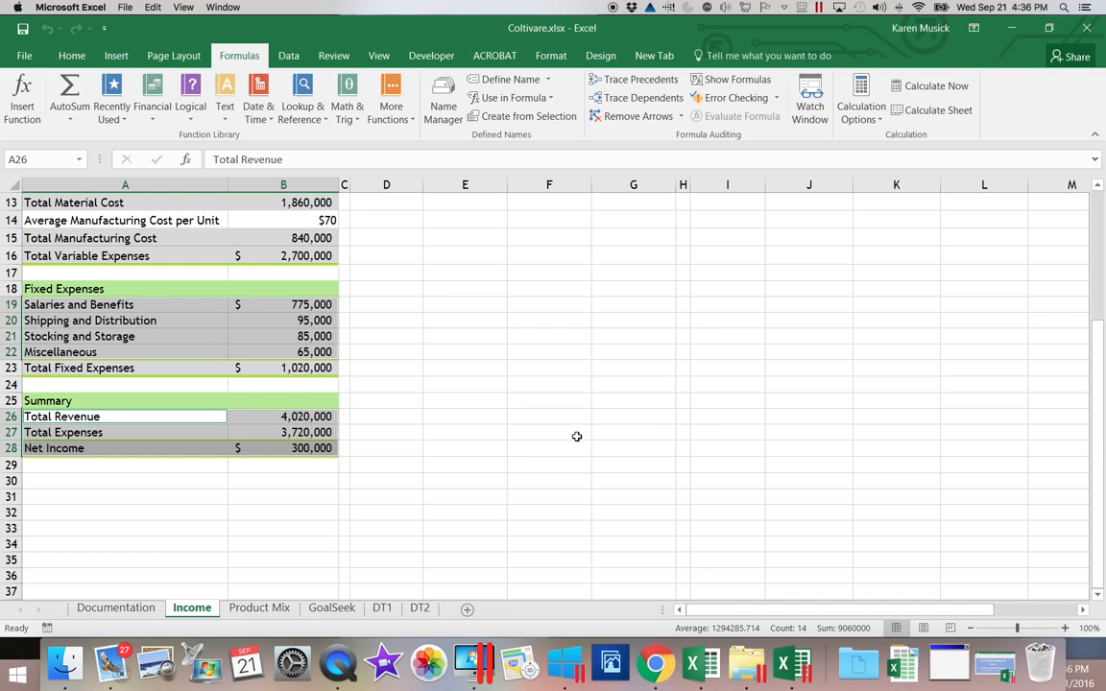
mouse_move(568, 434)
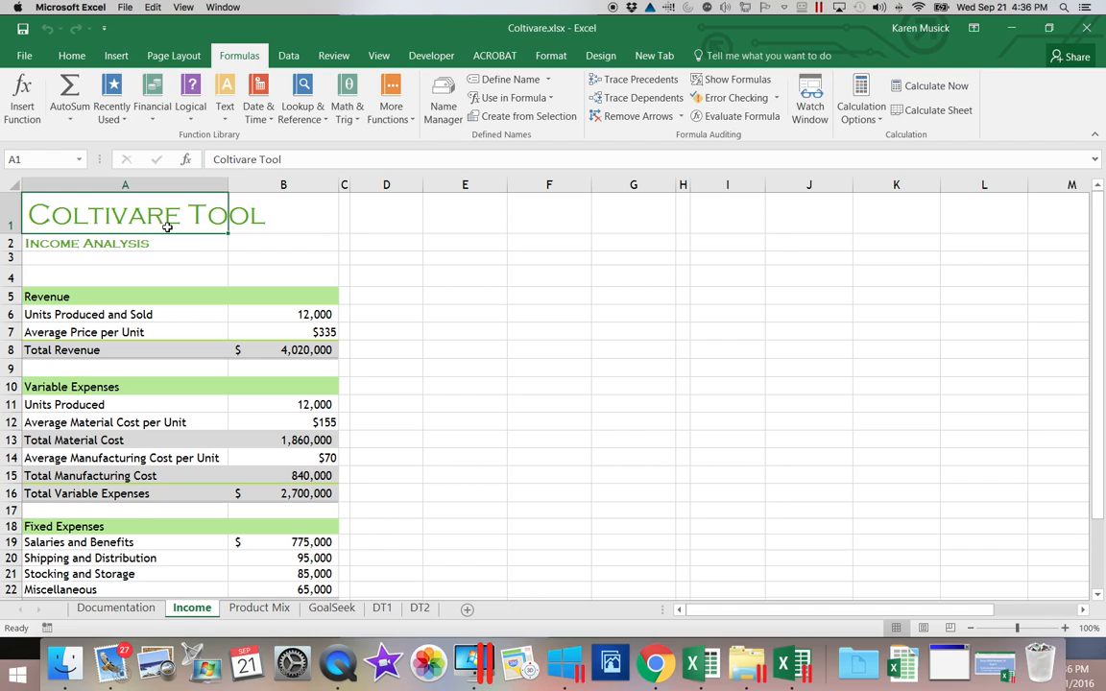
mouse_move(229, 238)
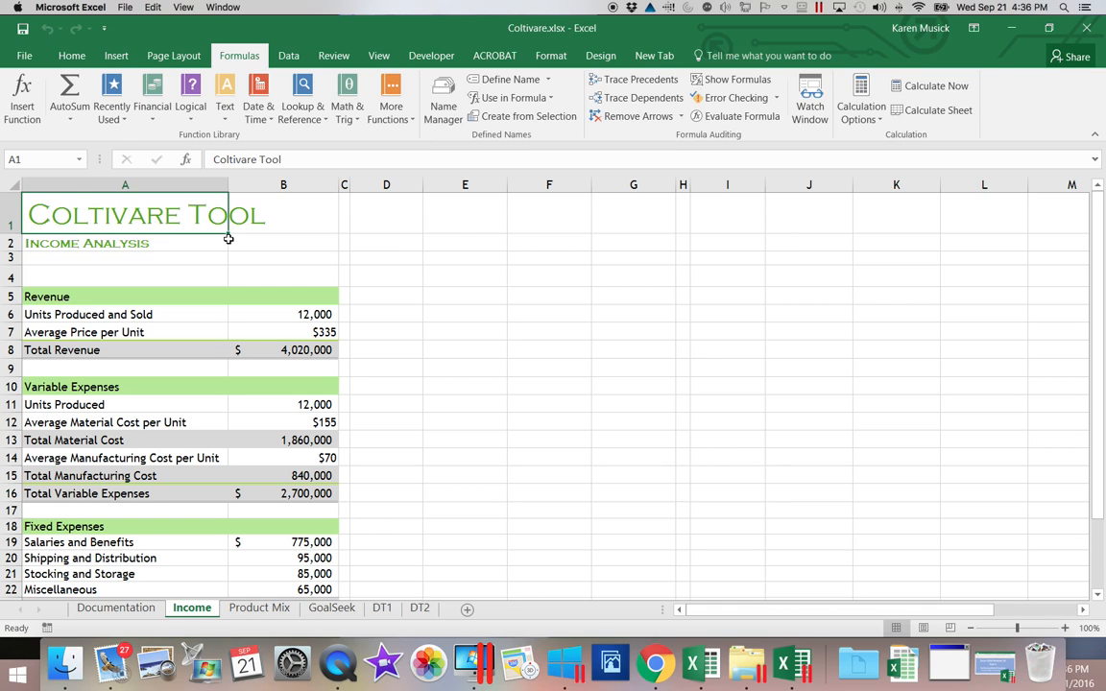
mouse_move(288, 53)
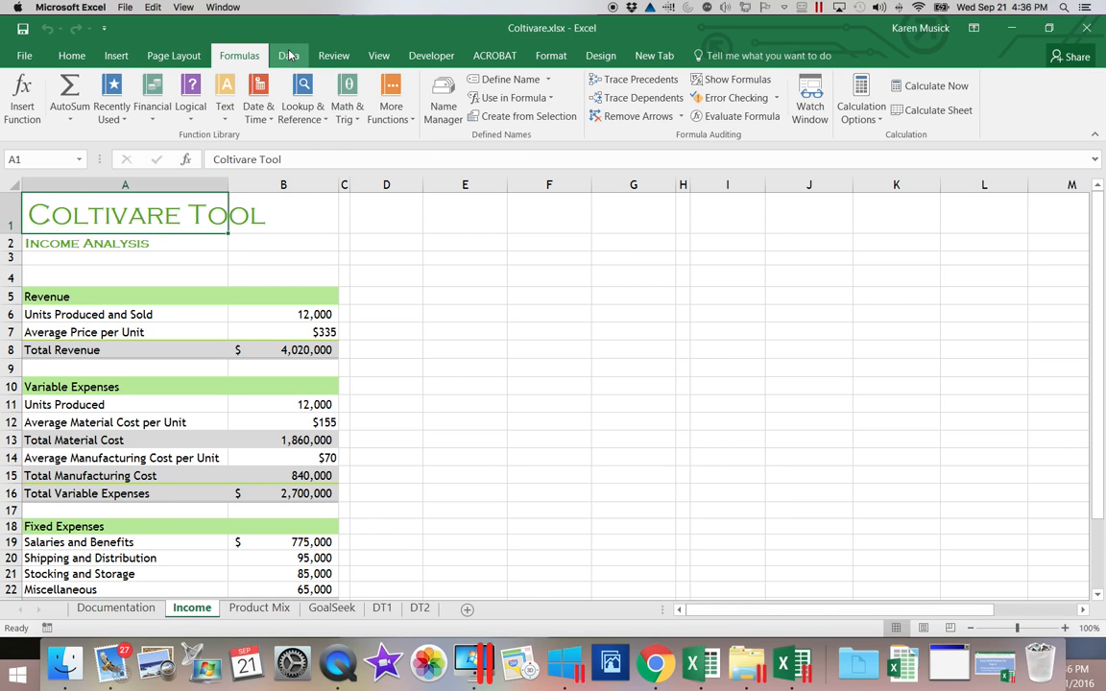
- Start Scenario Manager from Data > What-If Analysis
click(287, 54)
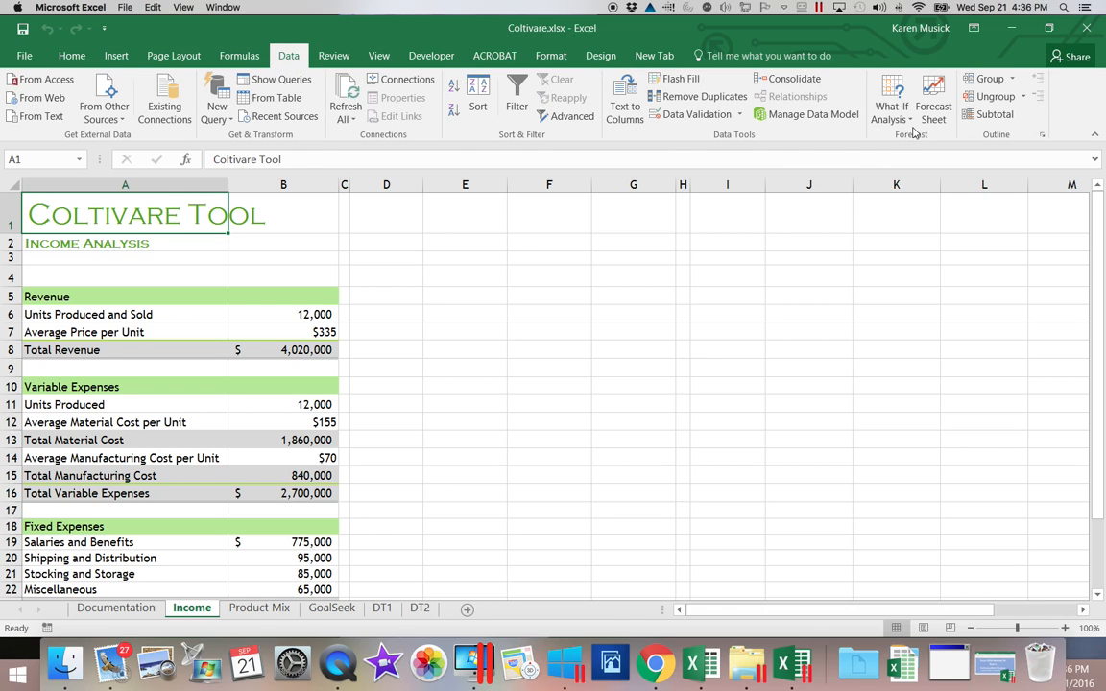
mouse_move(906, 96)
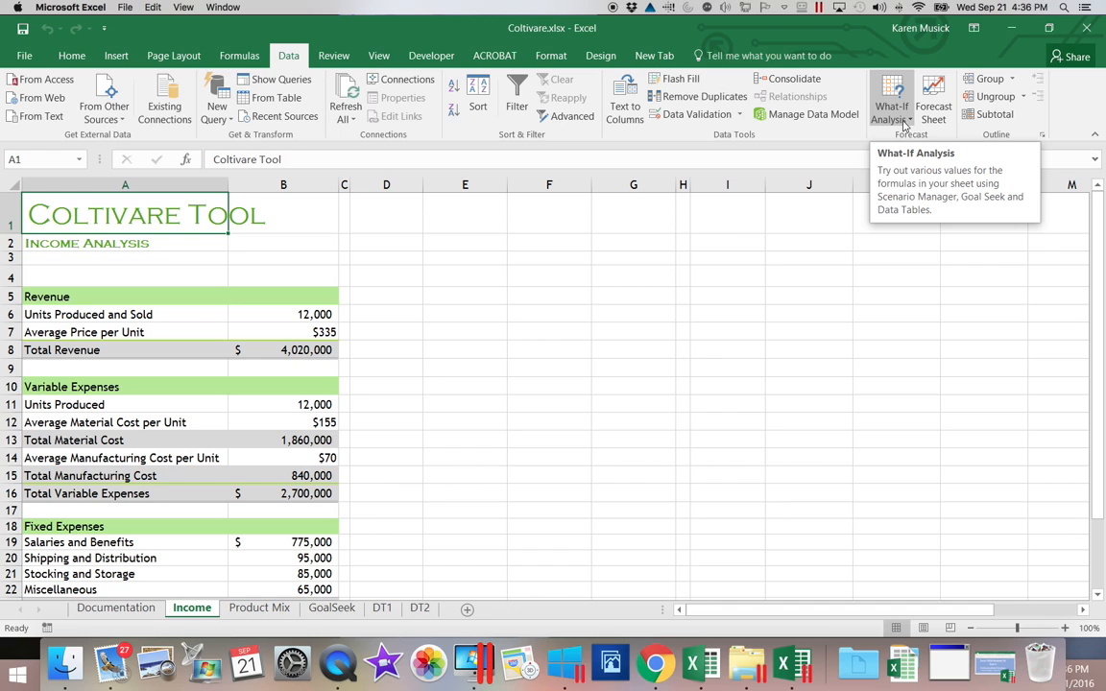
click(893, 100)
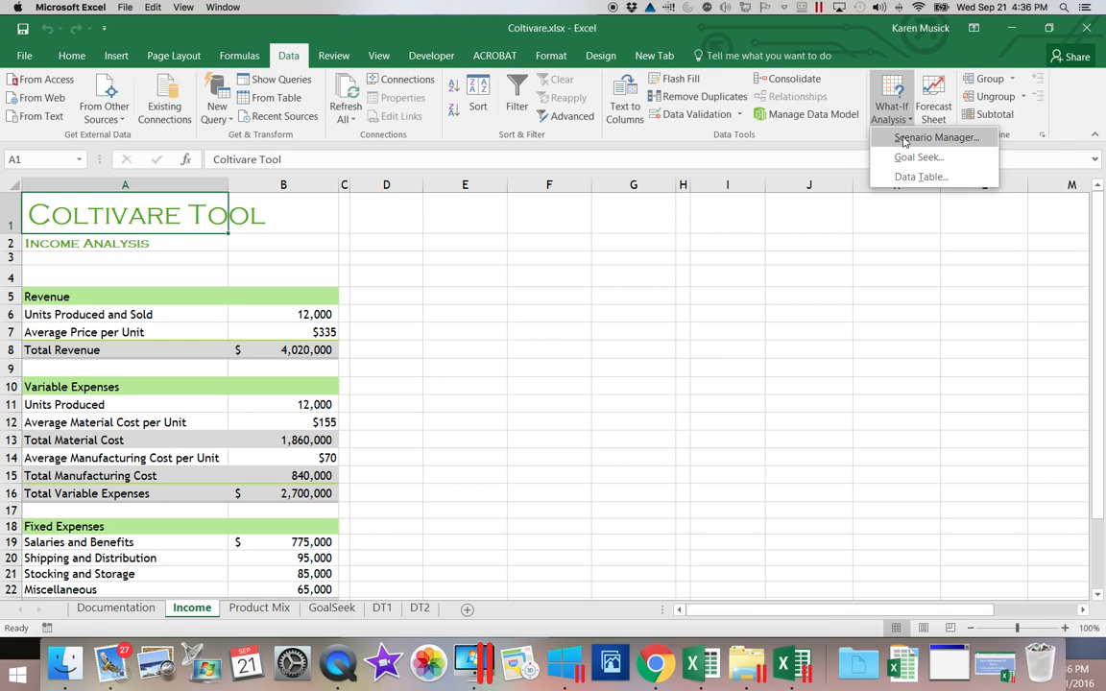
click(935, 138)
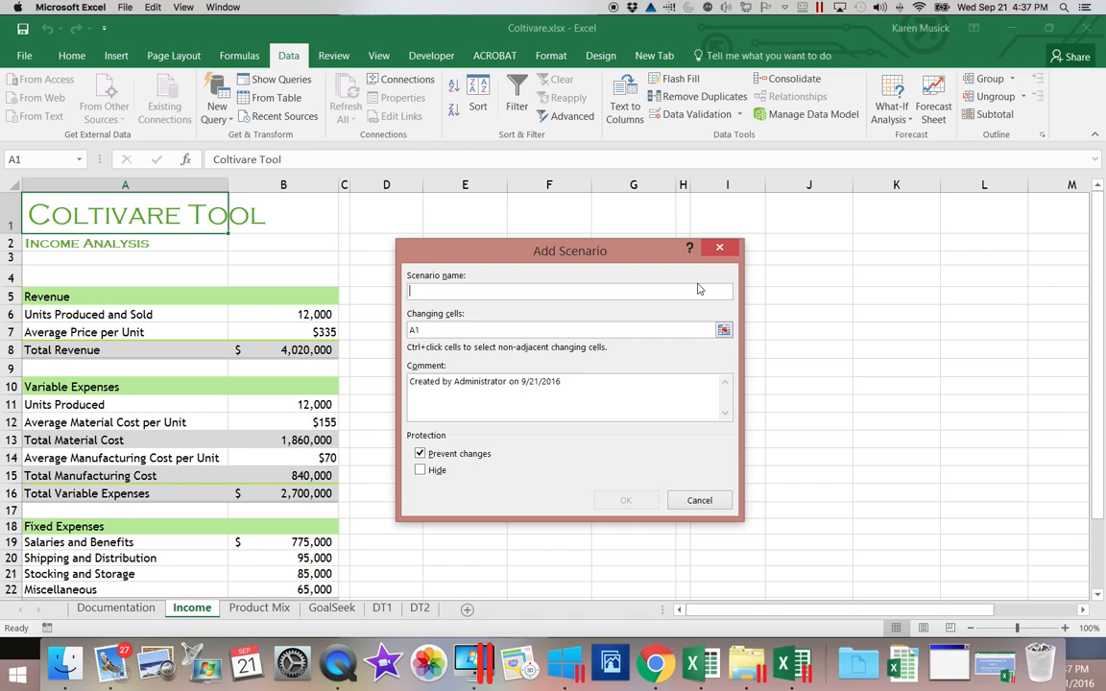
- Name the scenario Status Quo with changing cells B6:B7 and B19:B22
text(S)
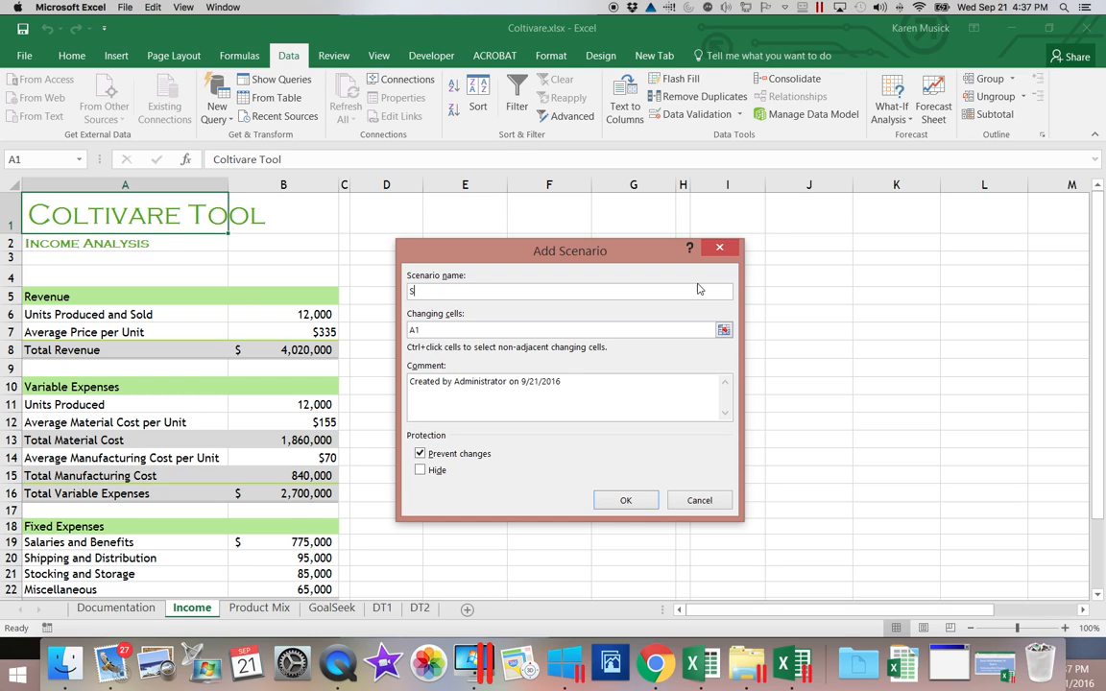
text(tatus Q)
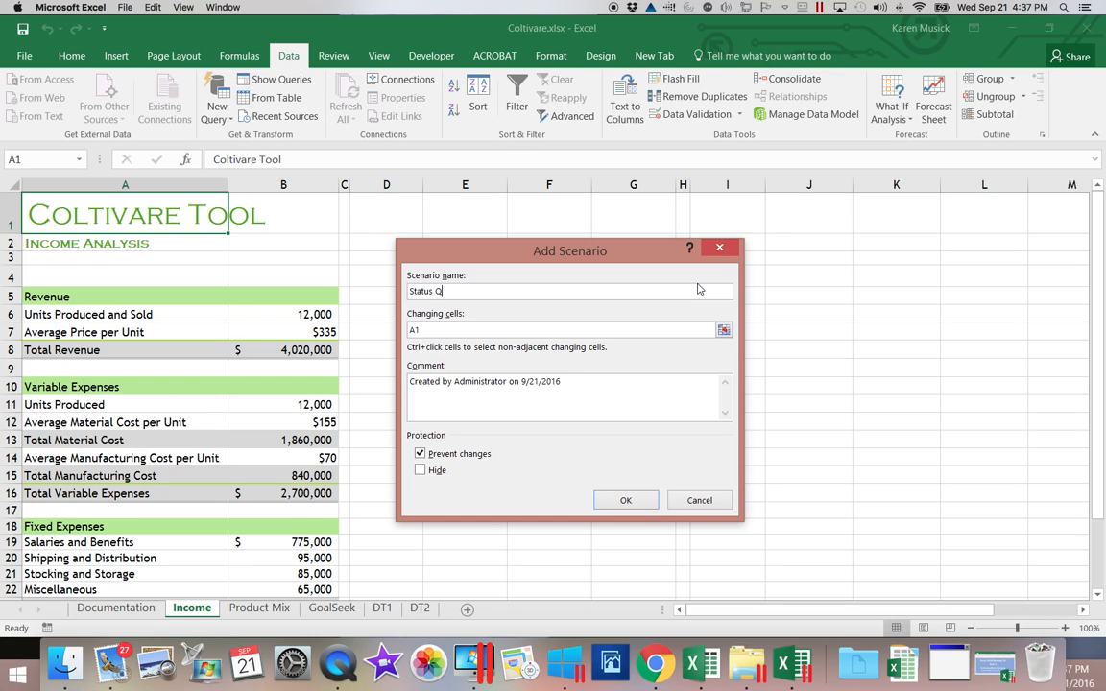
text(uo)
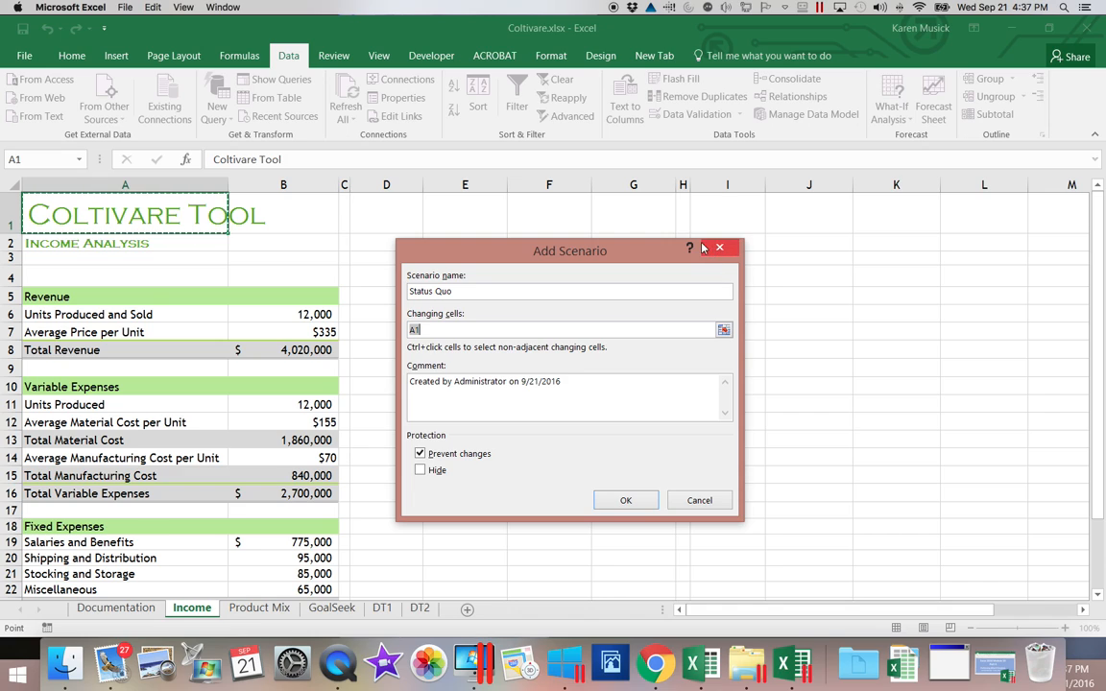
mouse_move(334, 270)
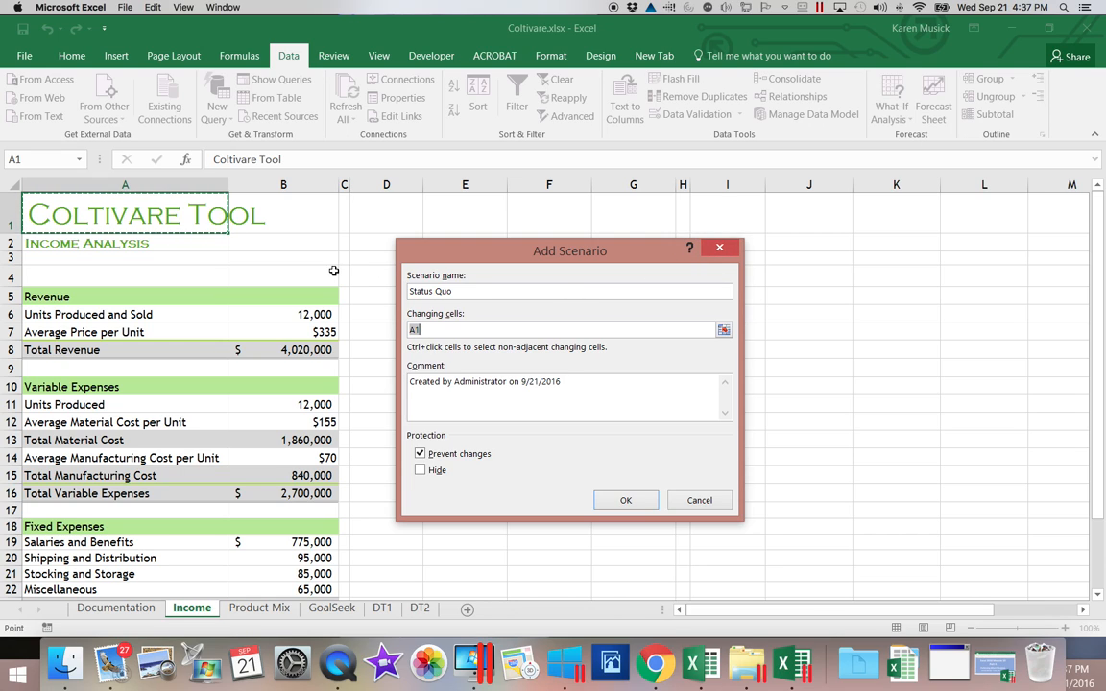
mouse_move(331, 307)
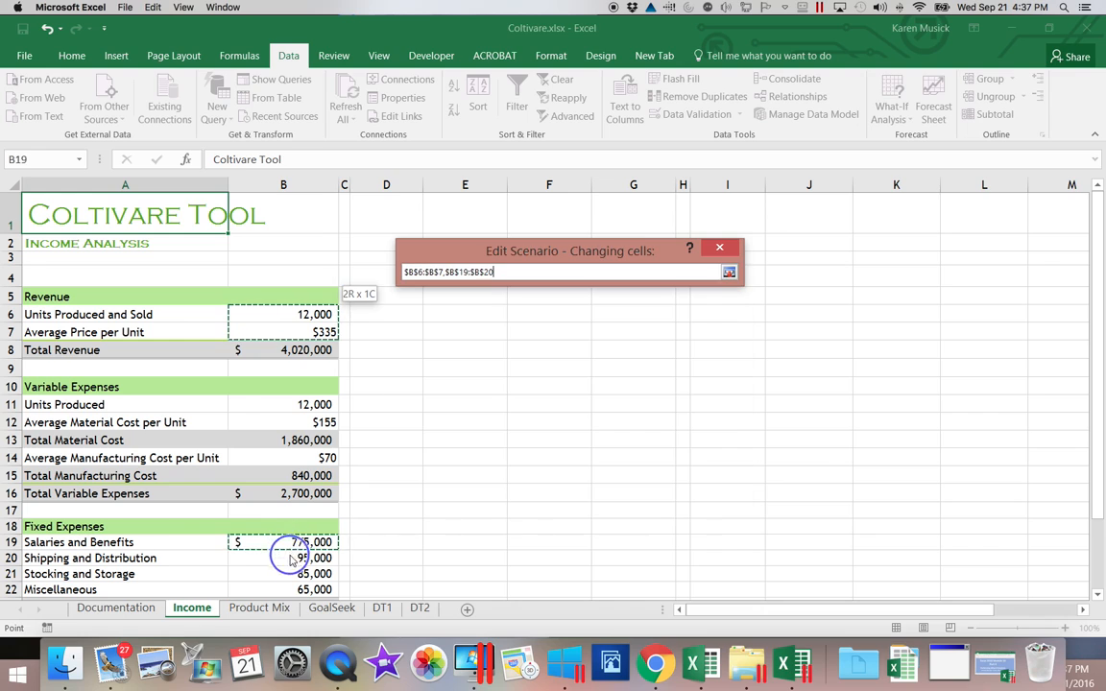
drag(284, 541, 284, 590)
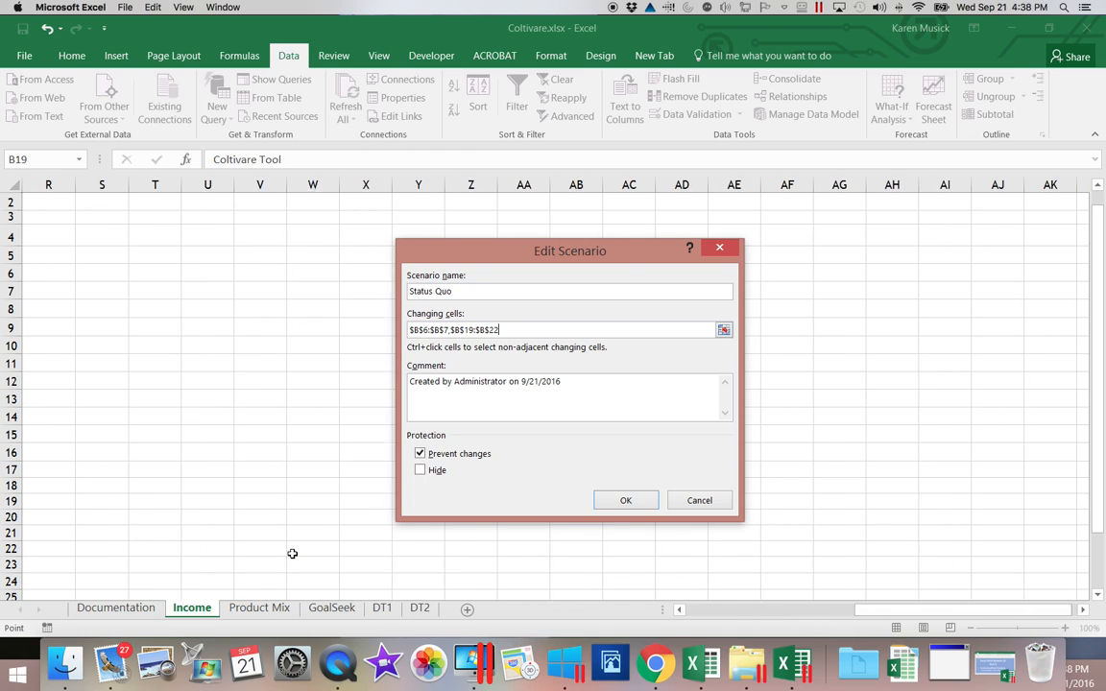
- Save Status Quo with the sheet's current values for all changing cells
click(699, 499)
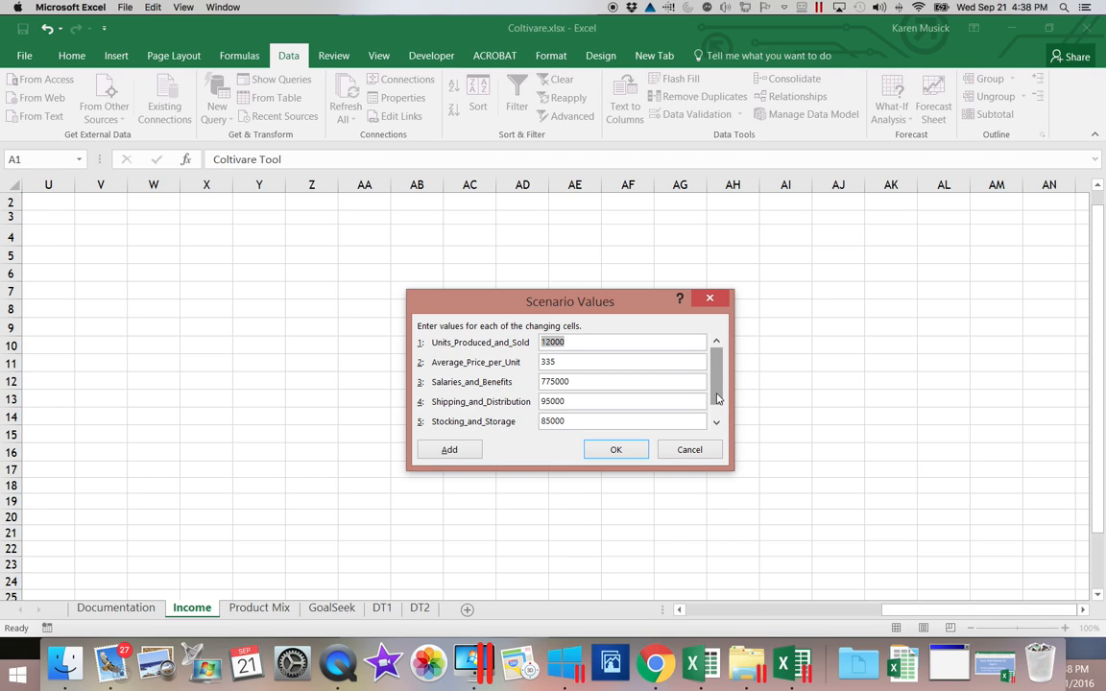
scroll(down, 3)
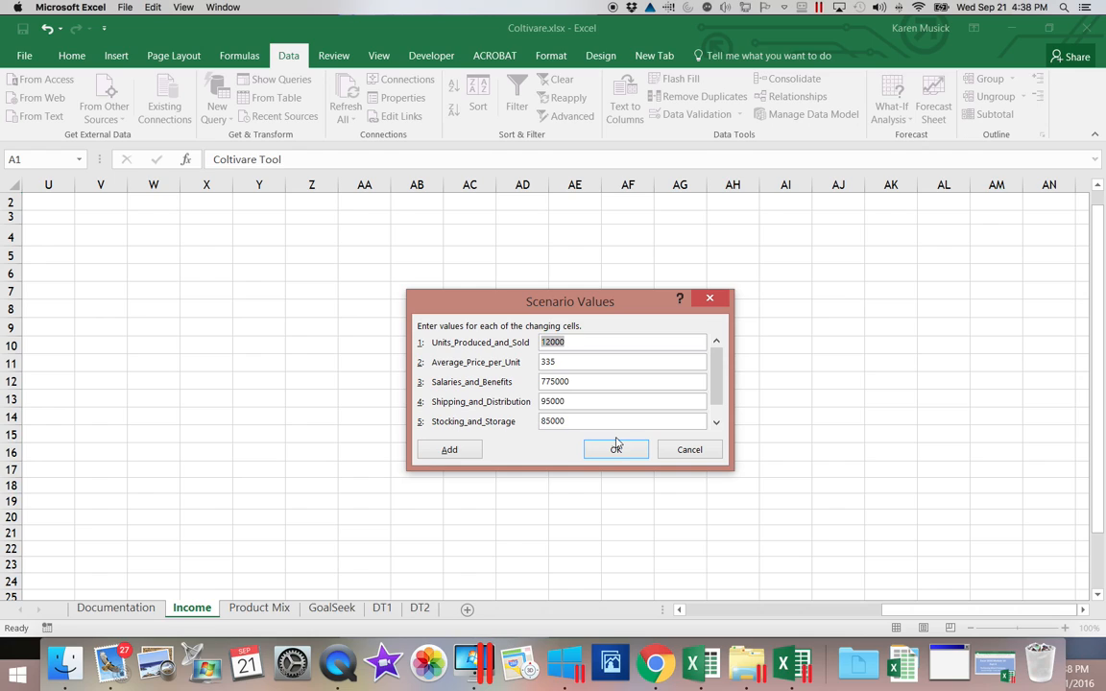
click(614, 449)
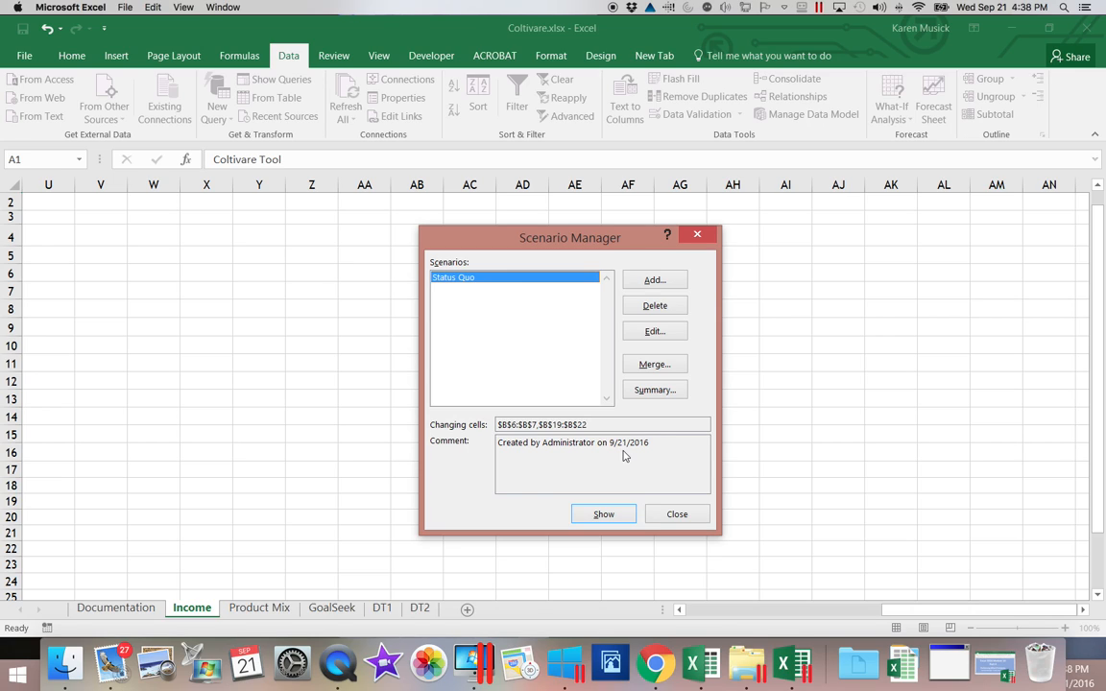
mouse_move(648, 464)
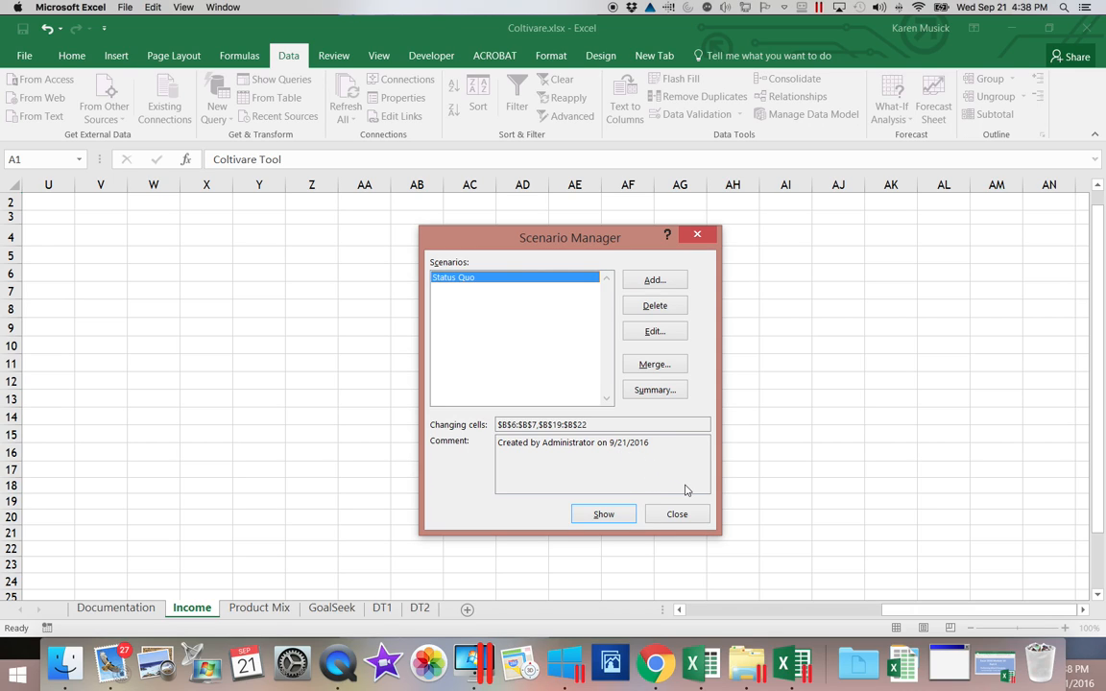
mouse_move(698, 415)
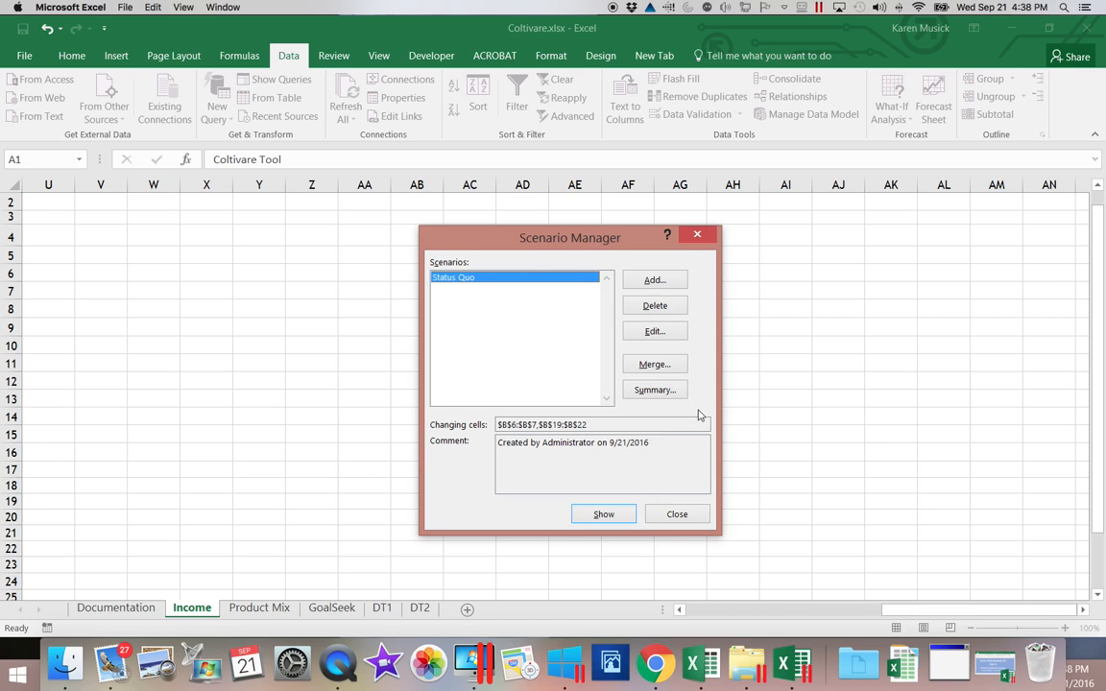
- Add another scenario from Scenario Manager
click(653, 280)
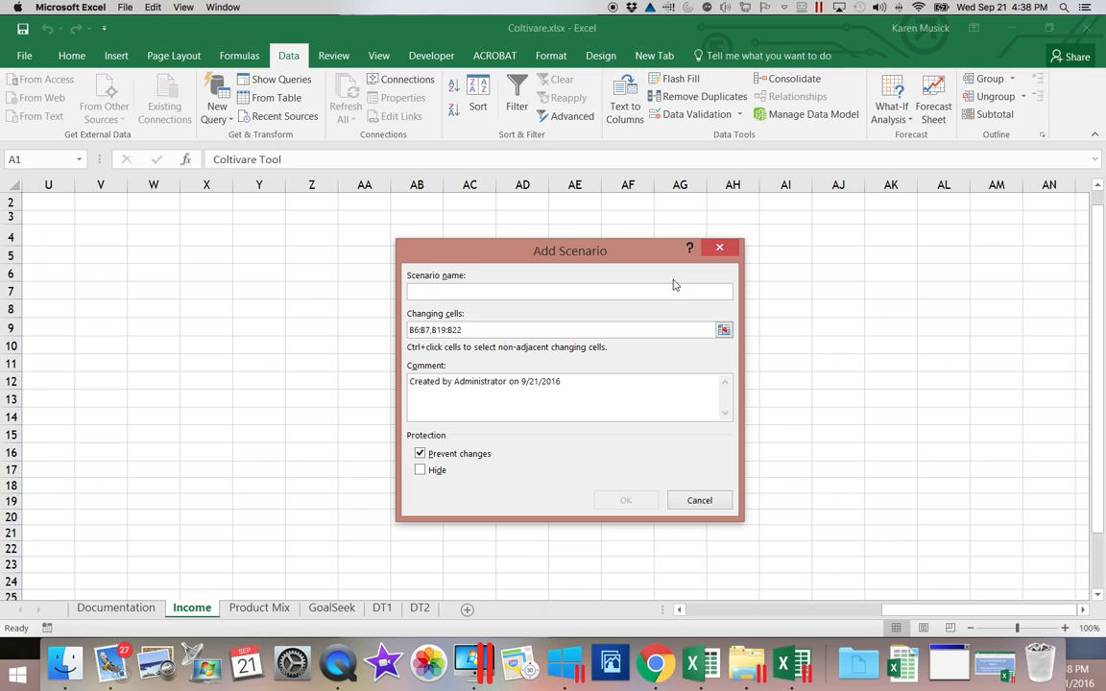
- Name the new scenario Expanded Operations
text(Expen)
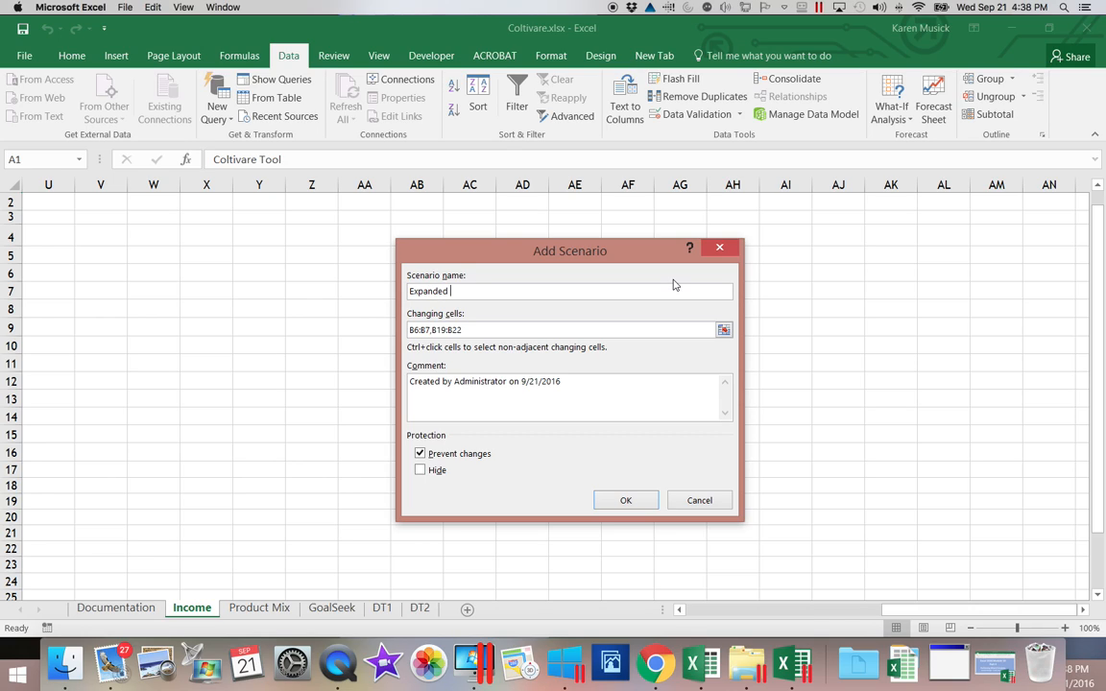
text(Operations)
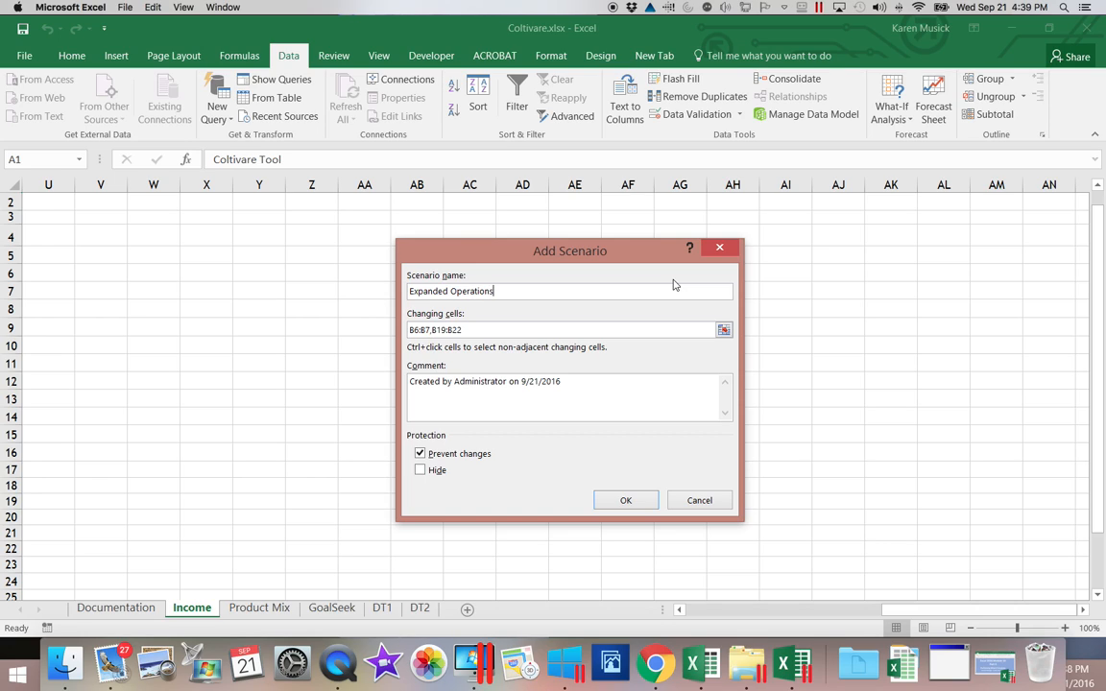
mouse_move(707, 346)
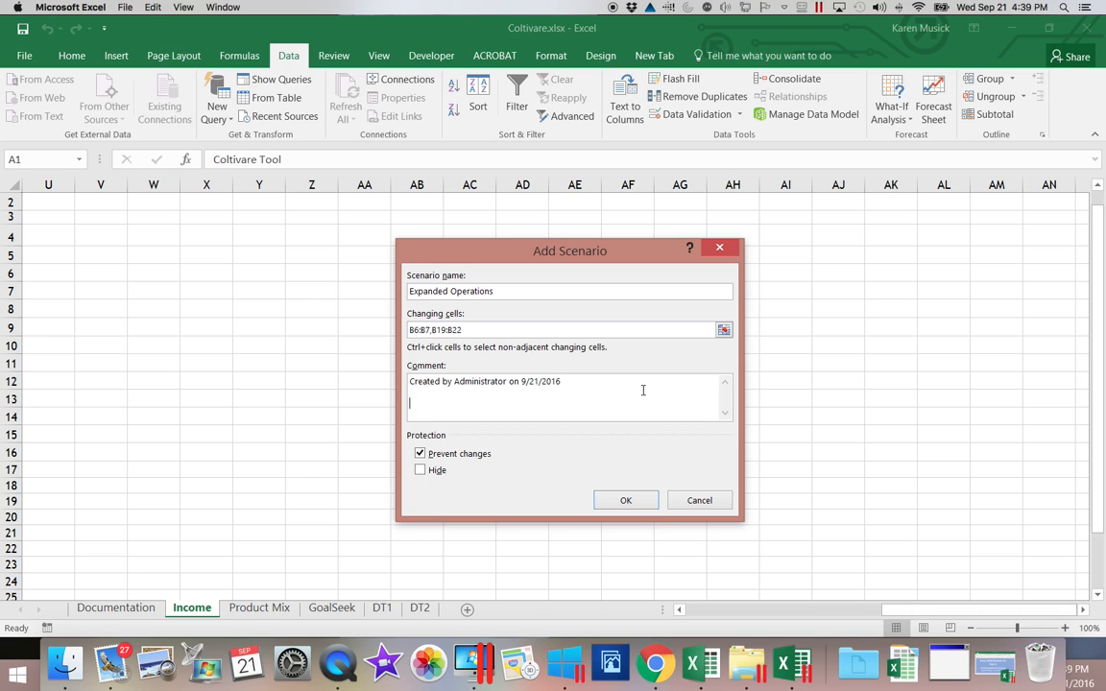
- Enter the comment 'Scenario assuming expanded operations.'
text(Sc)
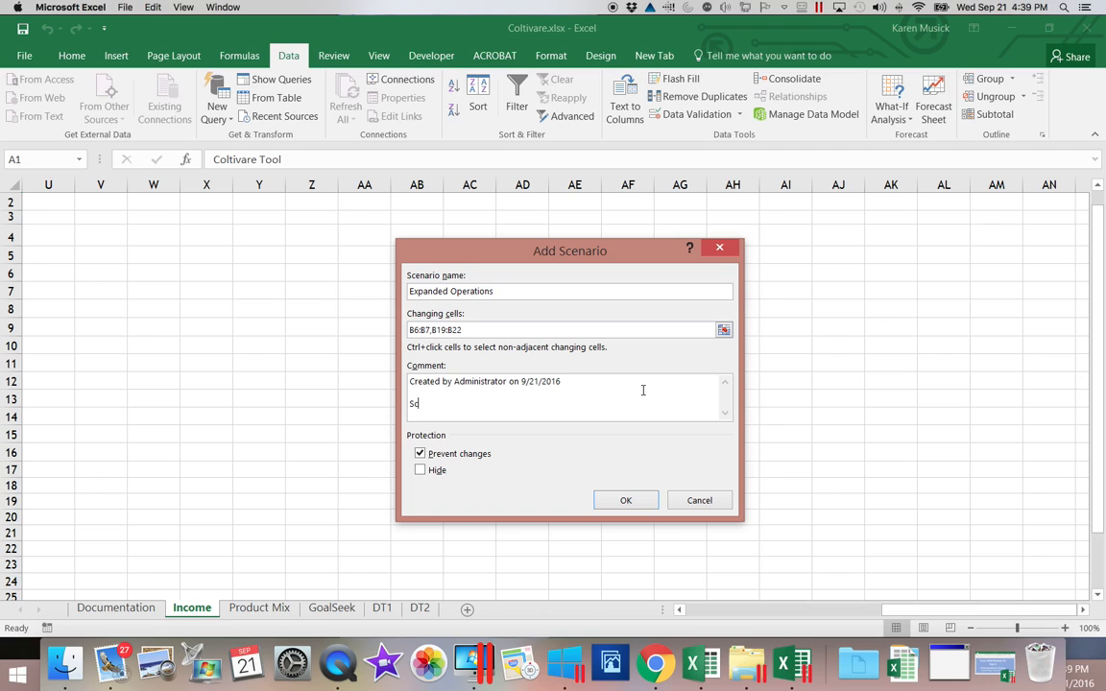
text(cenario)
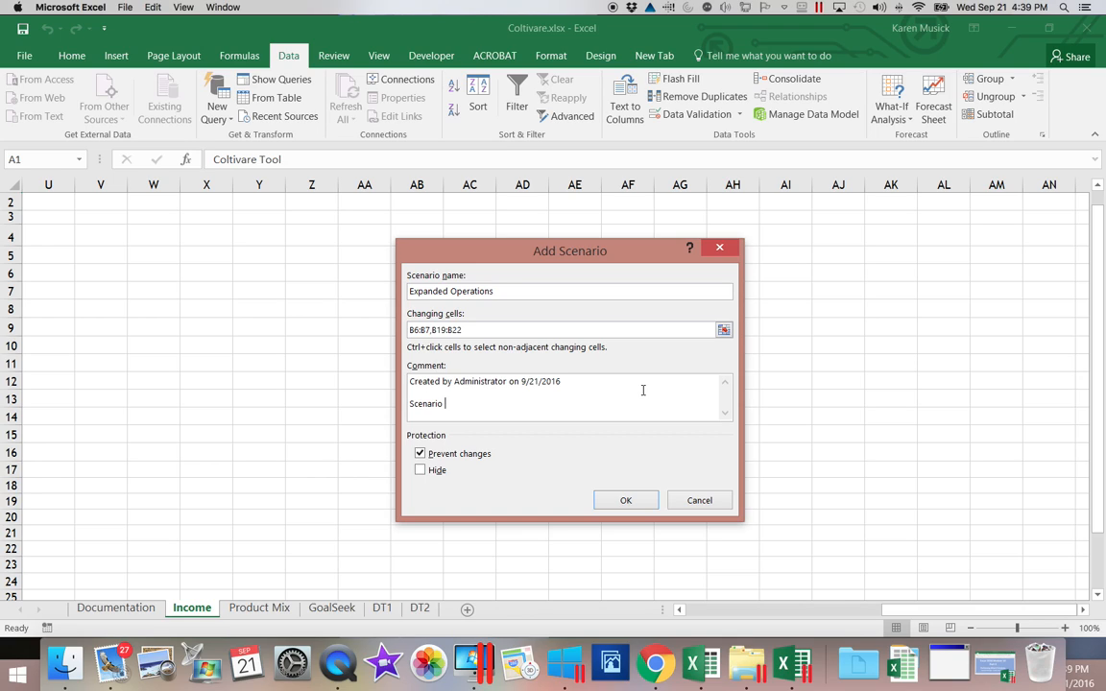
text(assuming e)
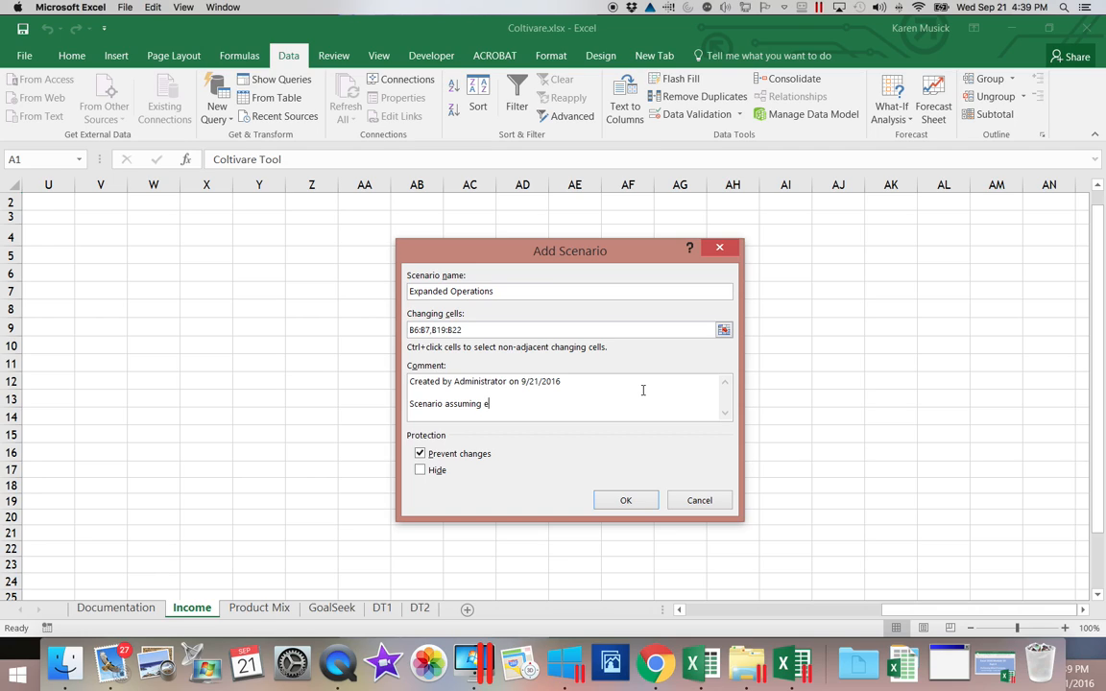
text(xpanded oper)
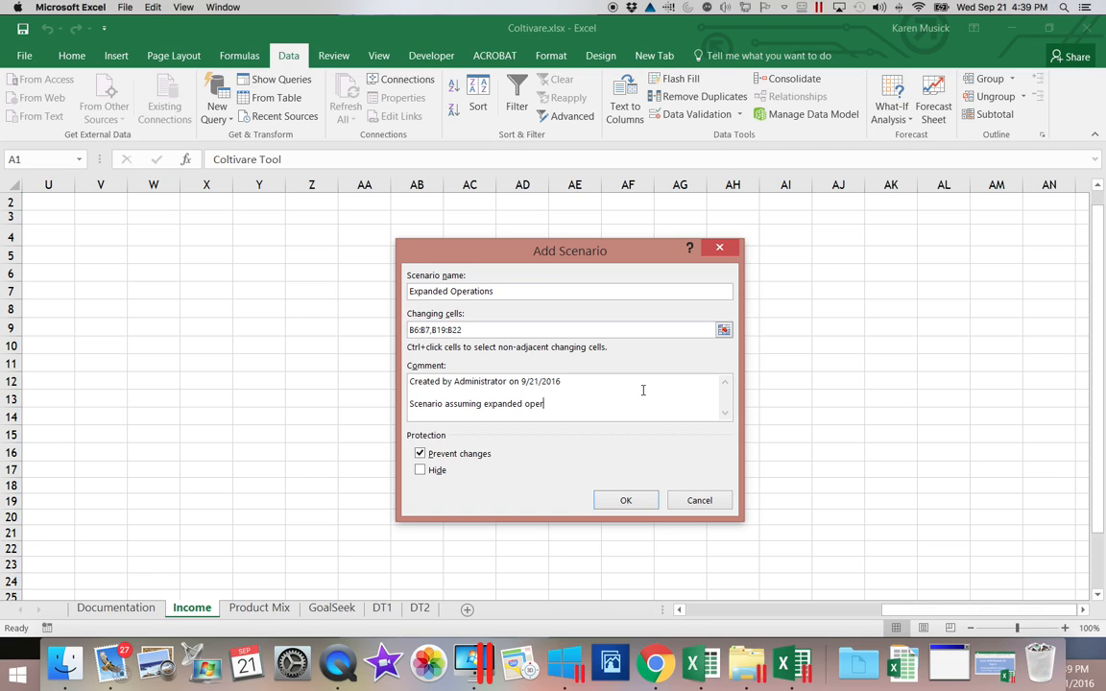
text(ations.)
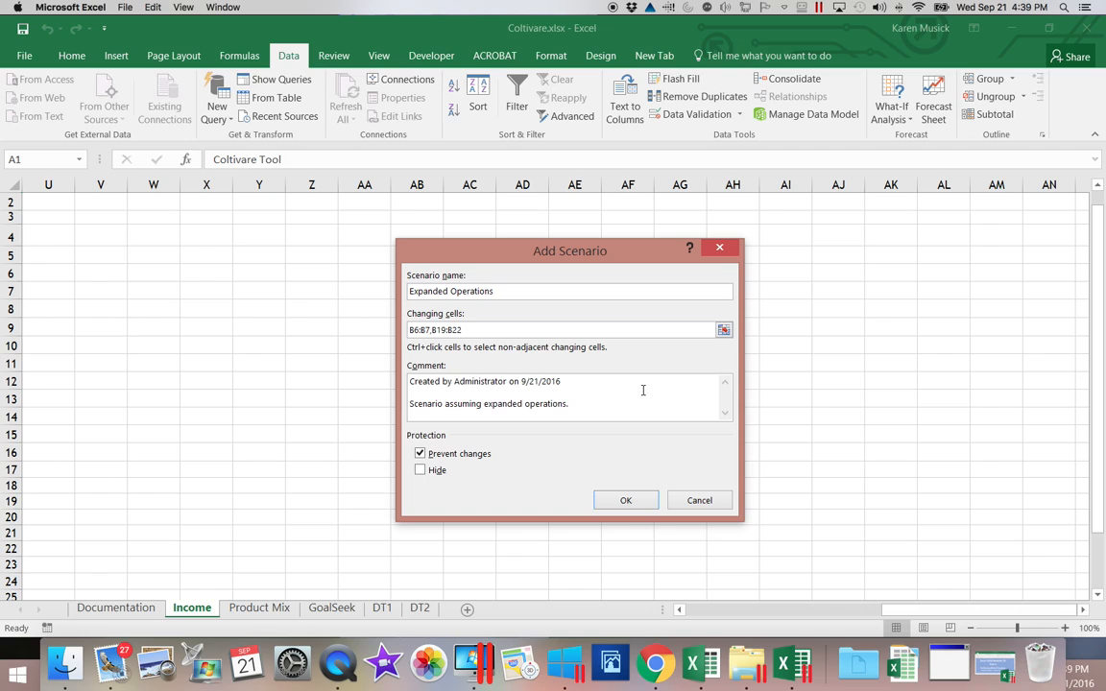
mouse_move(748, 432)
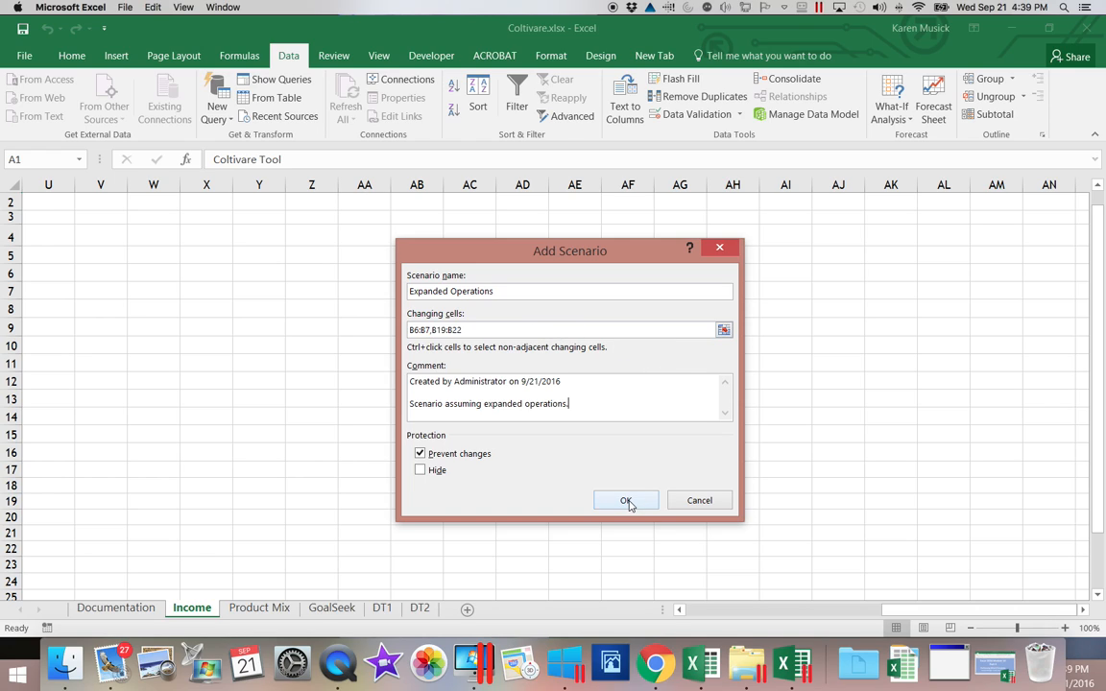
- Enter Expanded Operations values: 14200 units, 950000 salaries, 125000 shipping, 105000 stocking
click(625, 499)
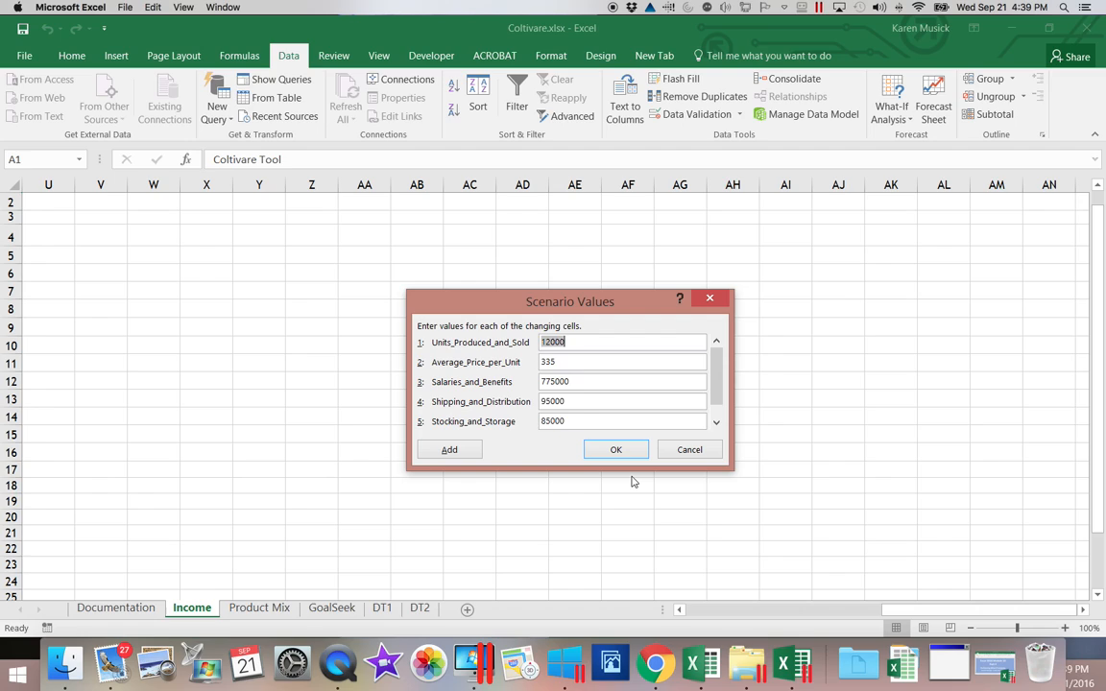
mouse_move(613, 491)
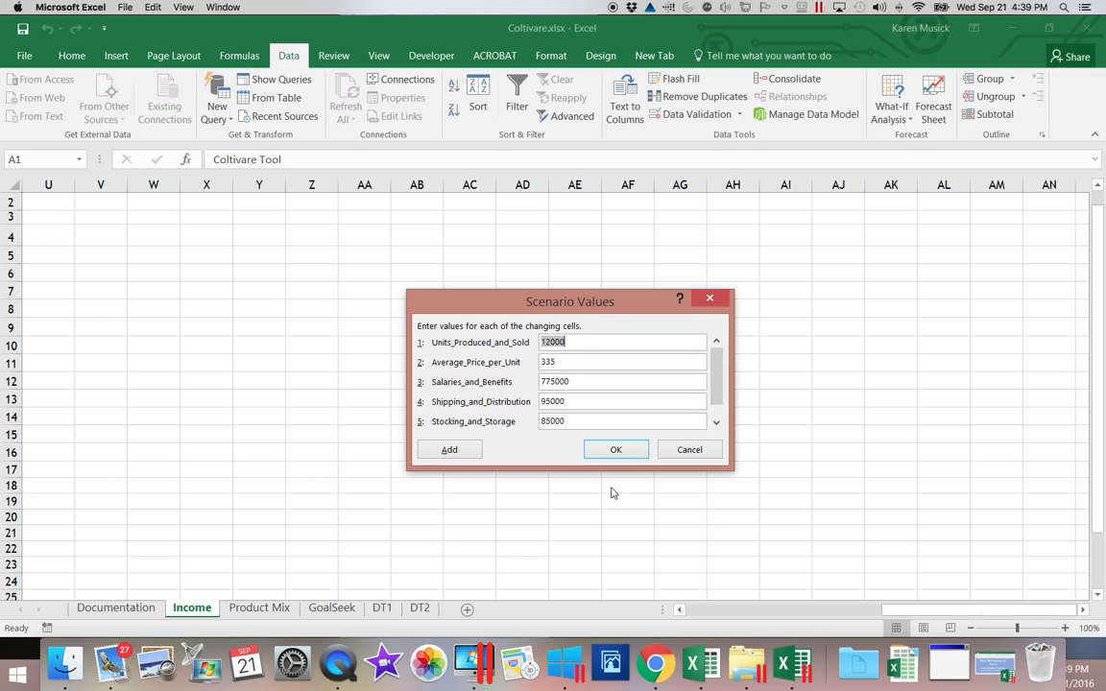
mouse_move(626, 487)
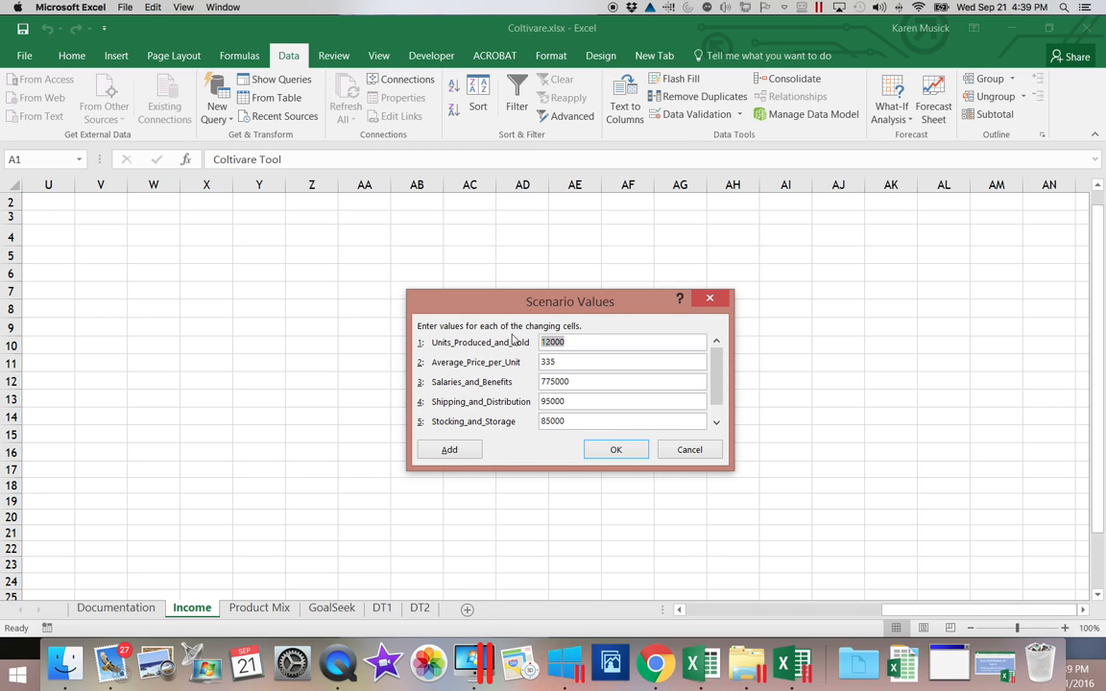
mouse_move(514, 426)
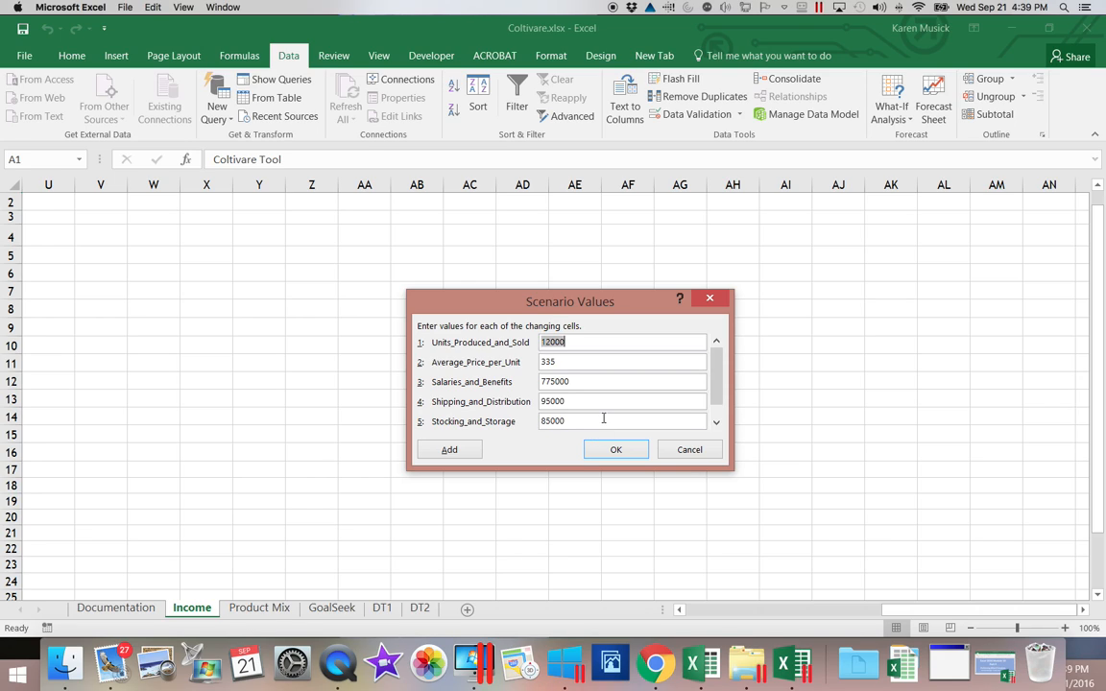
text(47)
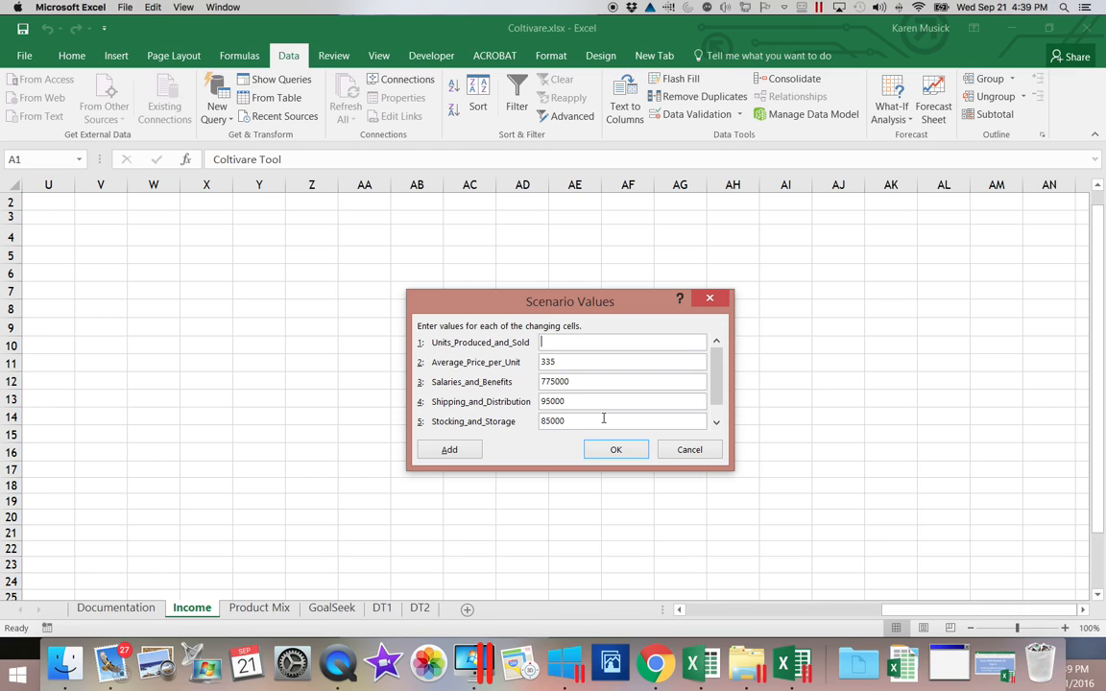
text(14200)
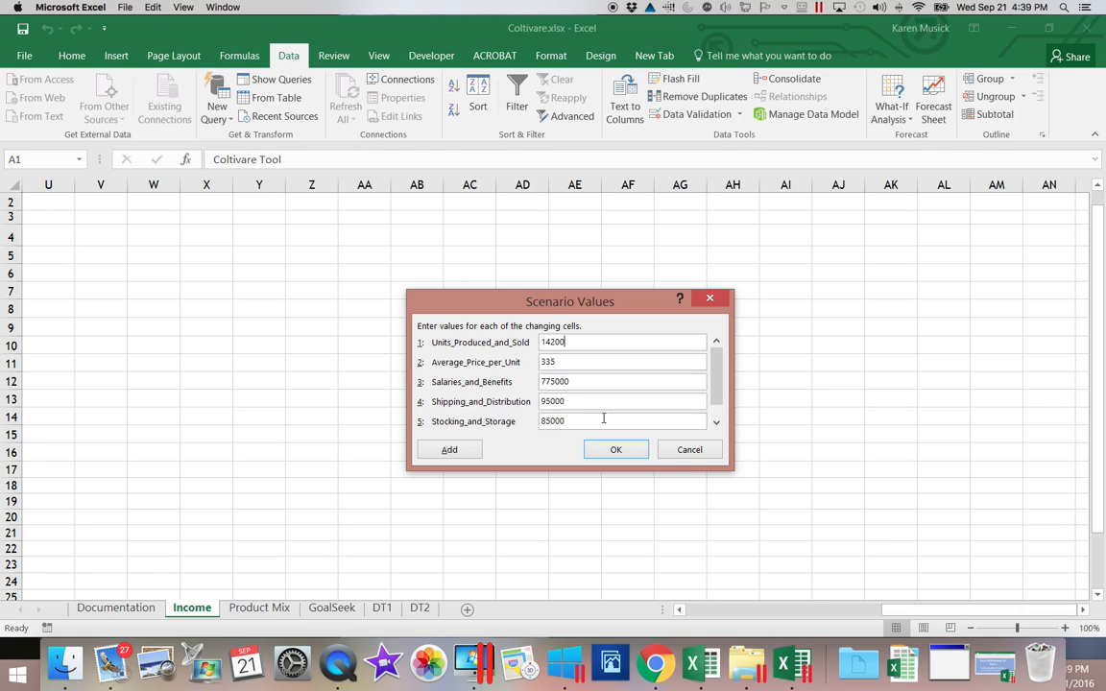
click(619, 361)
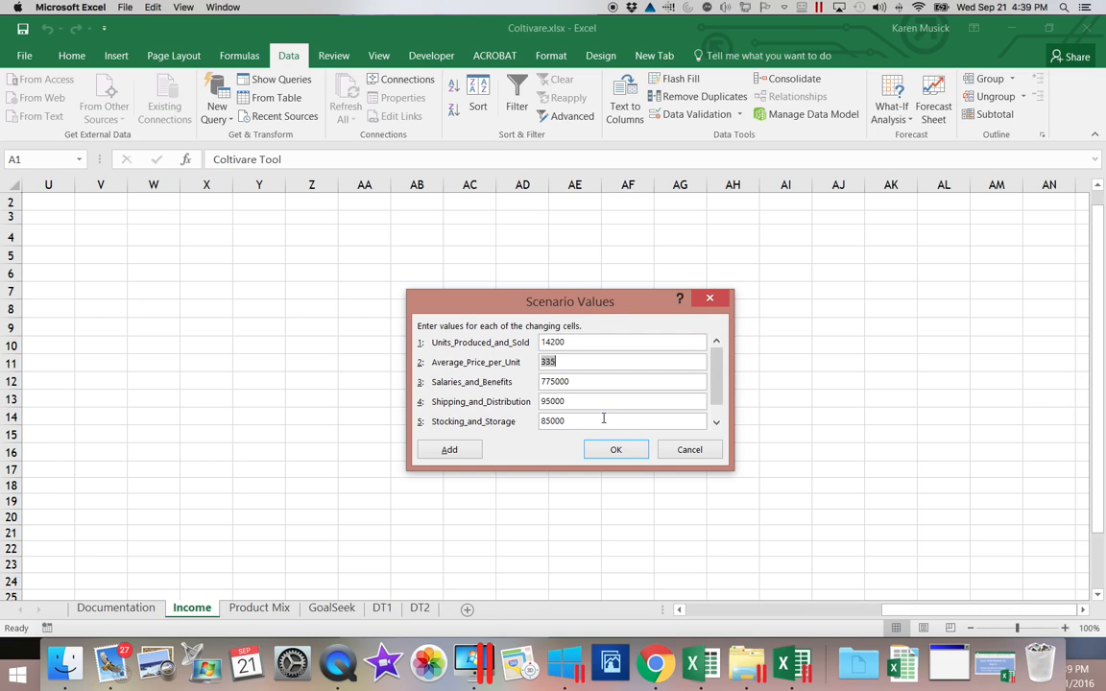
click(622, 380)
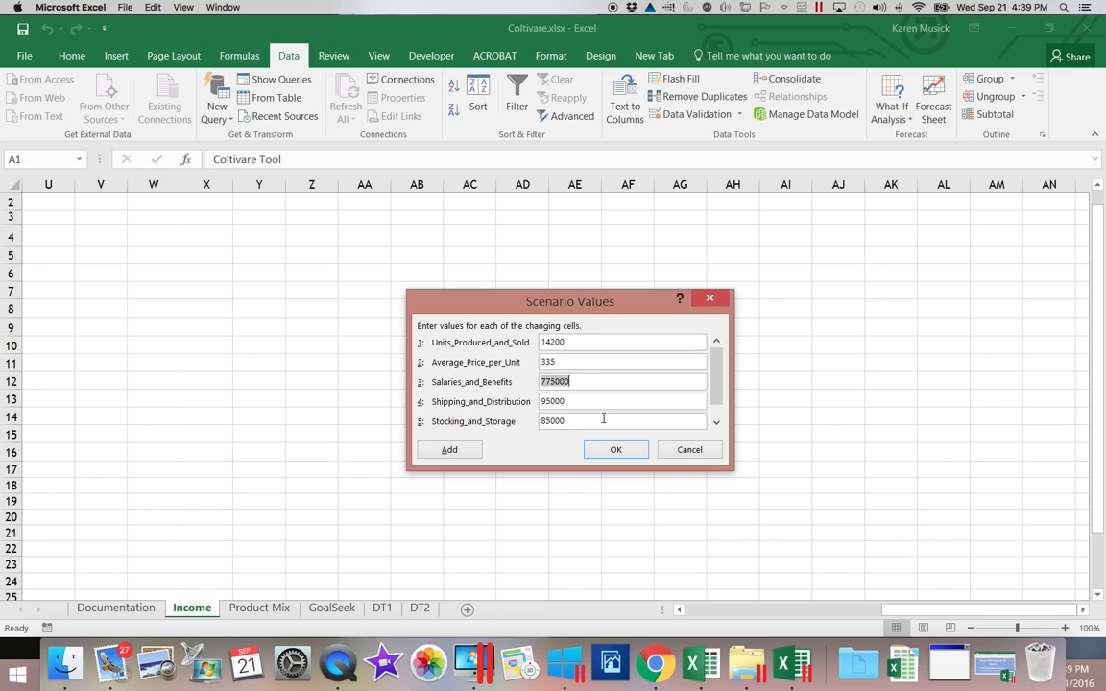
text(95)
click(622, 401)
text(1)
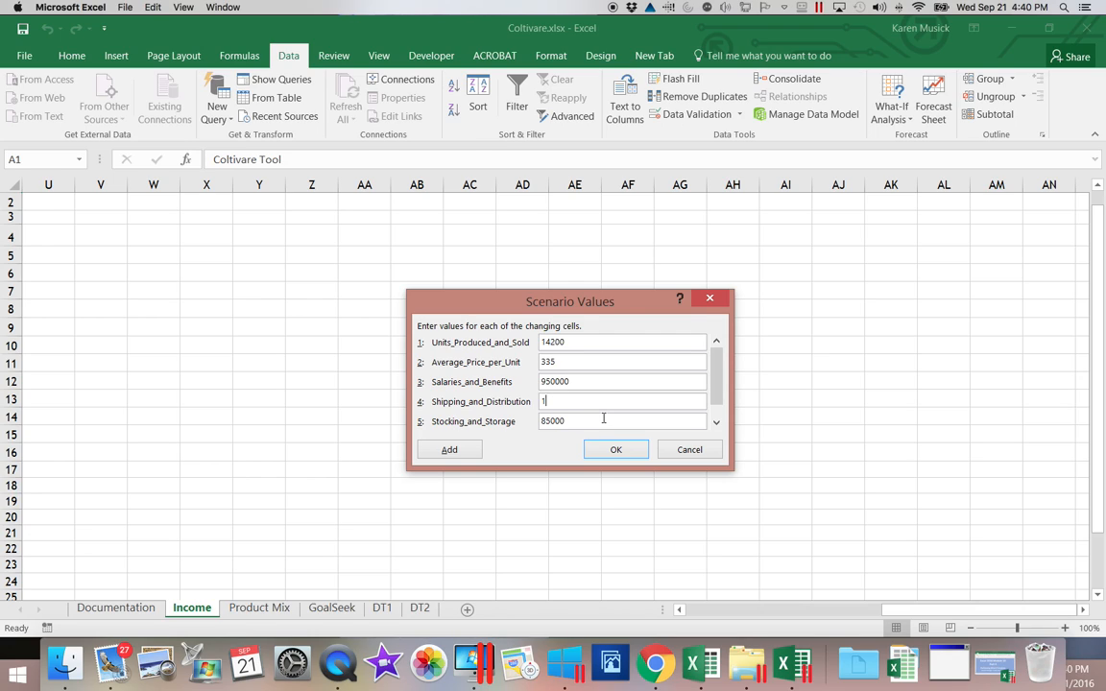
text(2500)
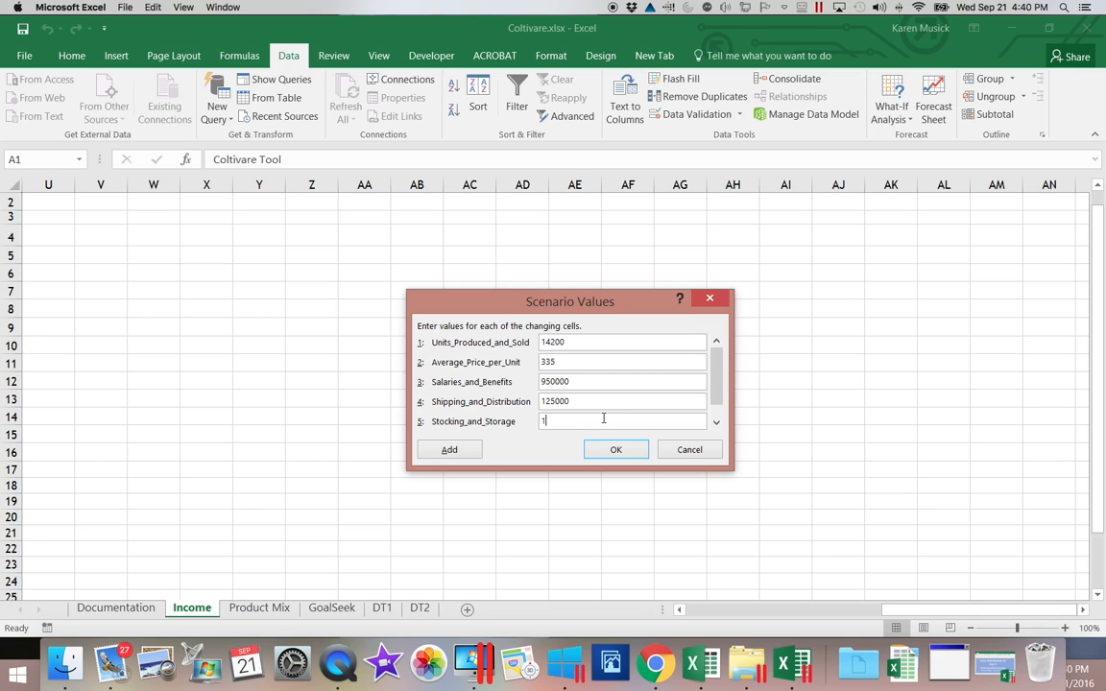
text(05000)
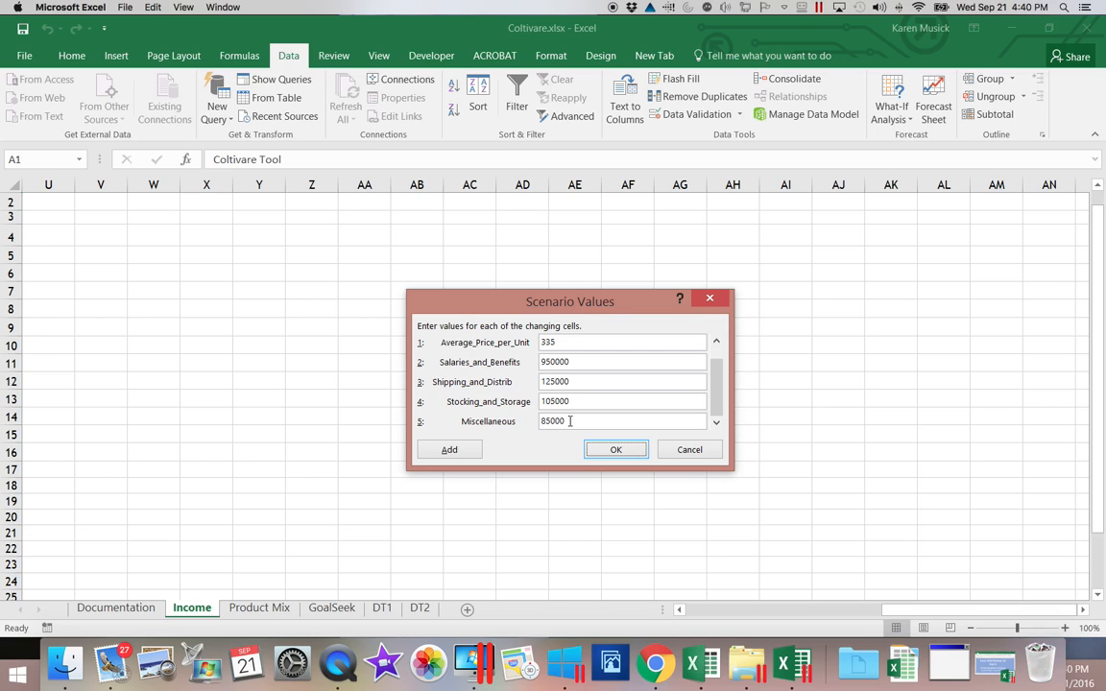
mouse_move(551, 556)
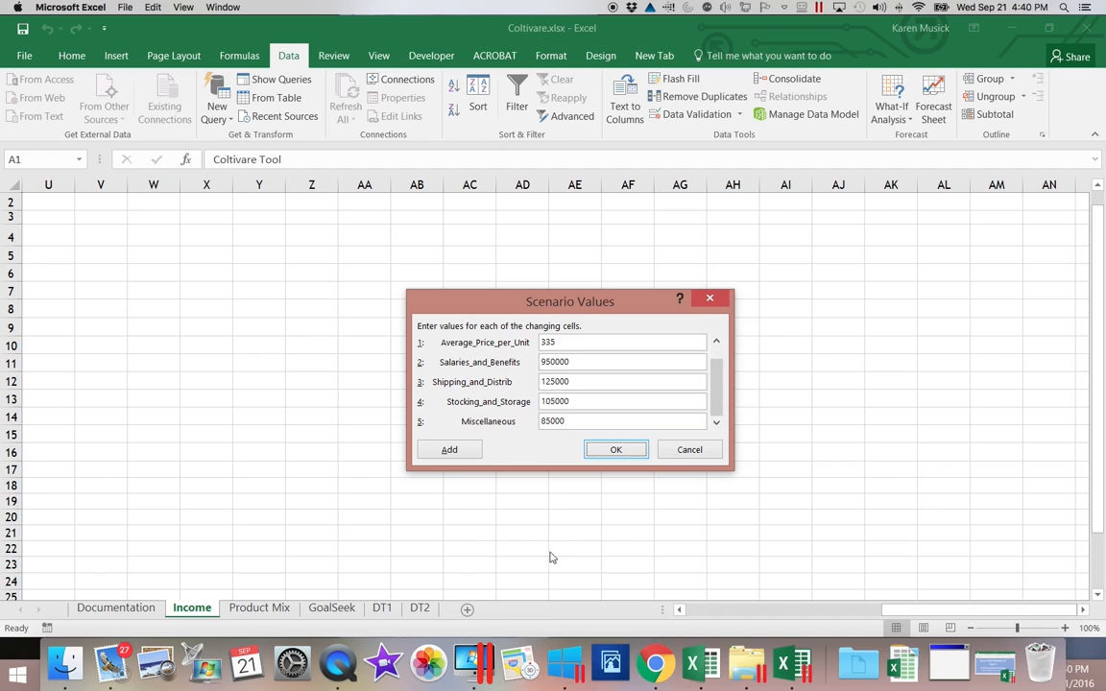
- Save the values and start a scenario named Reduced Operations
click(614, 449)
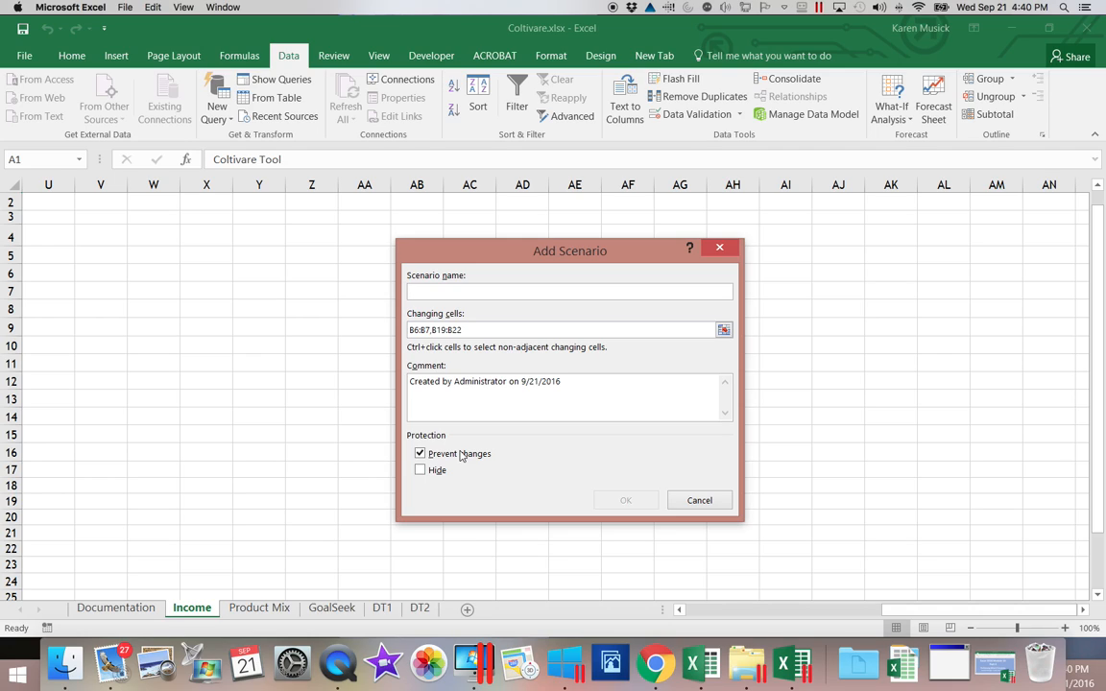
text(Reduced)
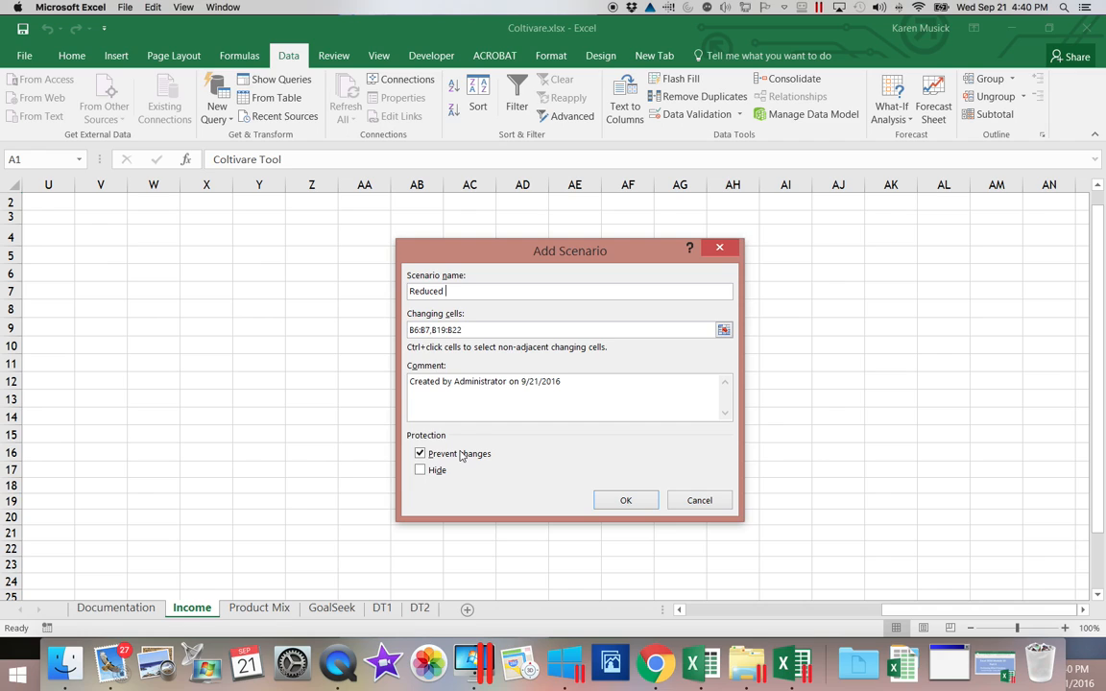
text(Operations)
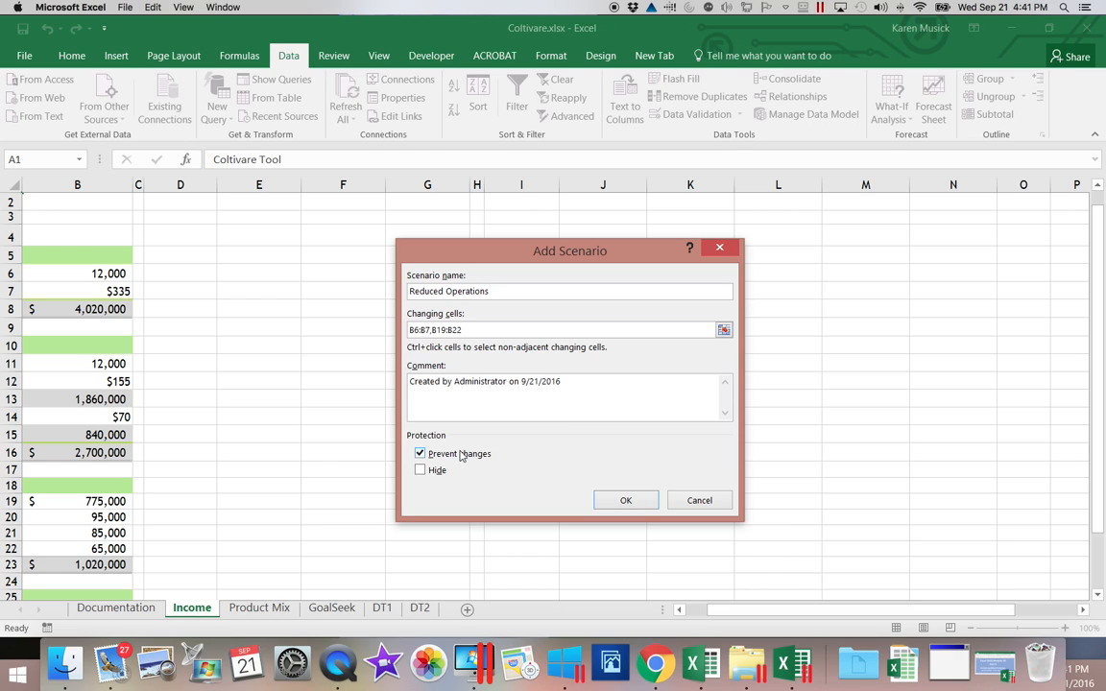
- Enter the comment 'Scenario assuming reduced operations.'
text(D)
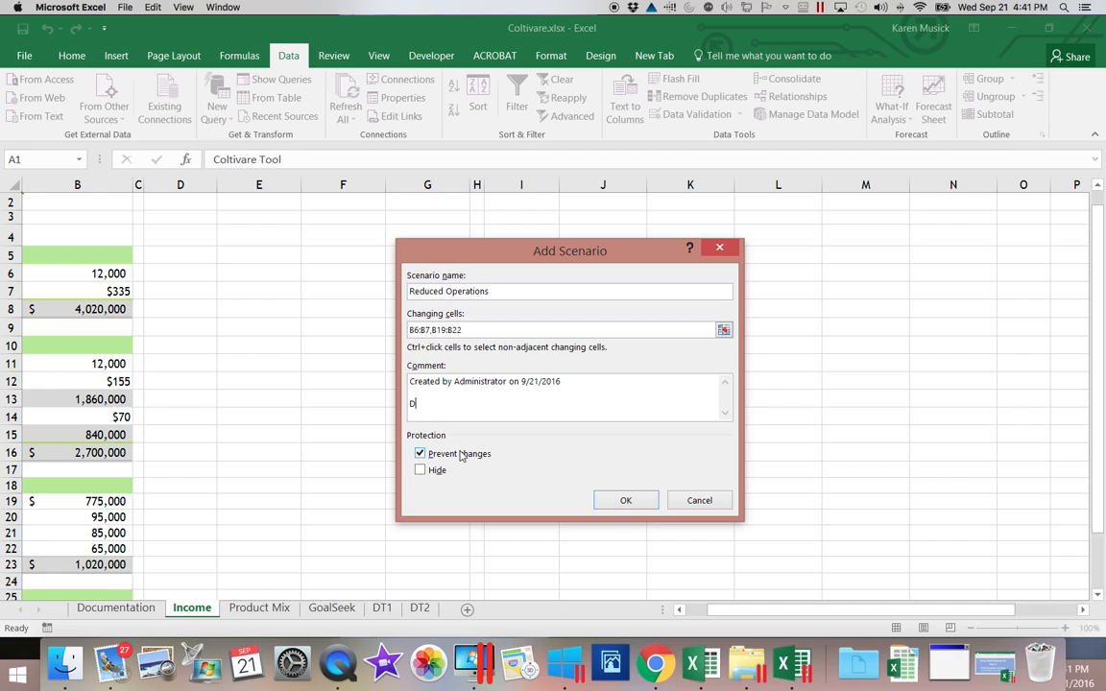
text(vrmsto)
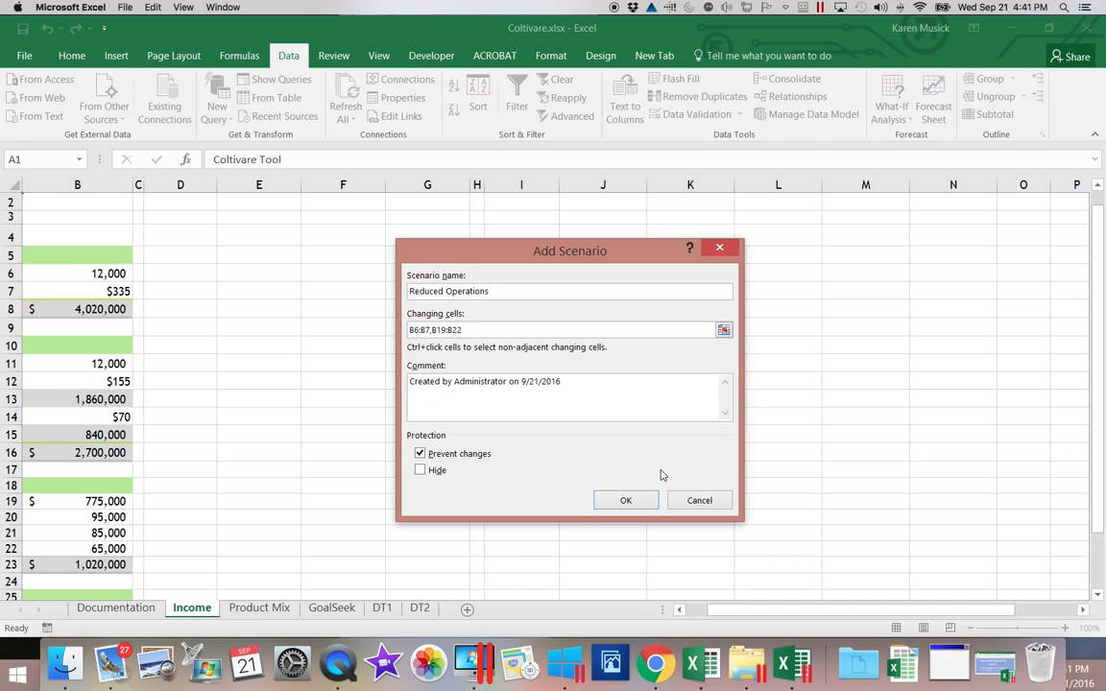
text(Scena)
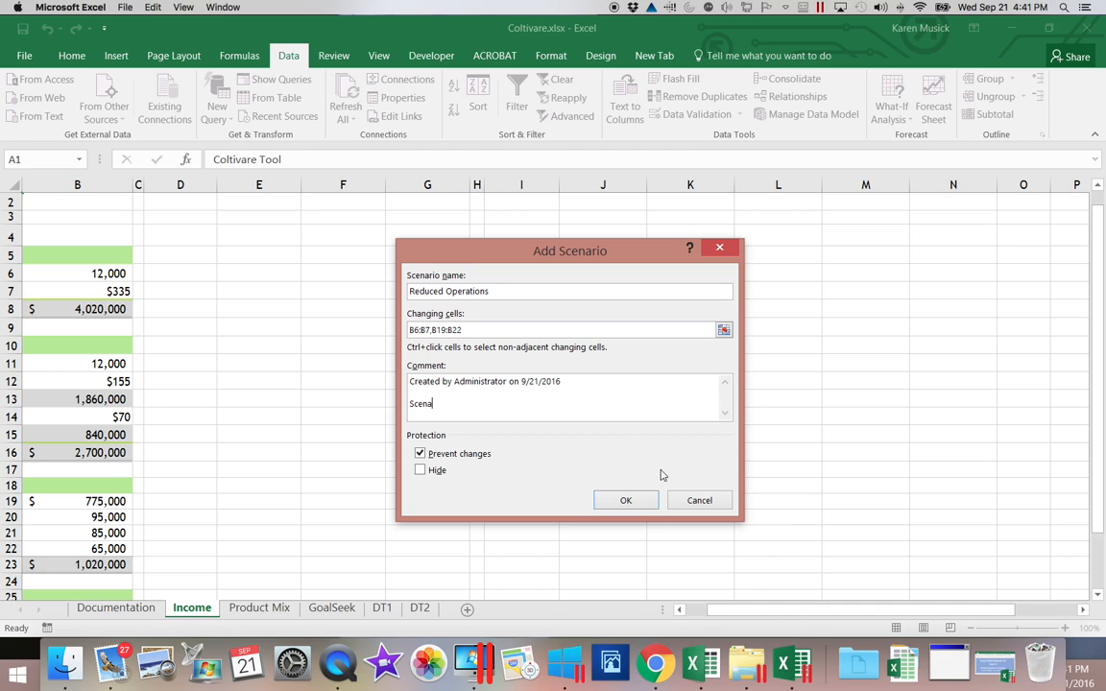
text(rio assuming)
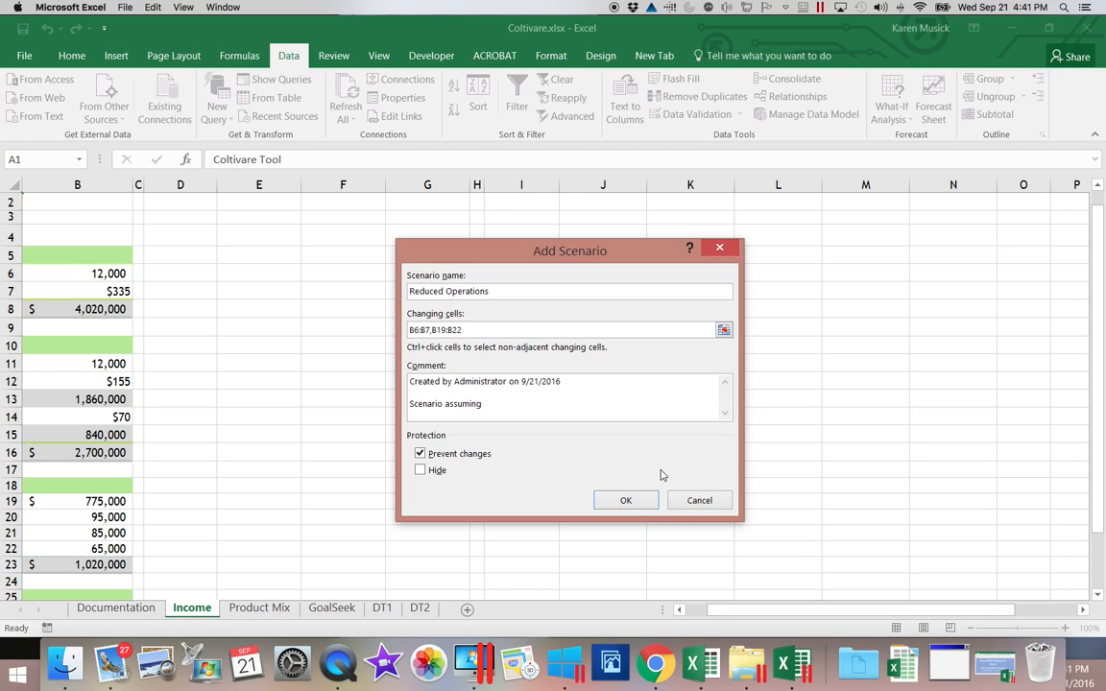
text(reduced o)
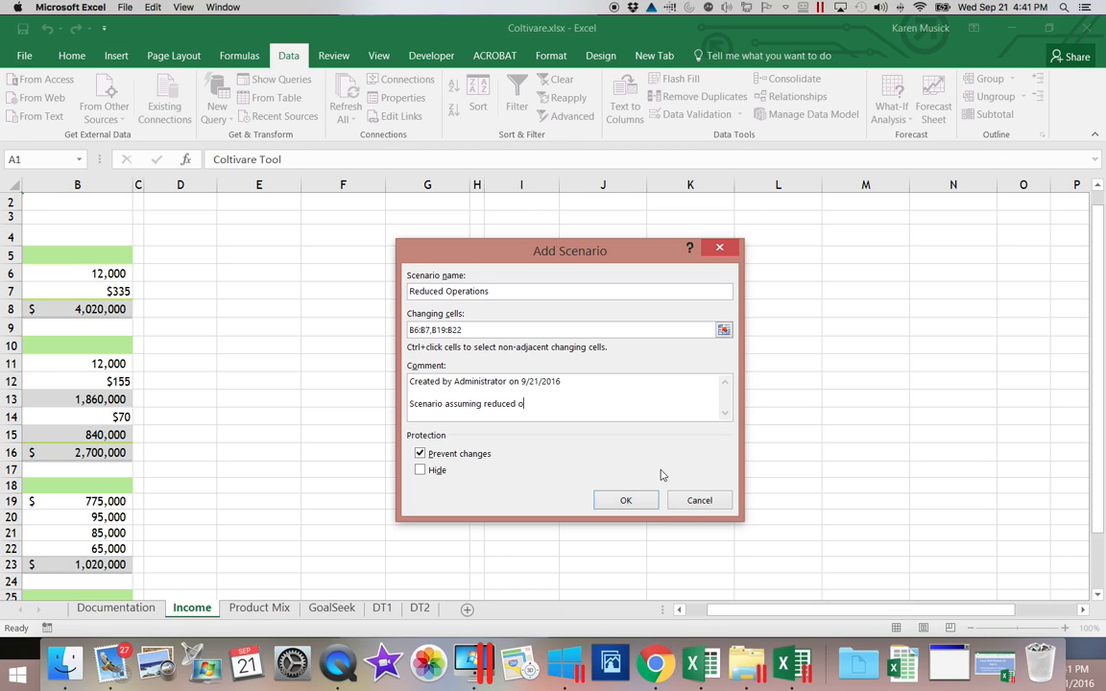
text(perations.)
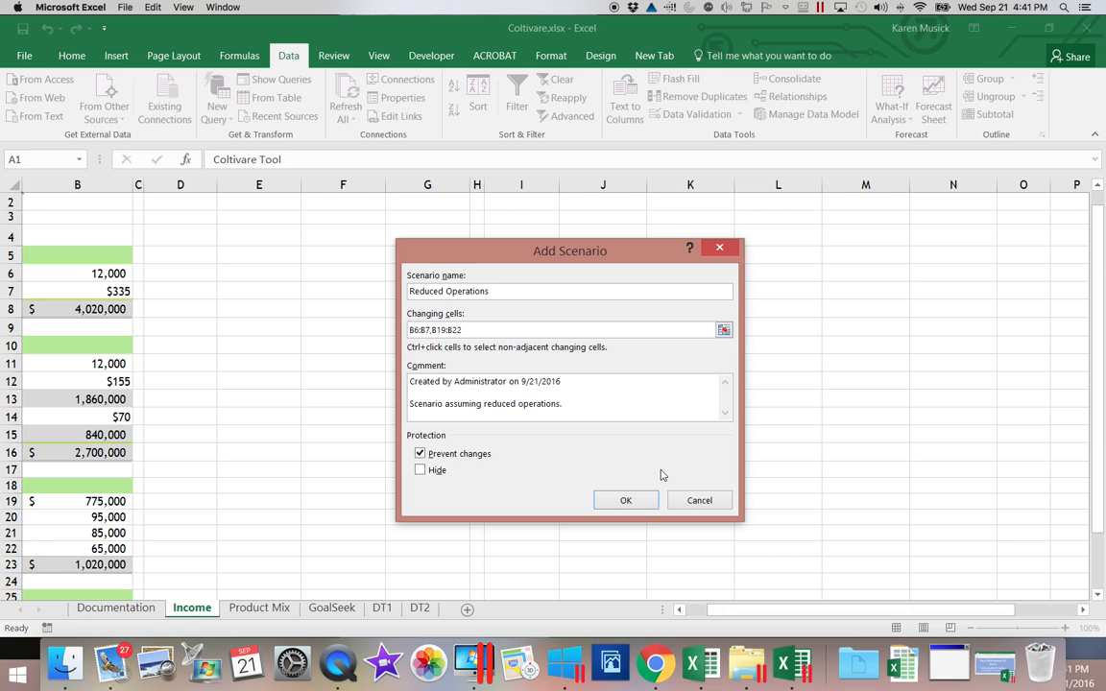
mouse_move(656, 472)
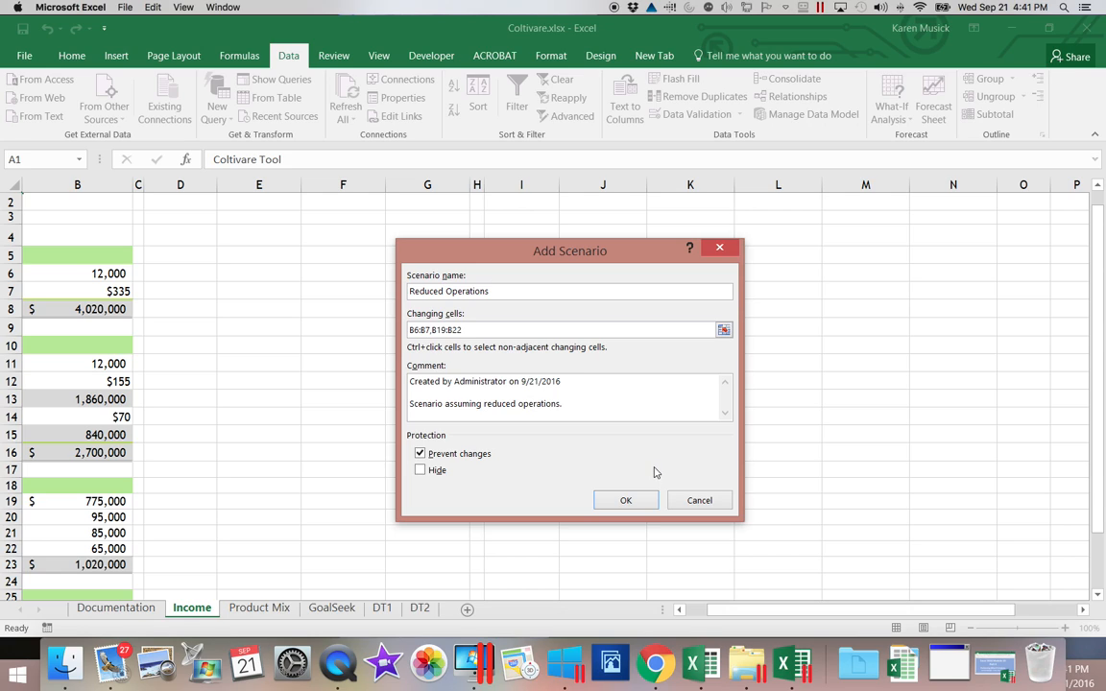
- Confirm Reduced Operations and set its units to 10000 and salaries to 650000
click(626, 499)
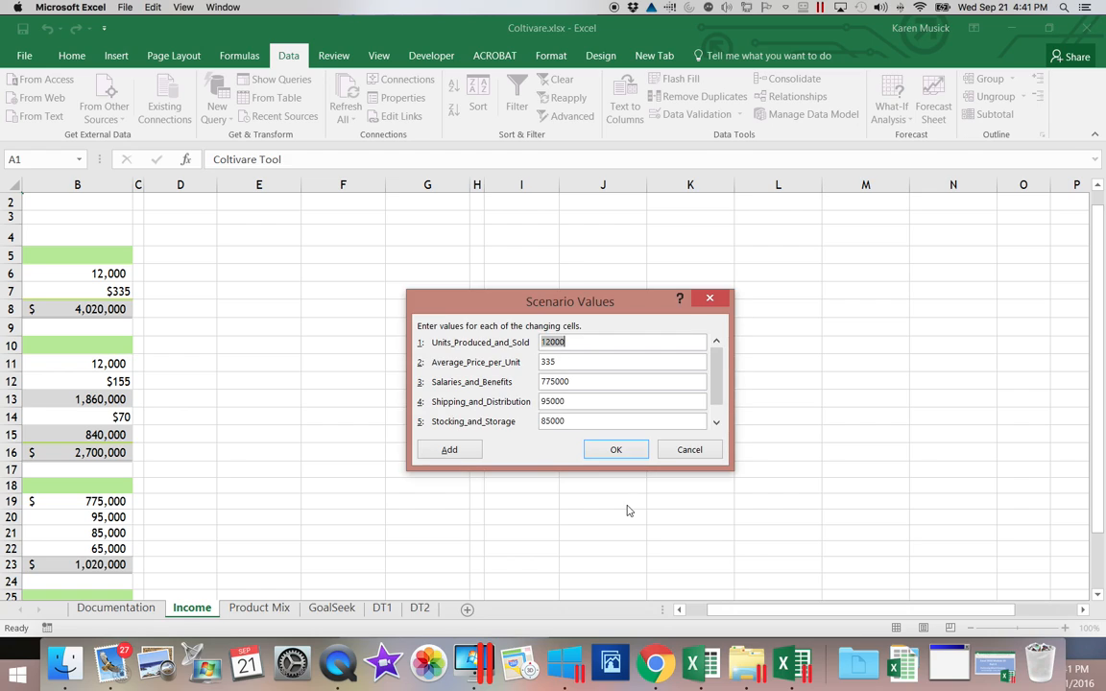
mouse_move(618, 510)
text(1)
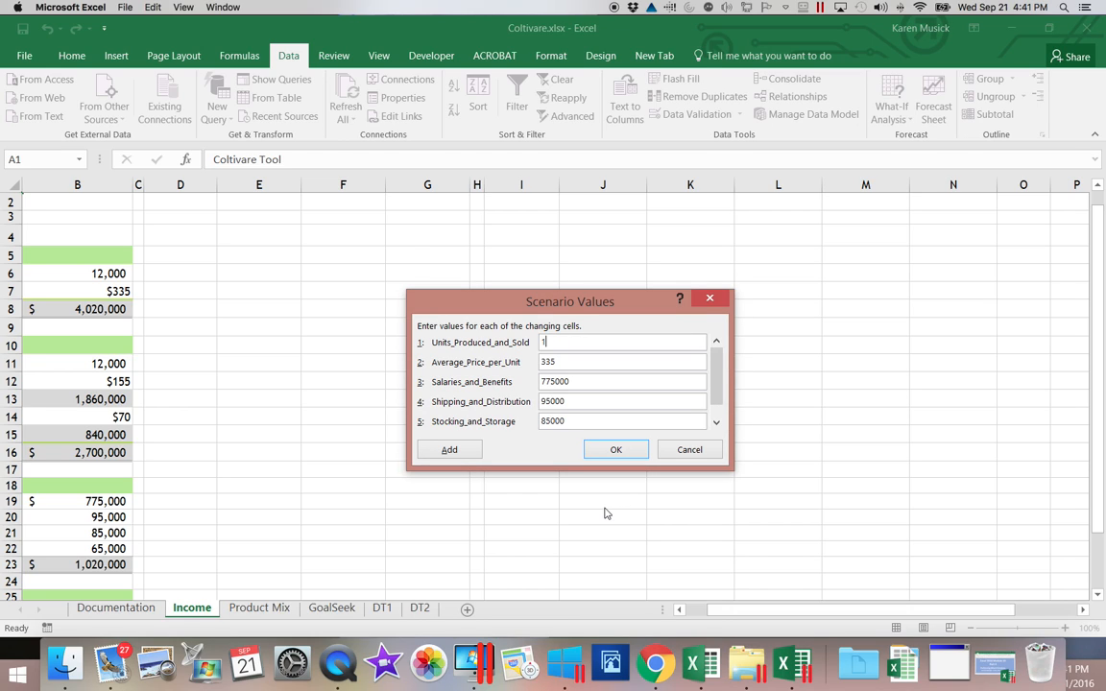
text(0000)
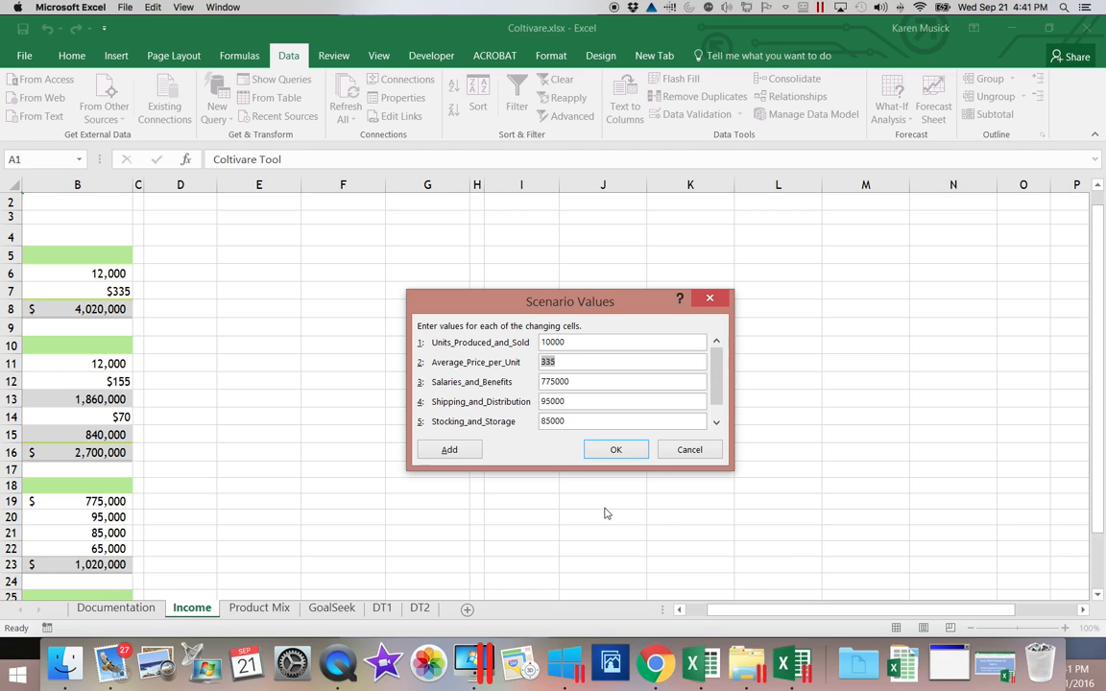
click(622, 380)
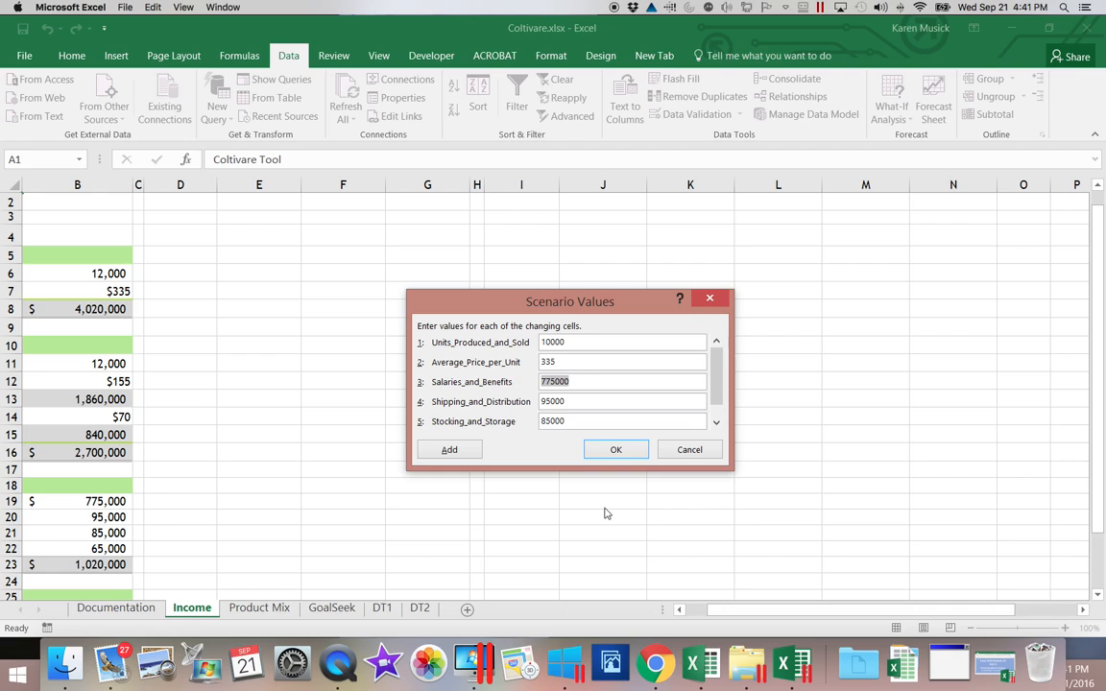
text(6500)
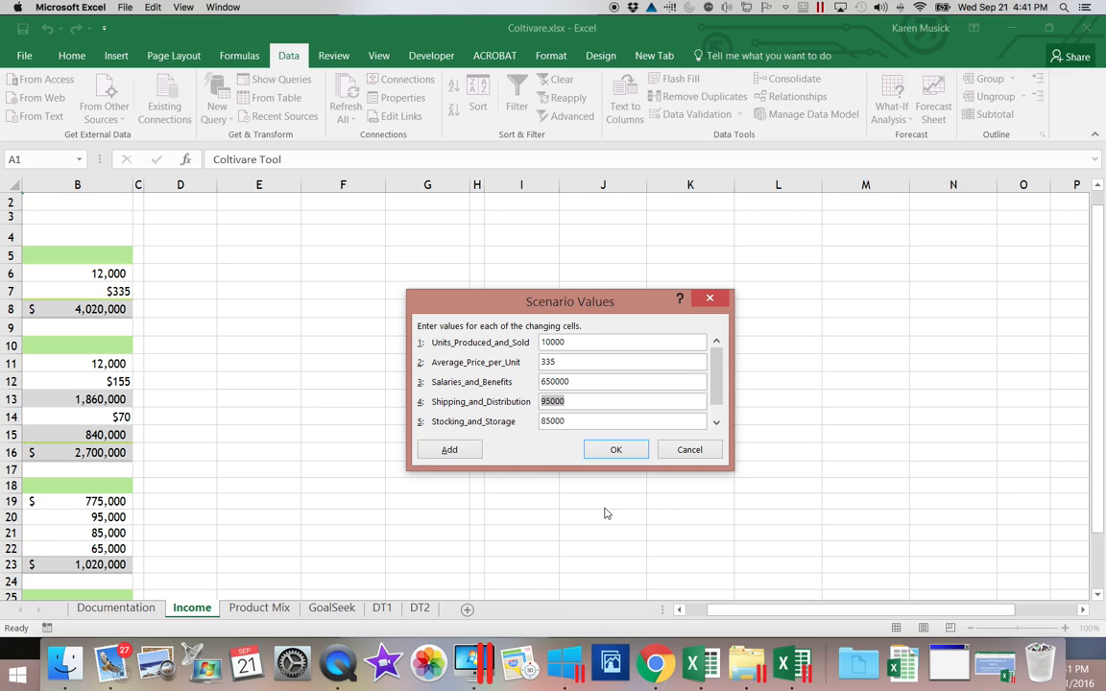
- Set shipping 75000, stocking 70000, miscellaneous 50000 and add another scenario
text(75000)
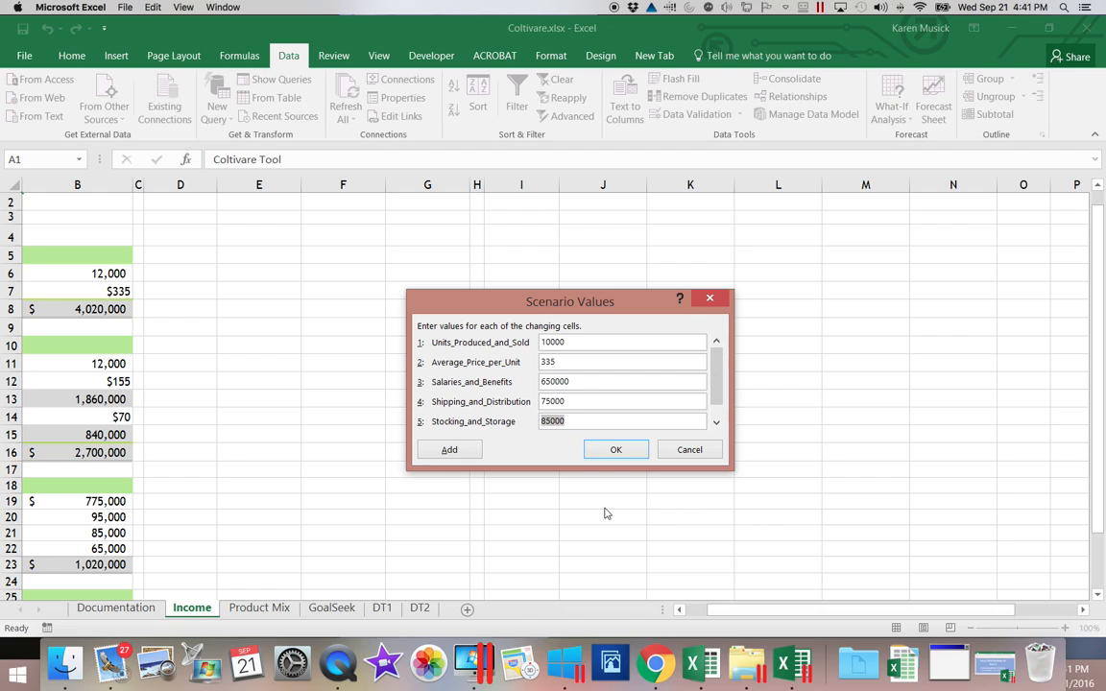
text(70000)
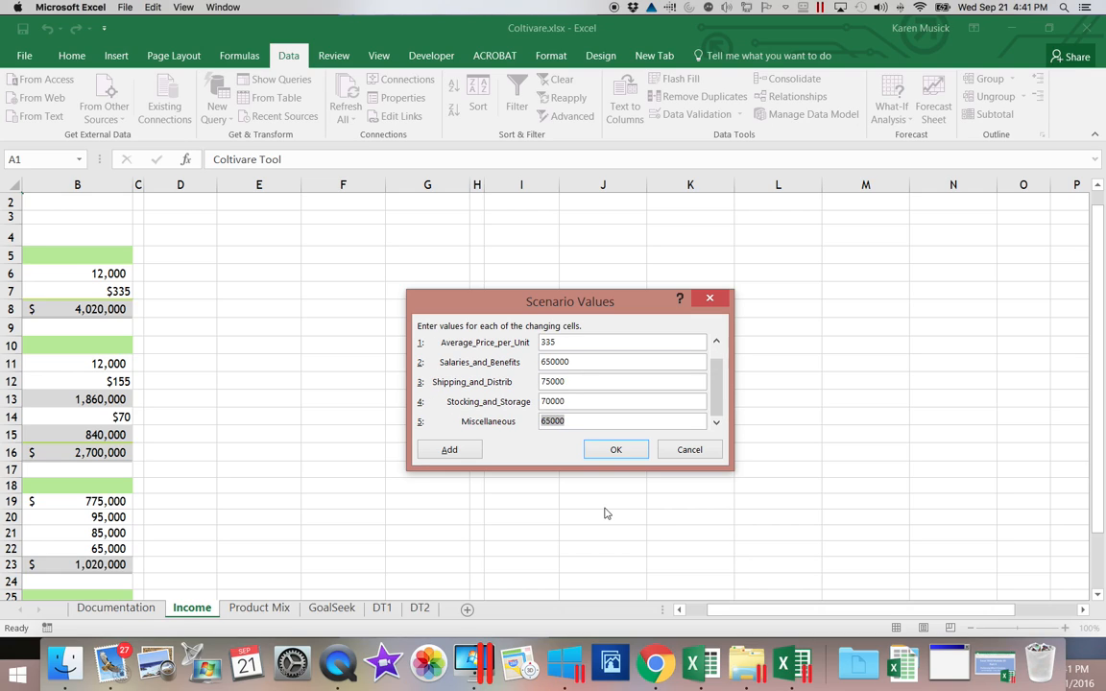
text(500)
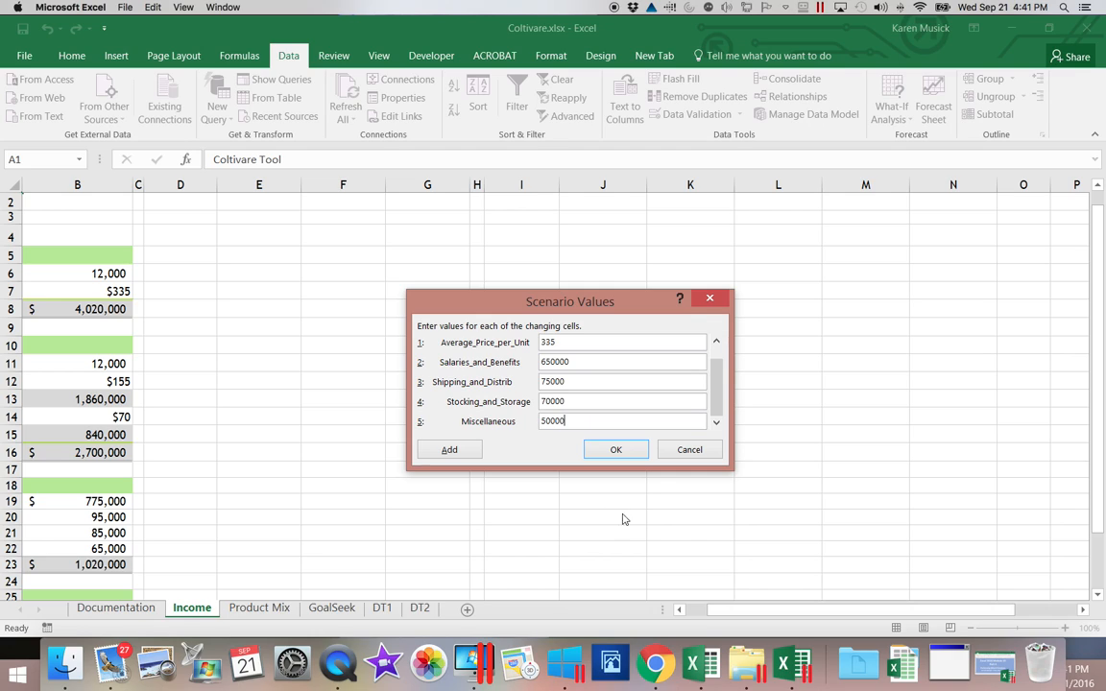
mouse_move(485, 456)
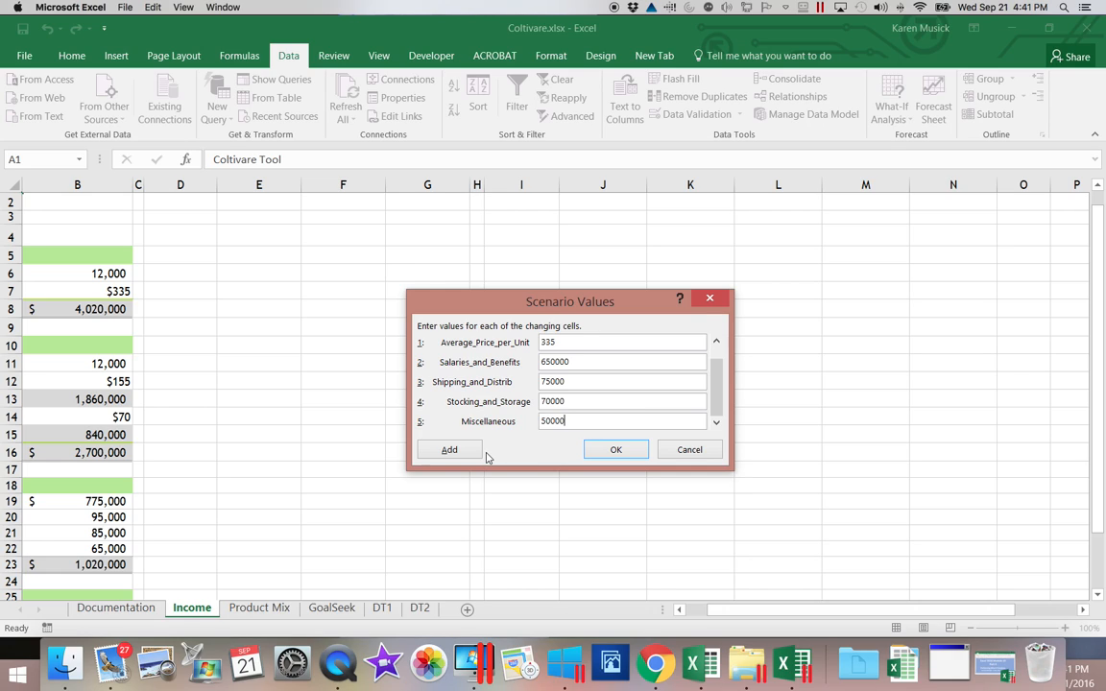
mouse_move(485, 455)
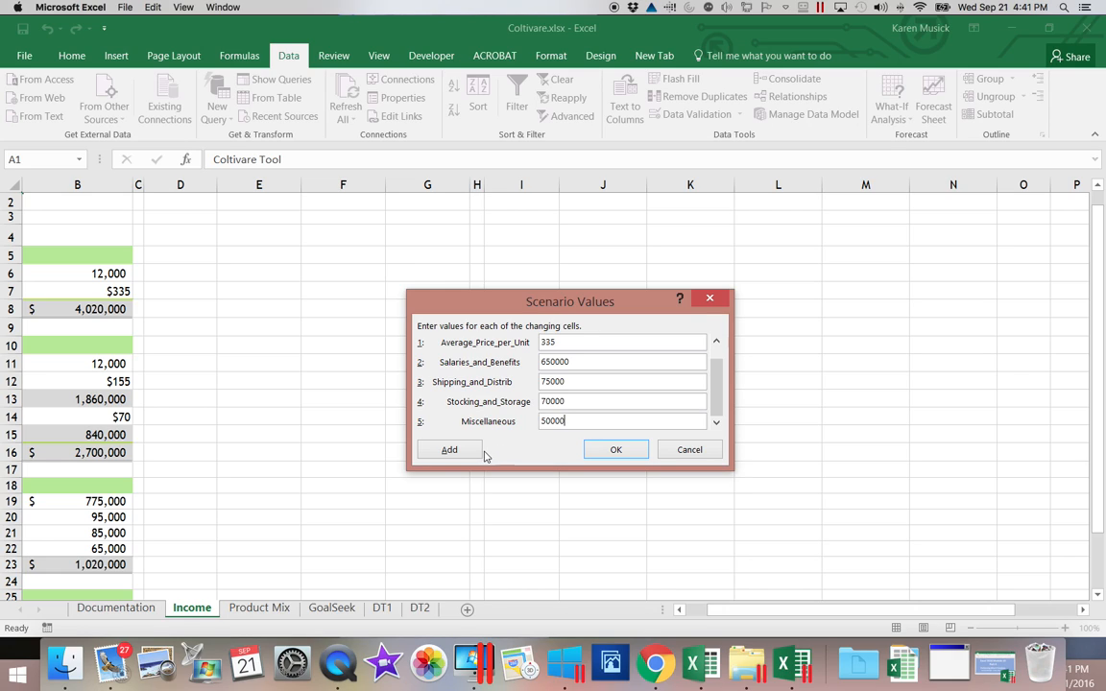
click(449, 449)
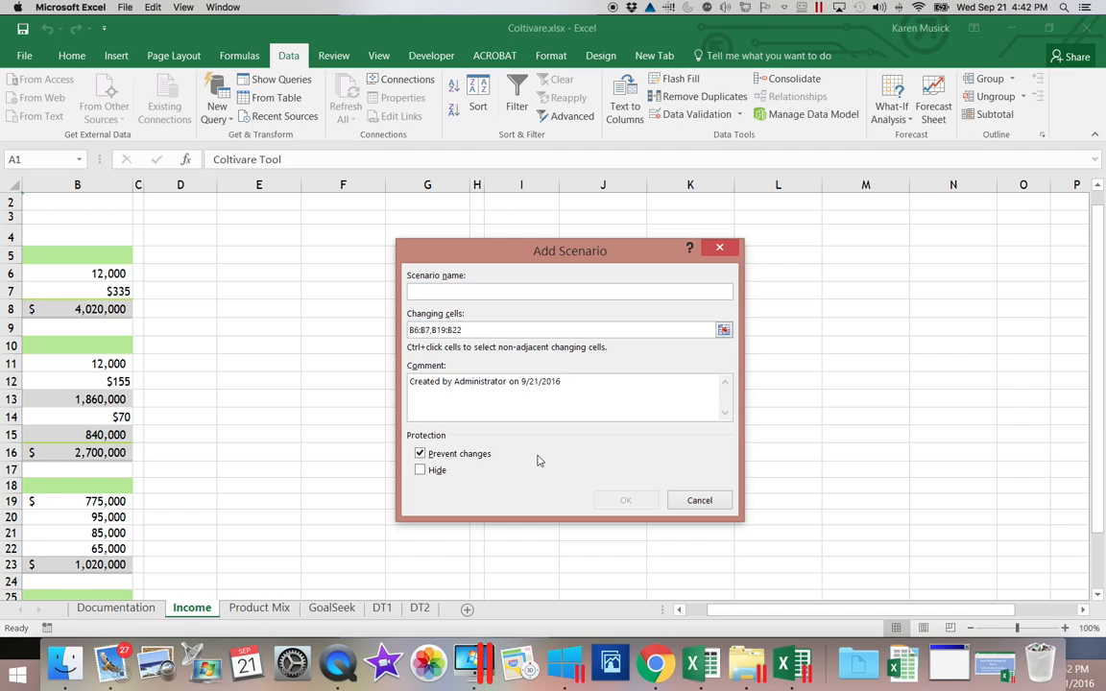
- Name the scenario Spring Sale with the comment 'Scenario assuming a sale'
text(Spring)
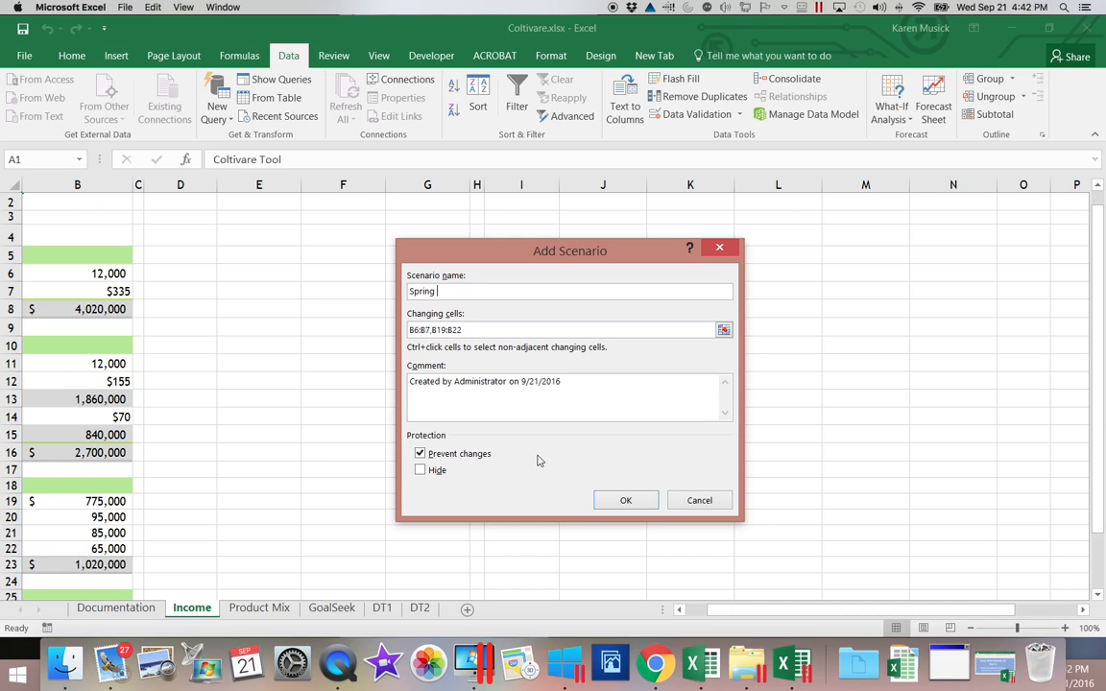
text(Sale)
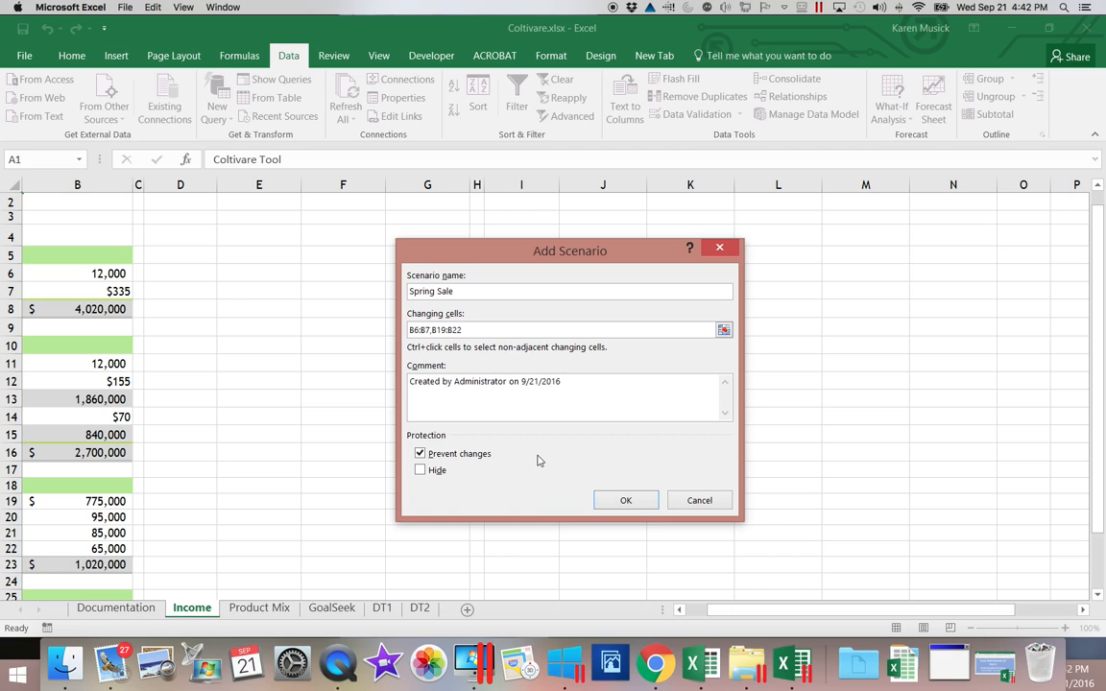
text(Scenario)
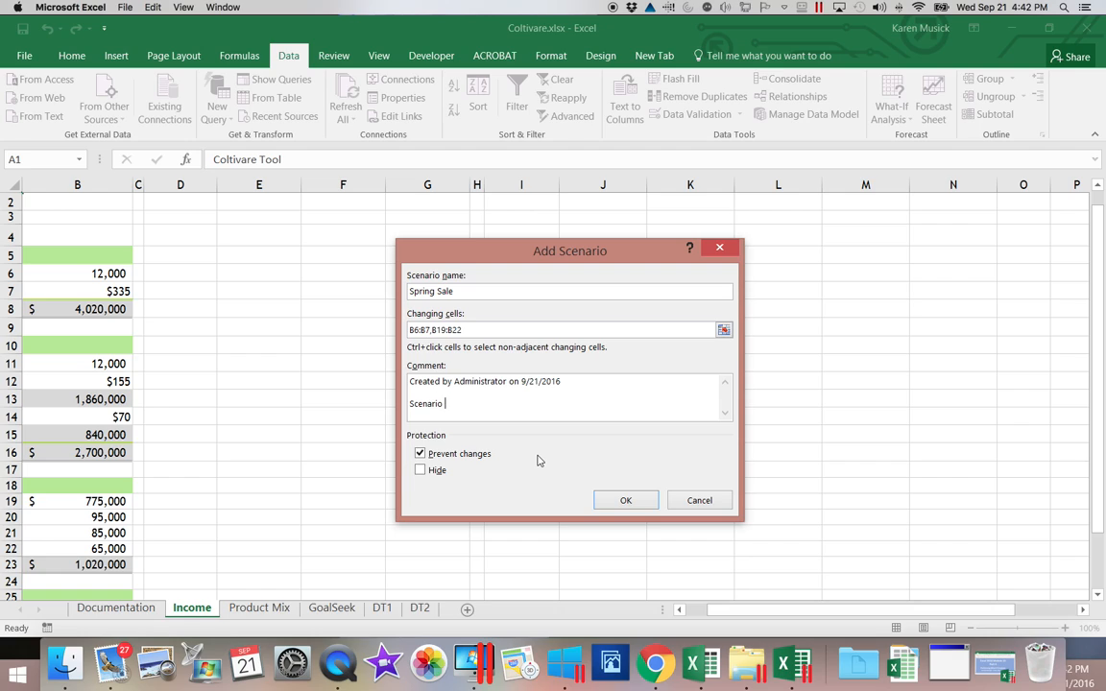
text(assuming a sale.)
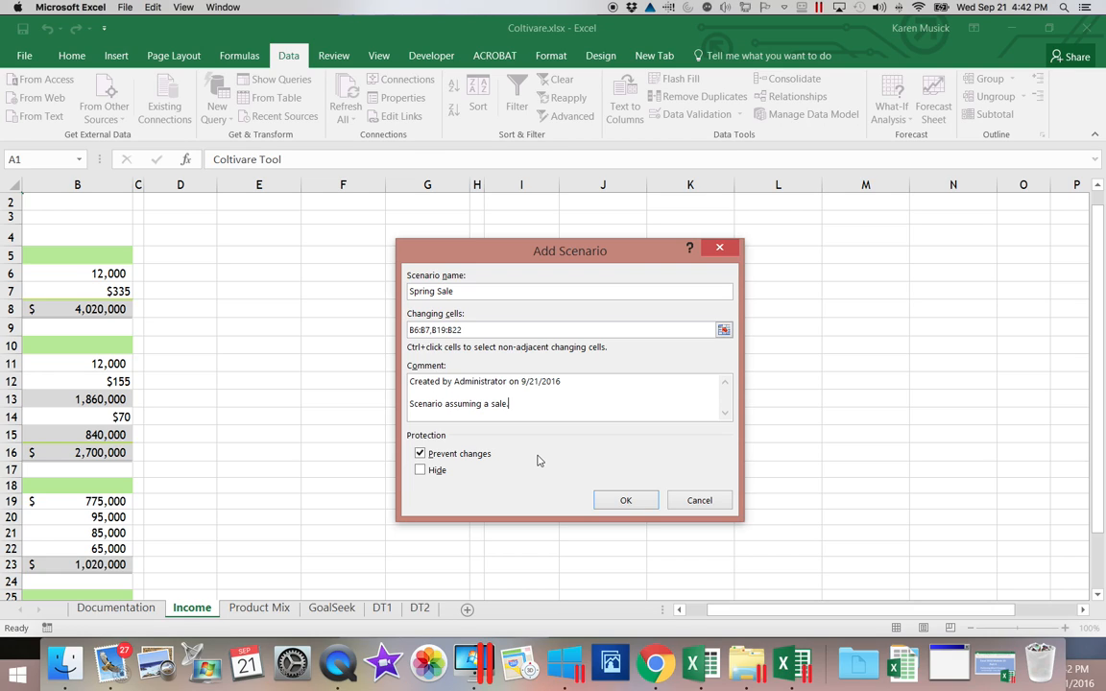
- Give Spring Sale 16000 units, a 310 unit price and 100000 shipping
click(626, 499)
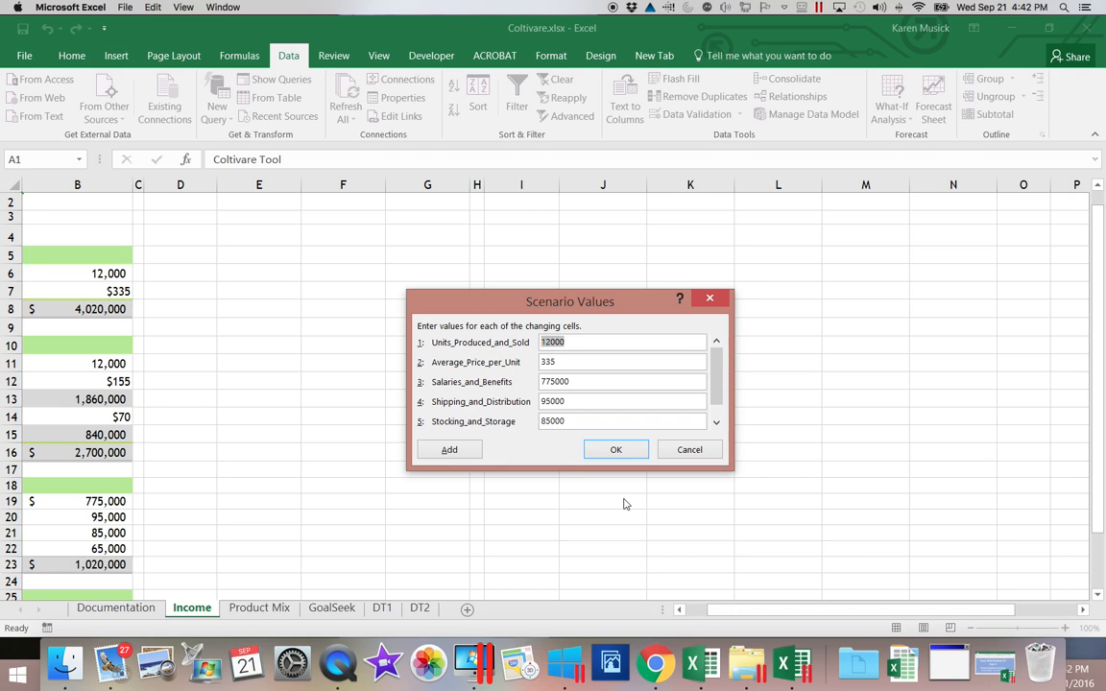
mouse_move(622, 503)
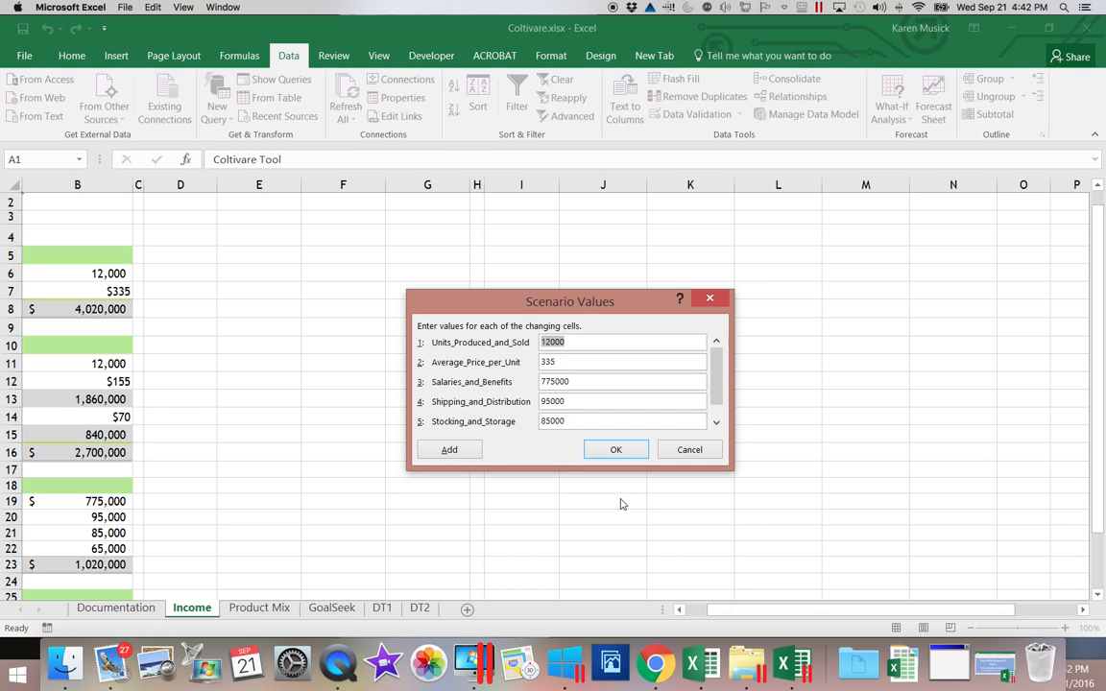
text(160)
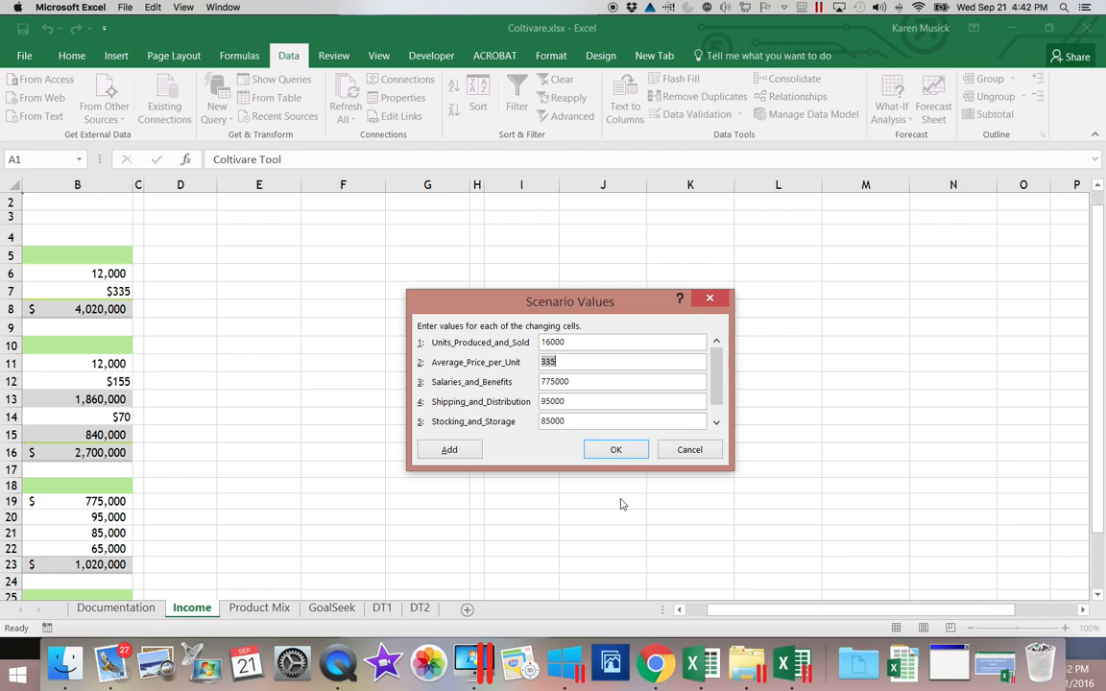
text(310)
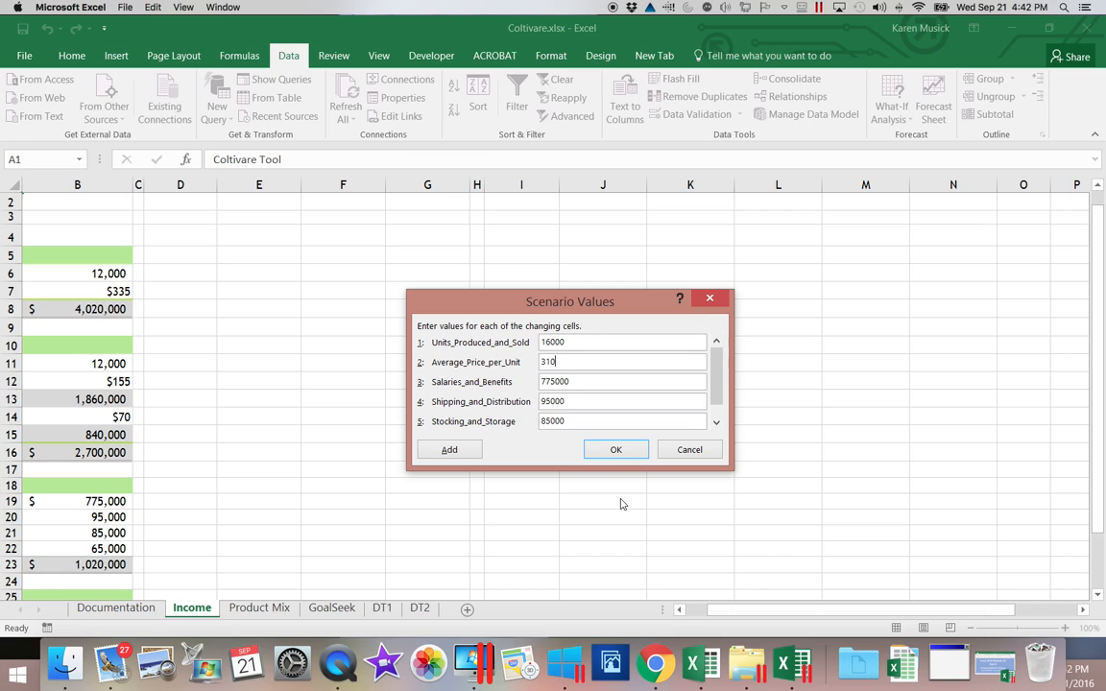
click(622, 380)
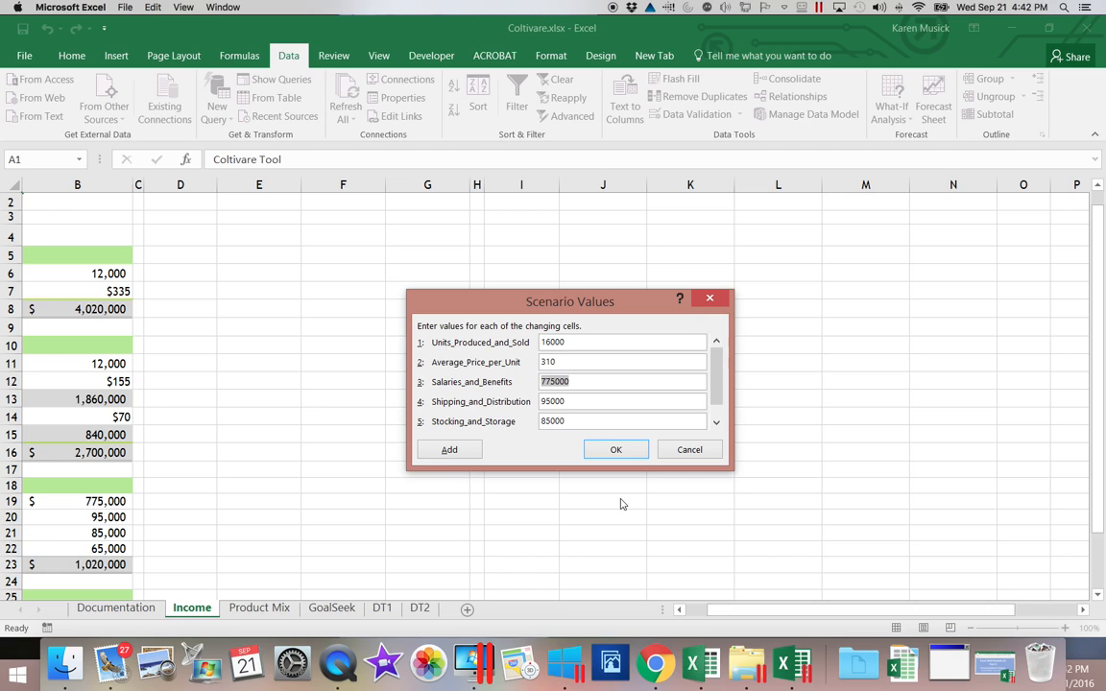
click(620, 401)
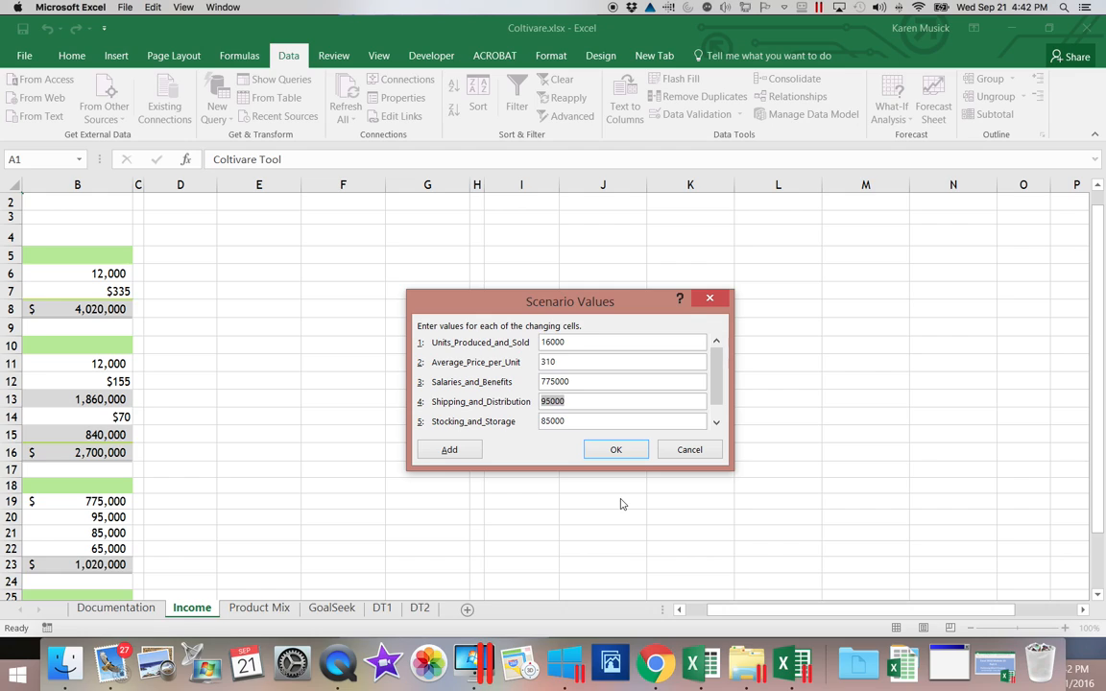
text(100000)
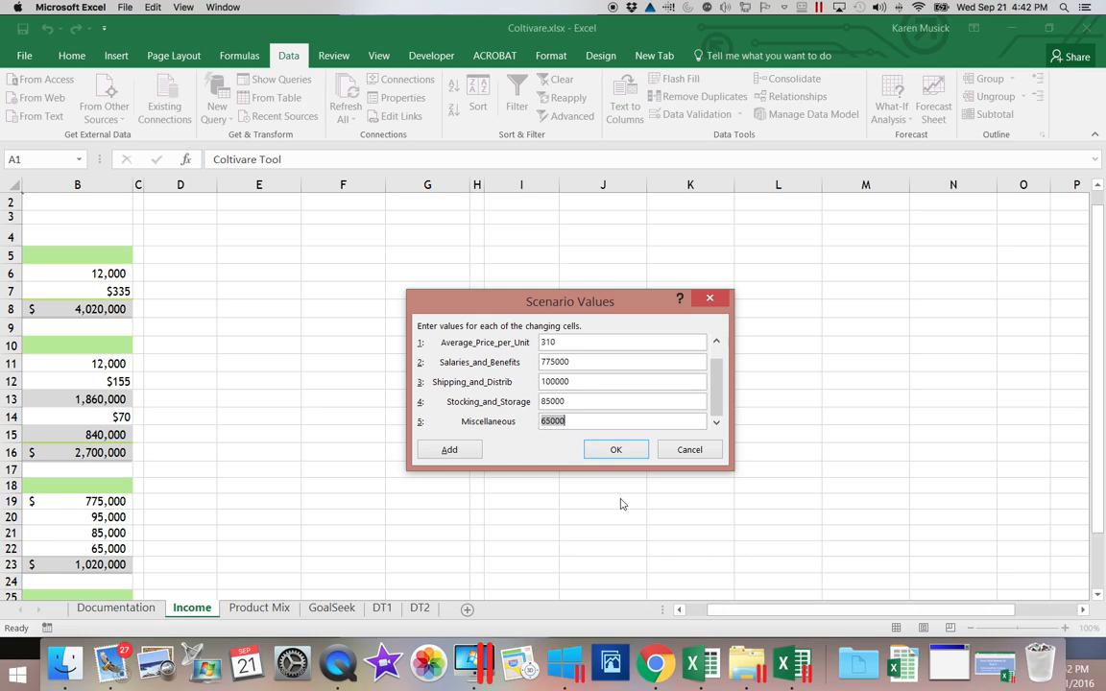
mouse_move(553, 453)
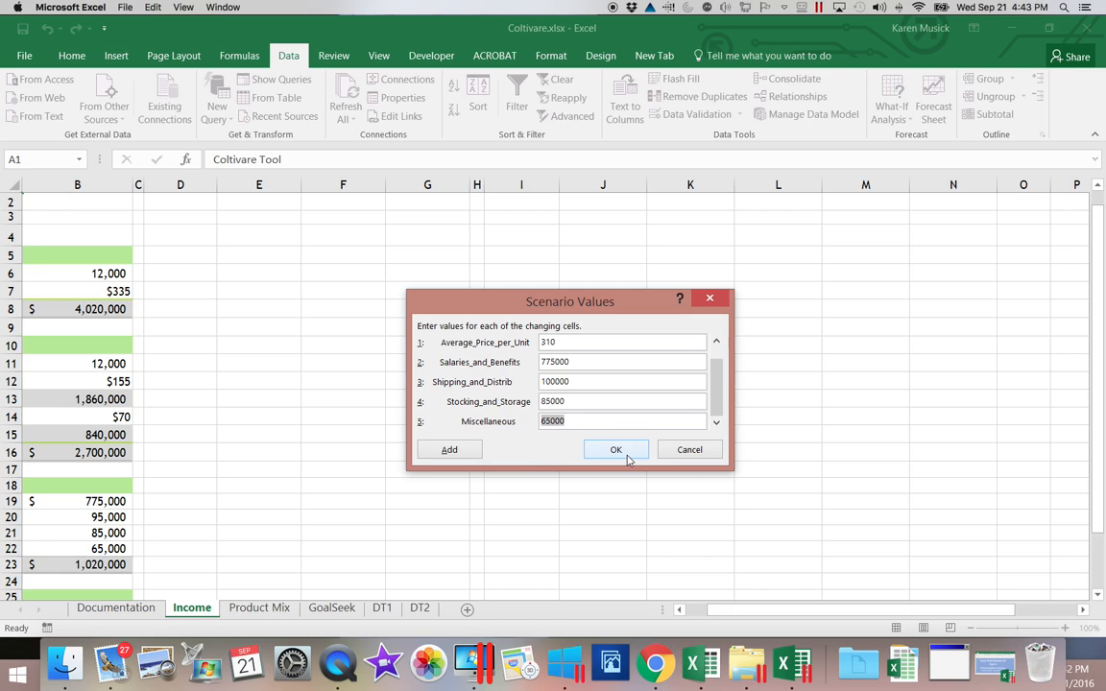
- Save Spring Sale as the fourth scenario and select Status Quo in the list
click(614, 449)
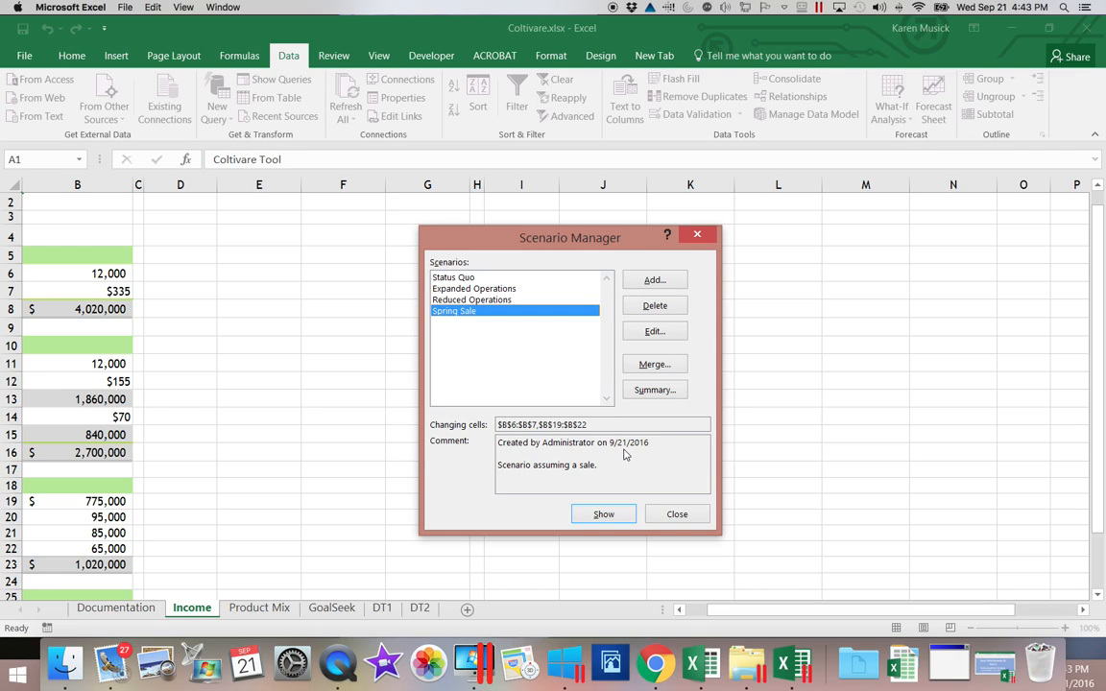
mouse_move(631, 453)
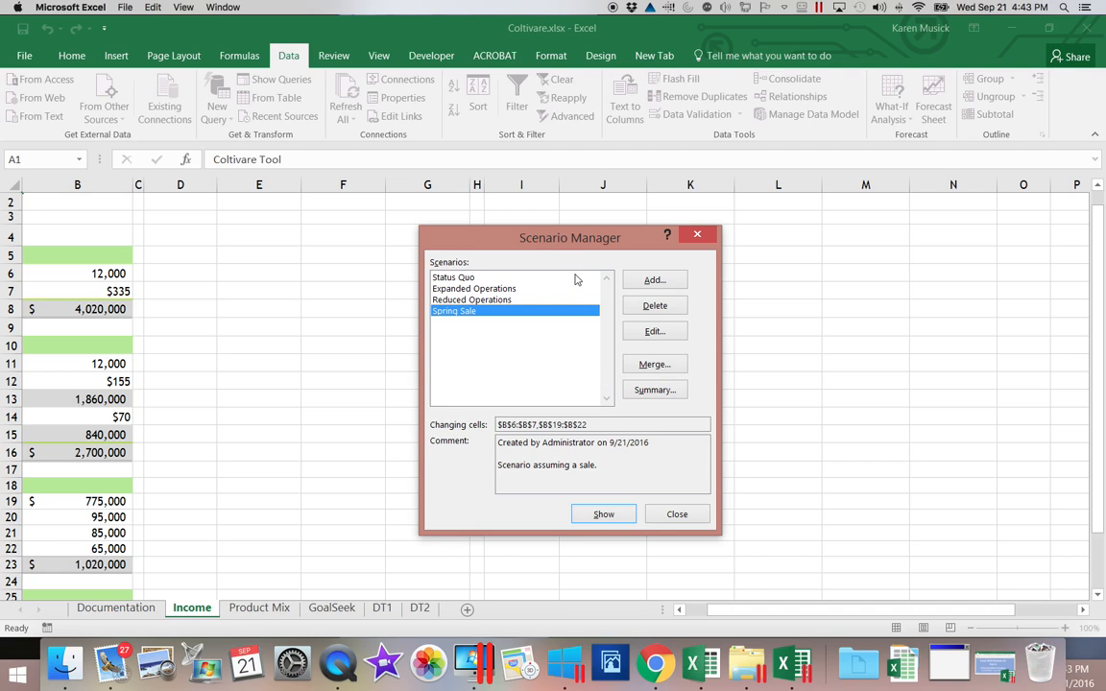
click(461, 277)
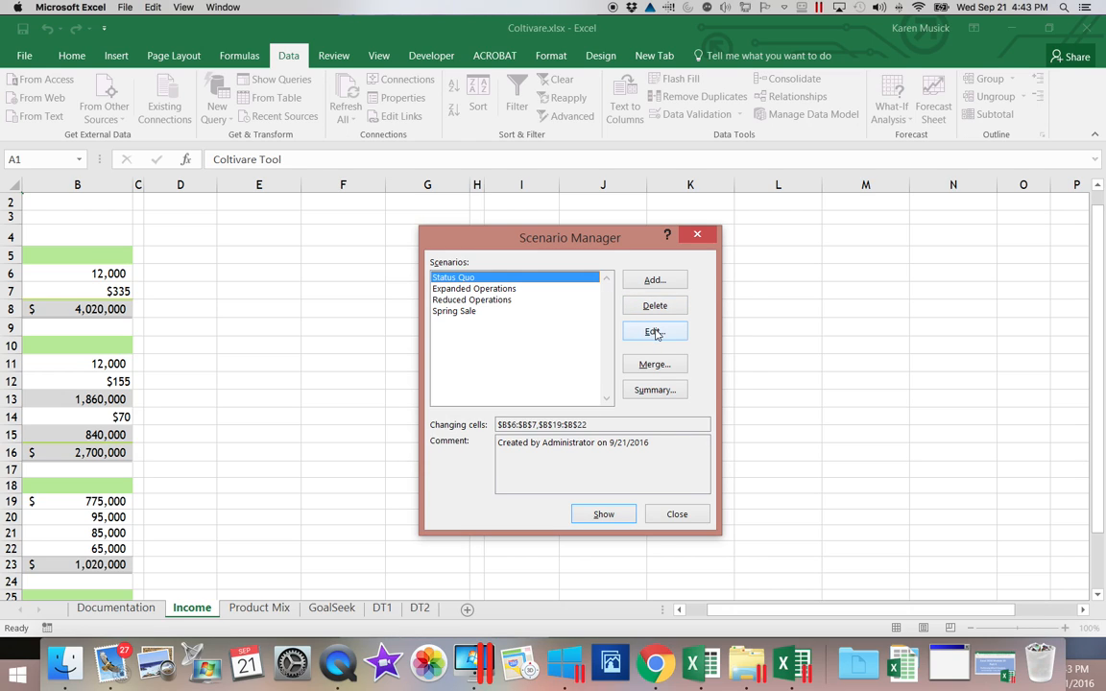
- Edit Status Quo's comment to 'Scenario assuming no change in values' and resave its values
click(653, 330)
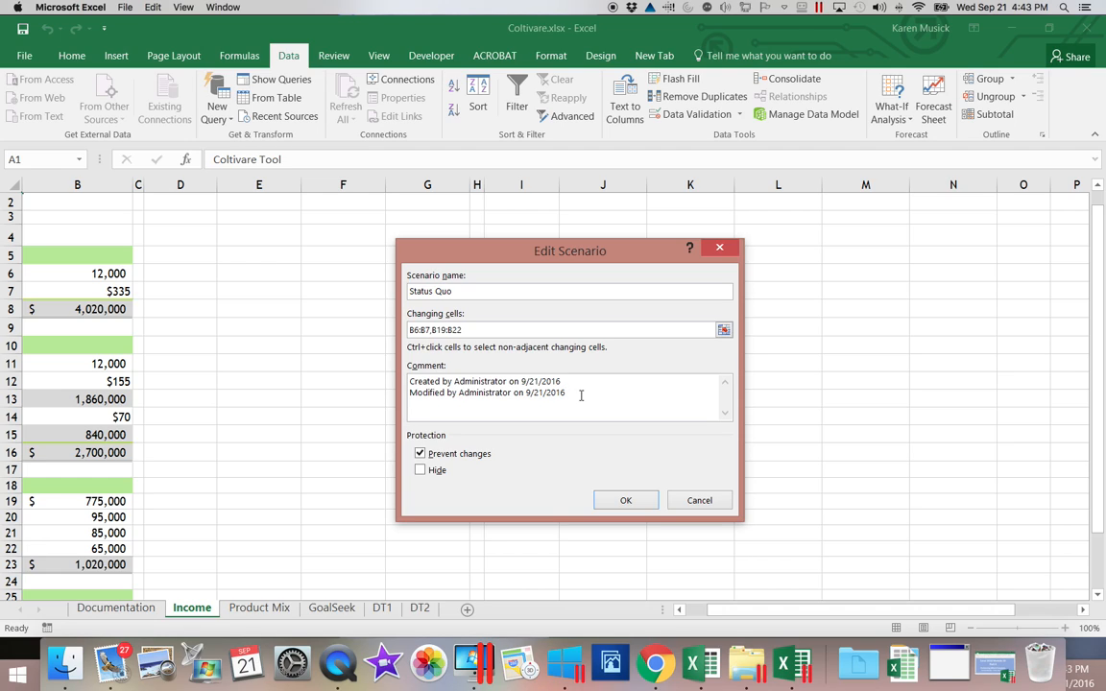
text(Scan)
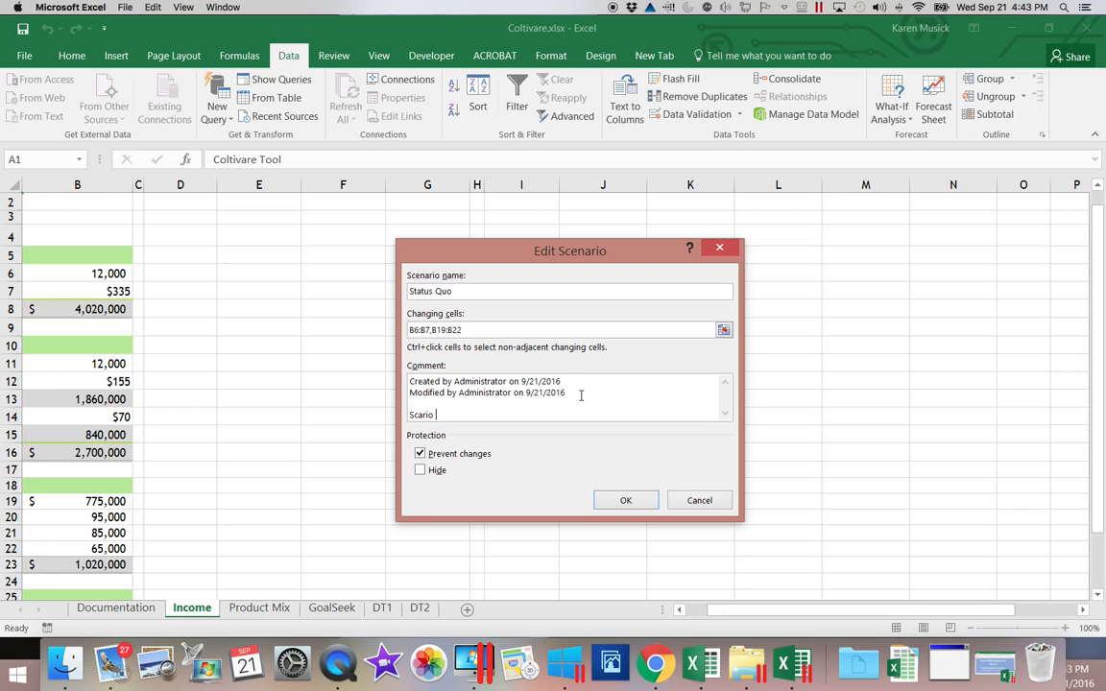
key(BackSpace)
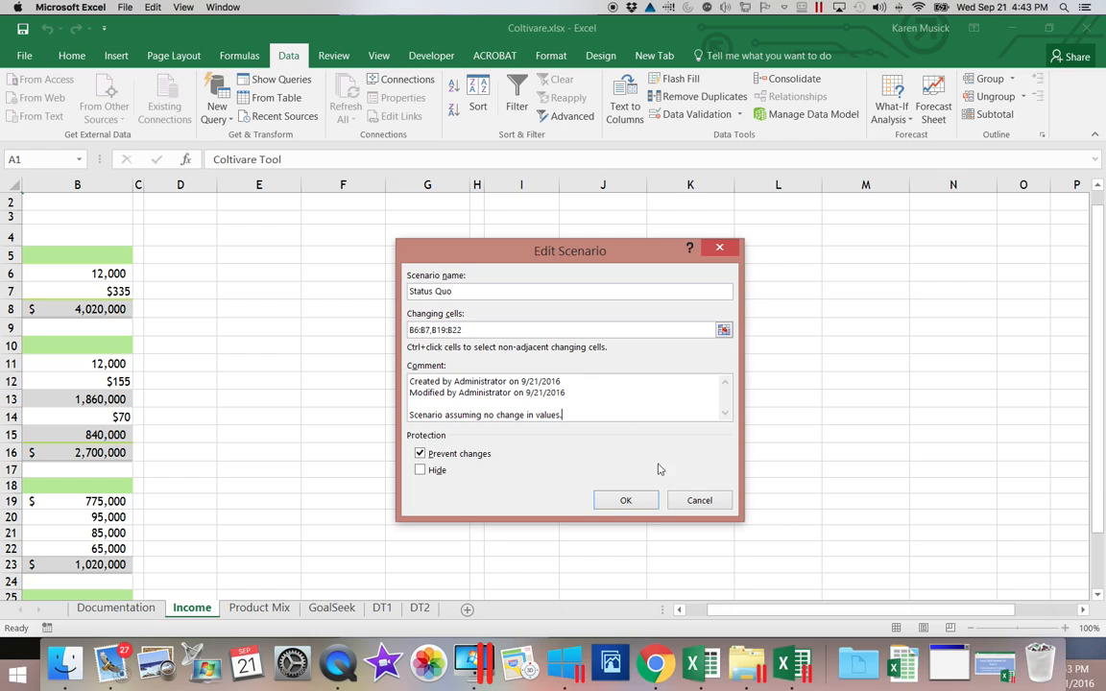
click(626, 499)
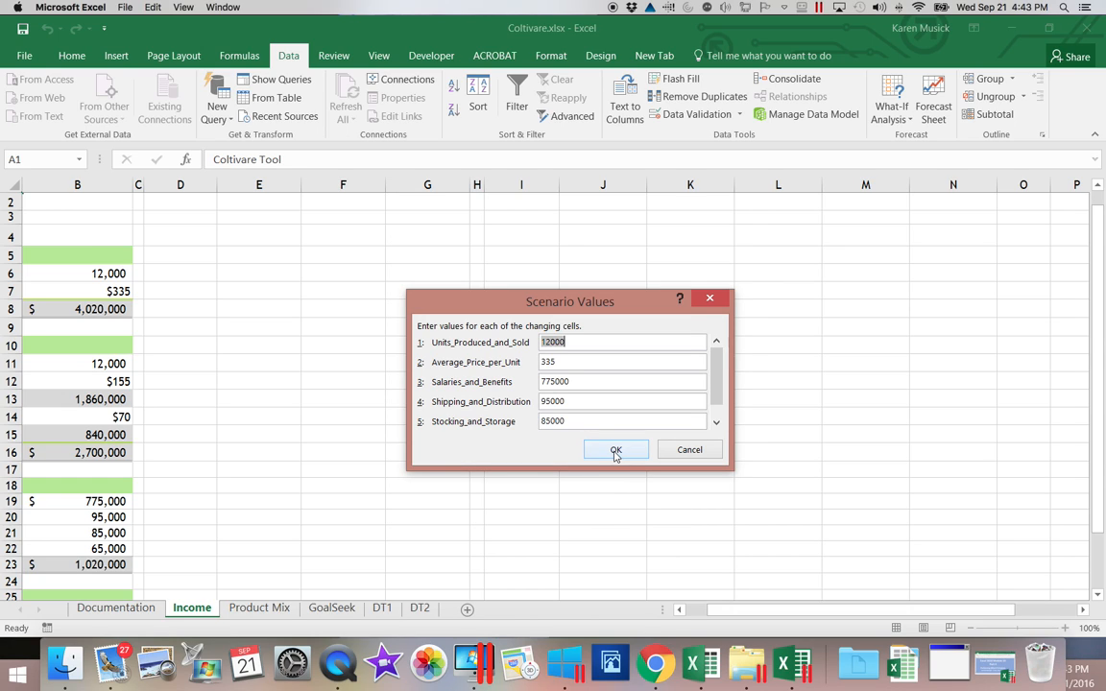
click(614, 449)
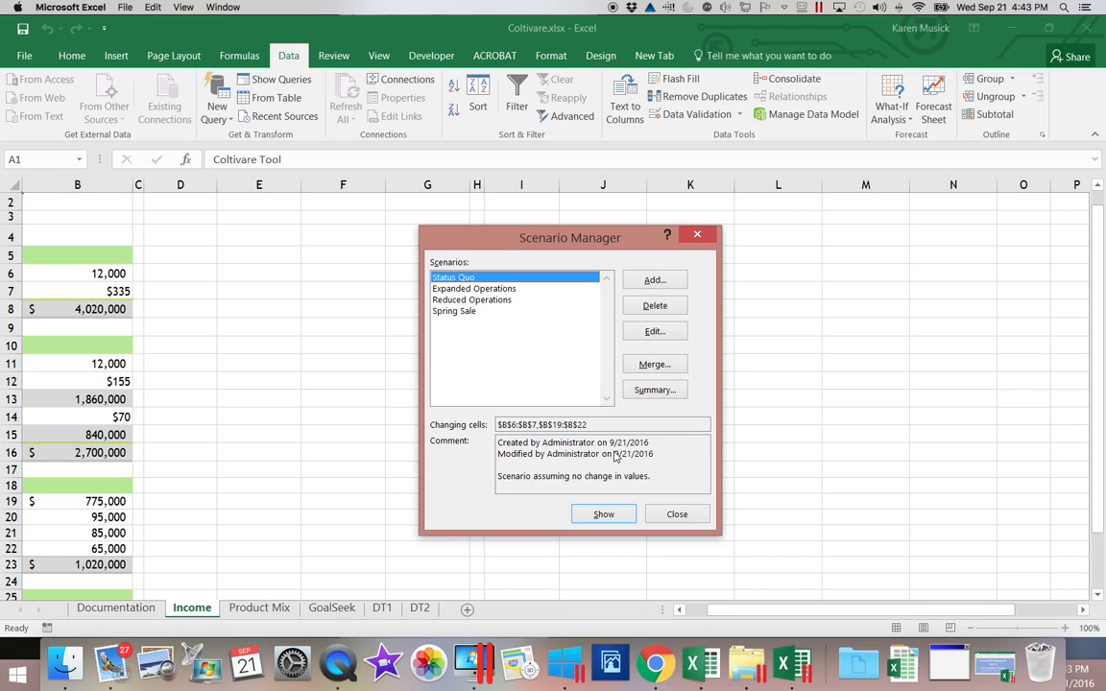
mouse_move(653, 330)
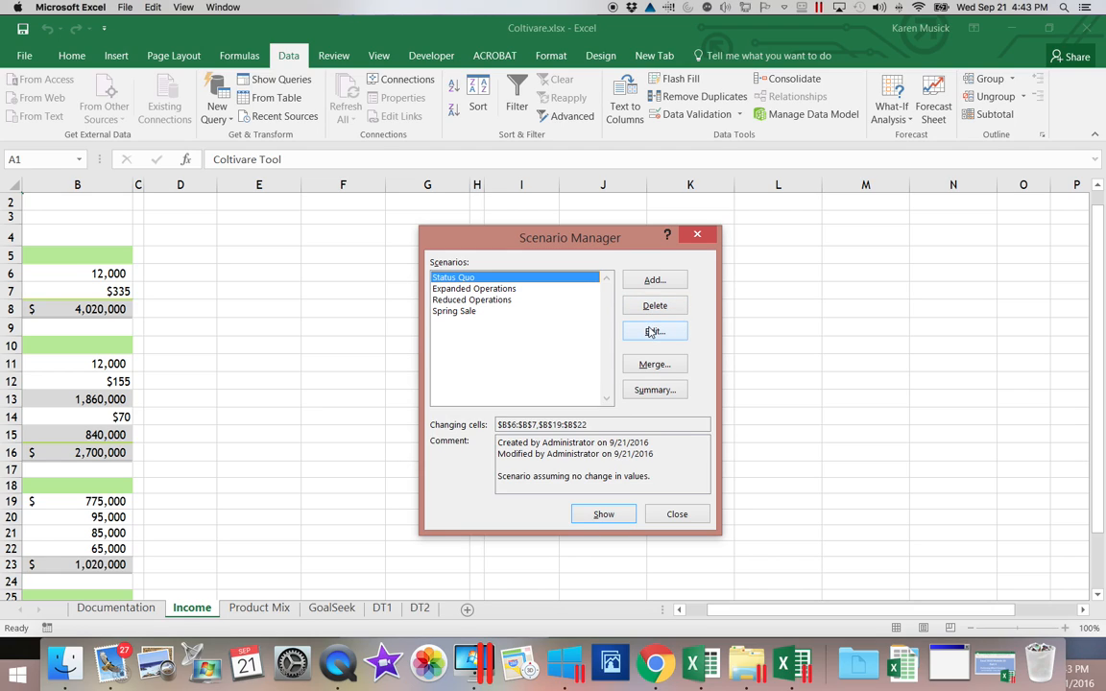
mouse_move(655, 317)
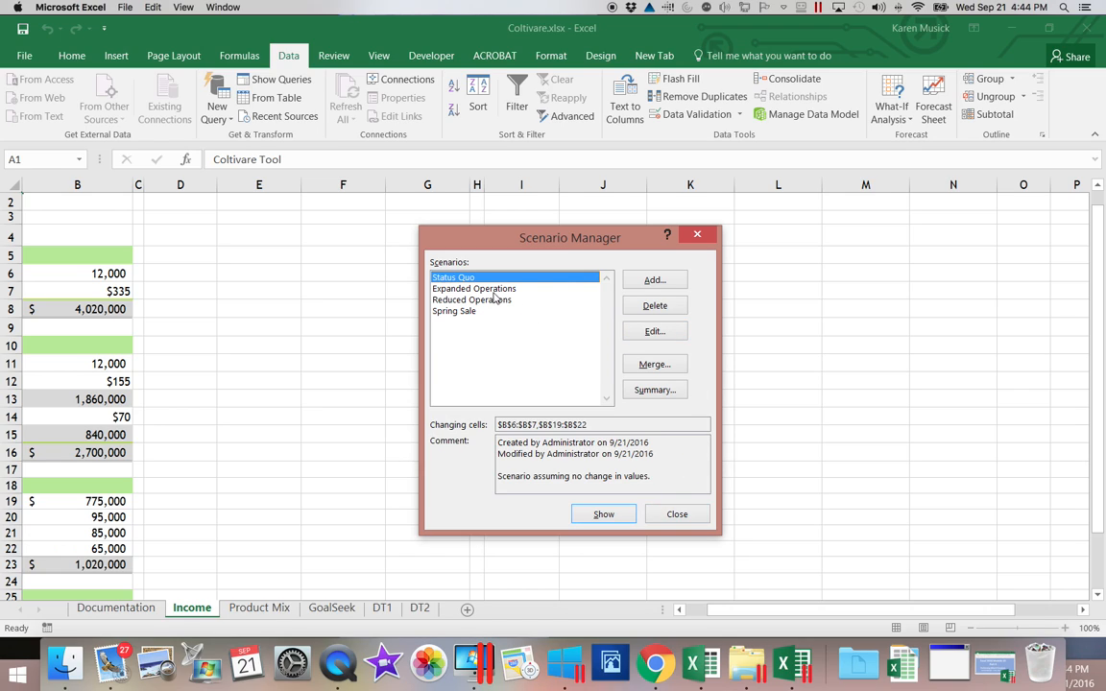
- Show Expanded Operations on the income sheet (14,200 units, 4,757,000 revenue) and close the manager
click(472, 287)
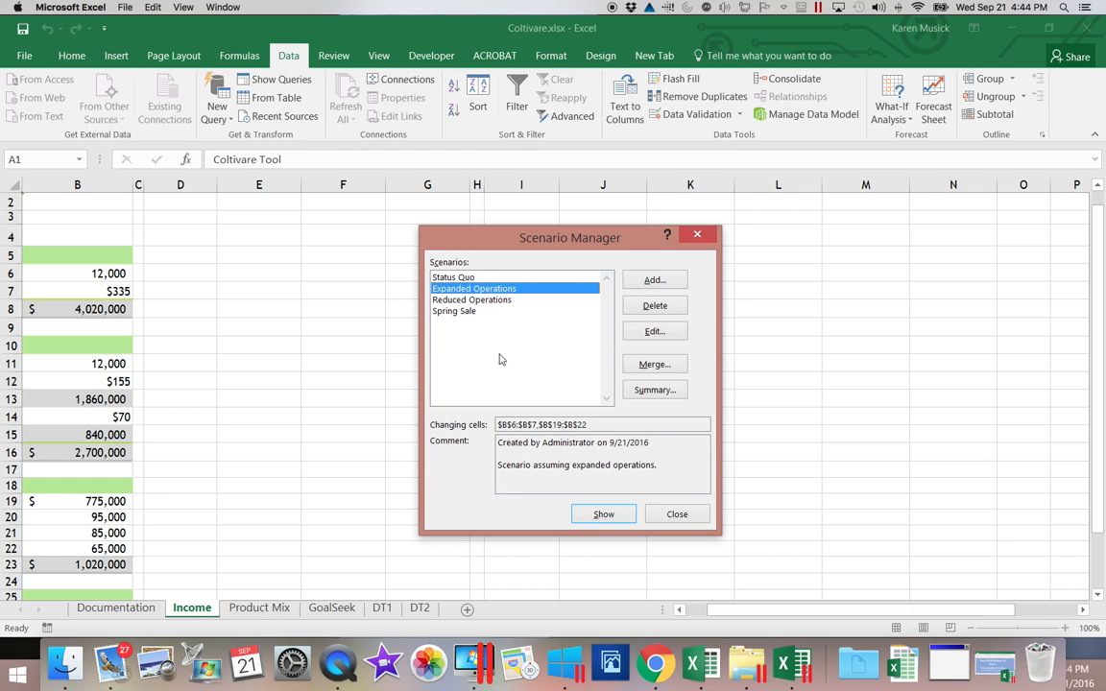
click(602, 514)
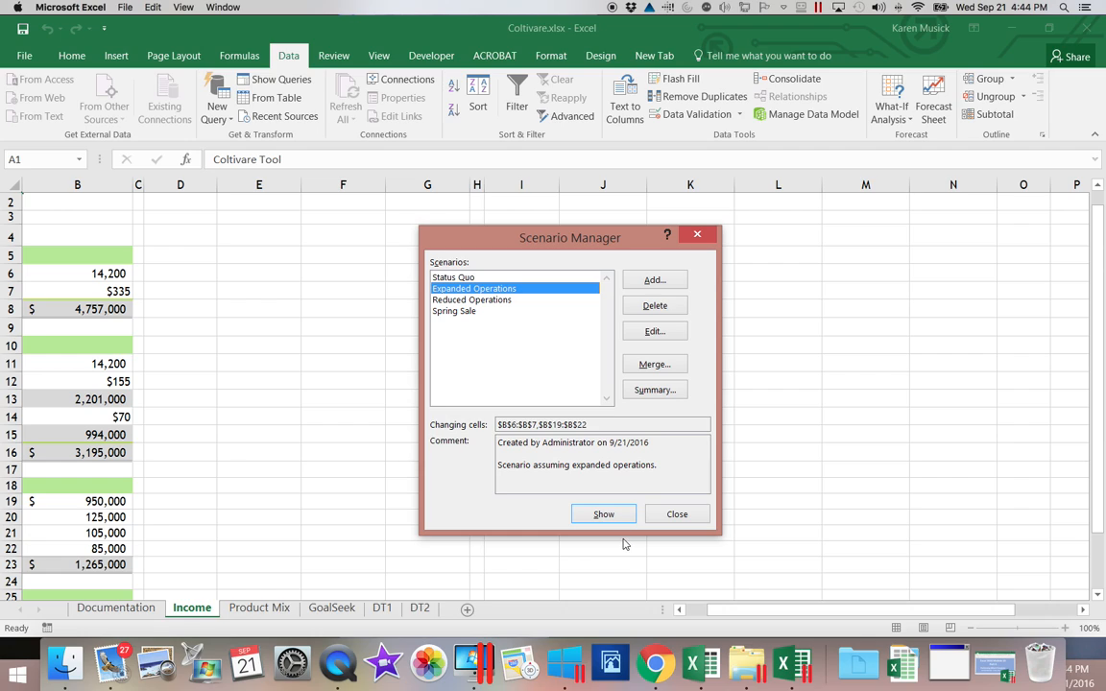
mouse_move(660, 549)
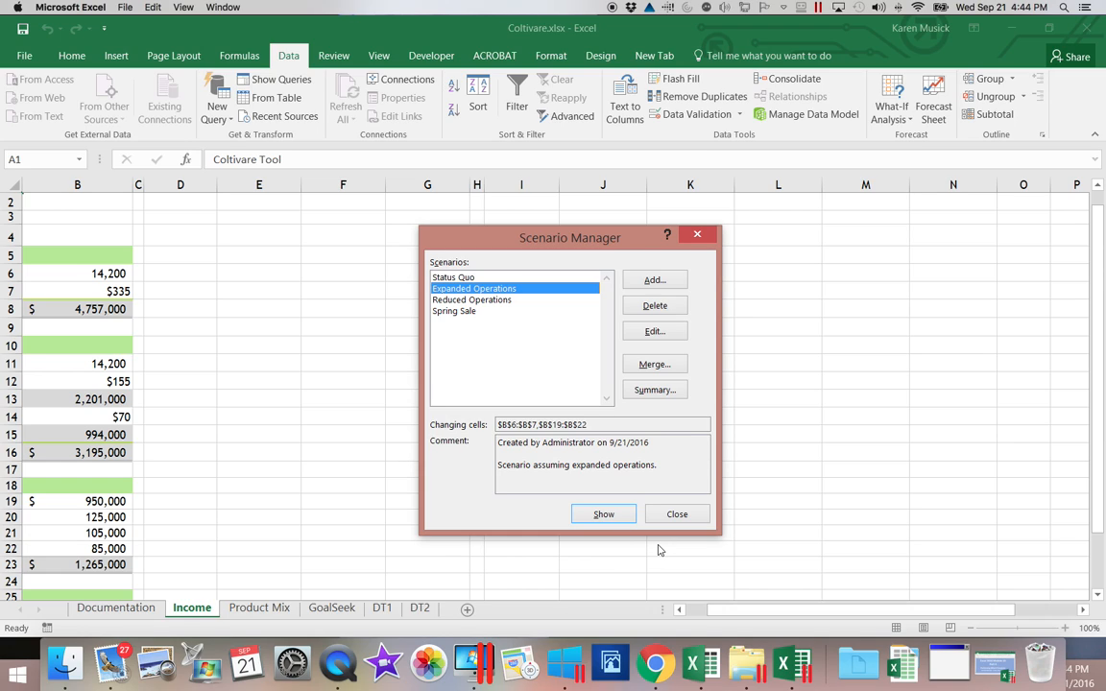
click(675, 514)
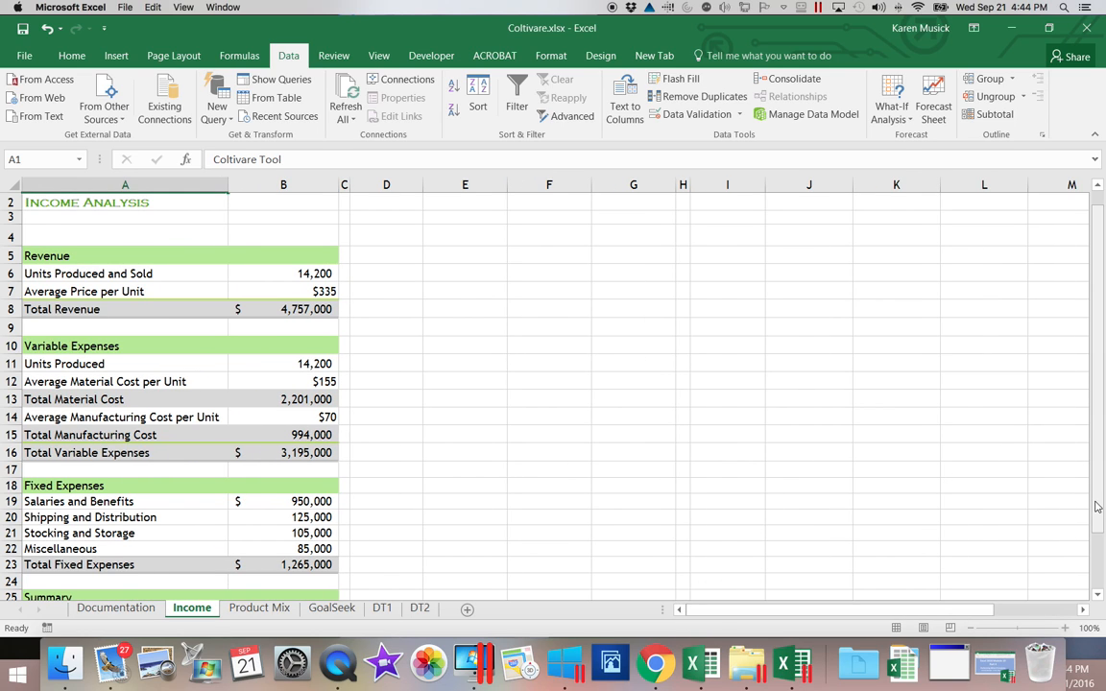
- Check the 297,000 net income, then return to the What-If Analysis options
scroll(down, 3)
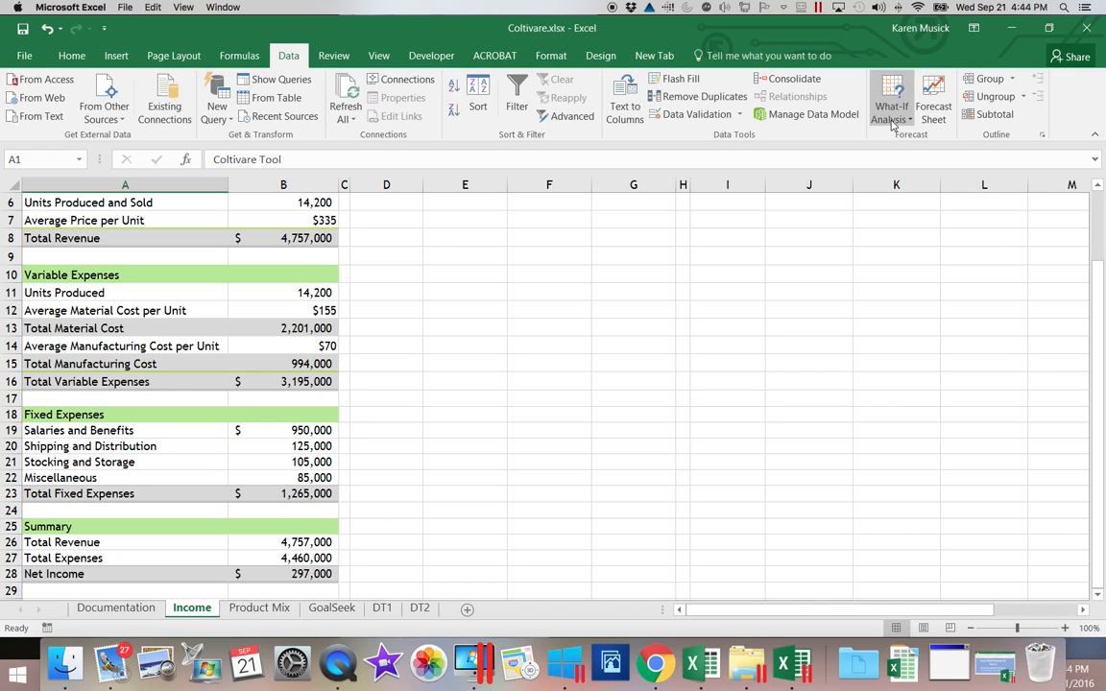
click(890, 106)
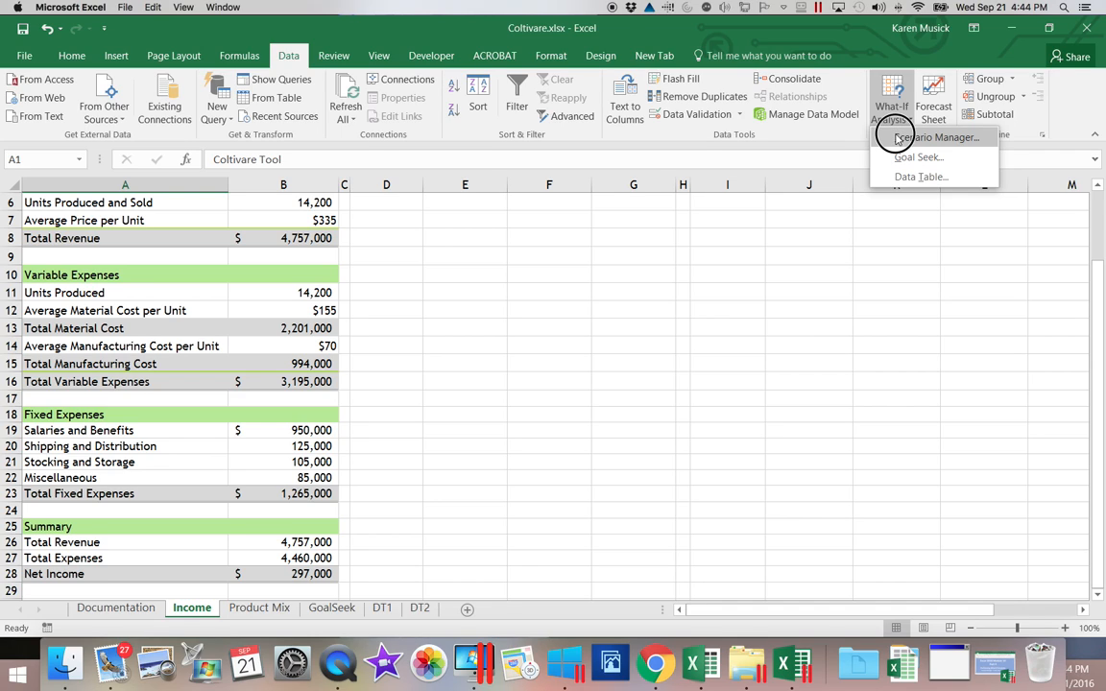
- Show Reduced Operations on the income sheet (10,000 units, 3,350,000 revenue) and close the manager
click(919, 136)
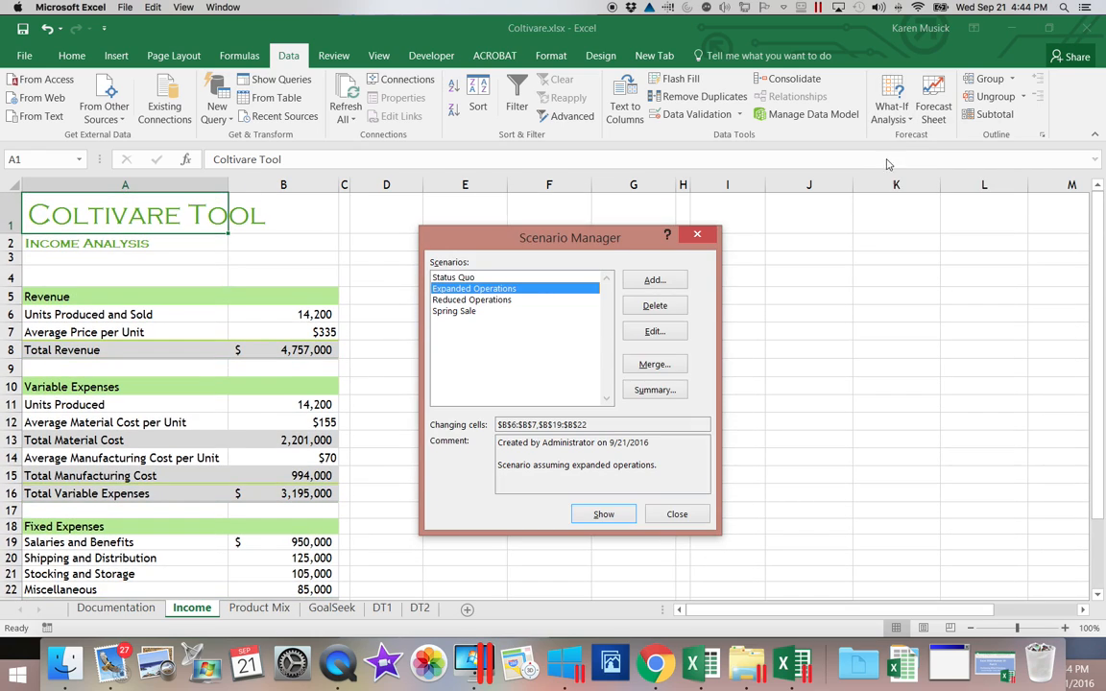
mouse_move(488, 304)
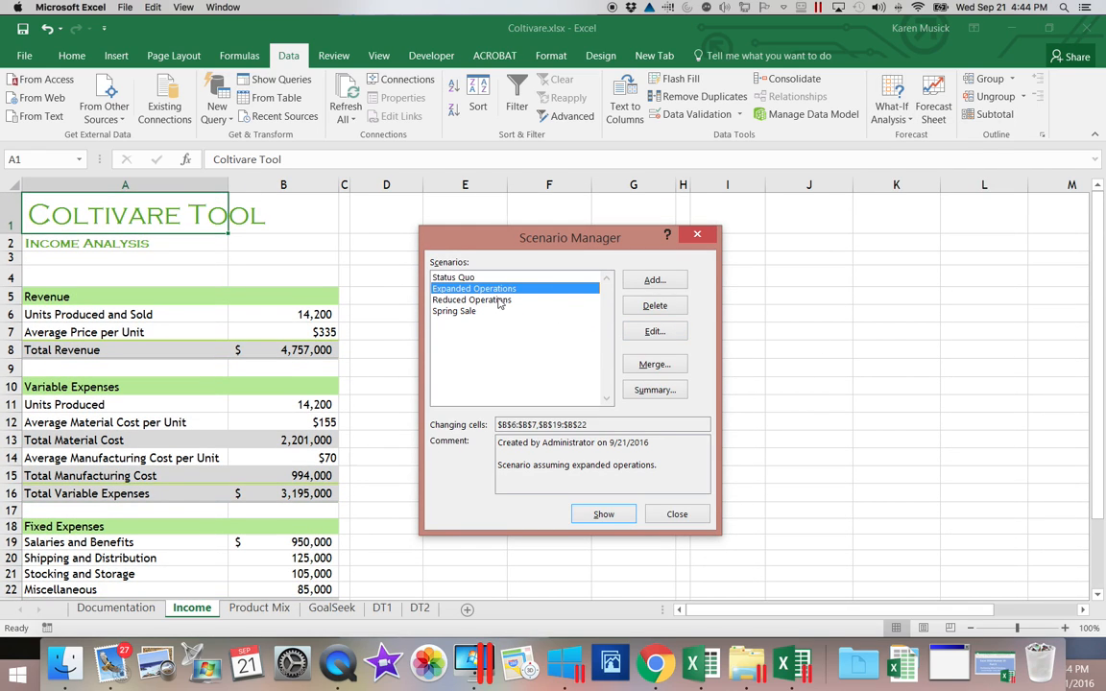
click(472, 300)
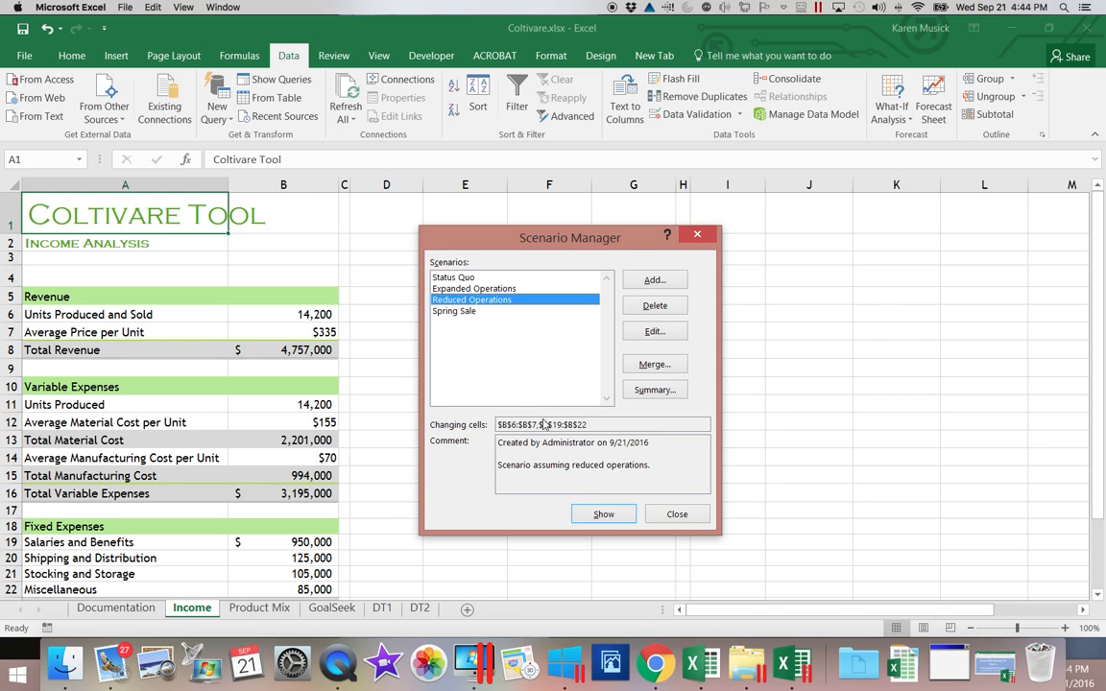
click(603, 515)
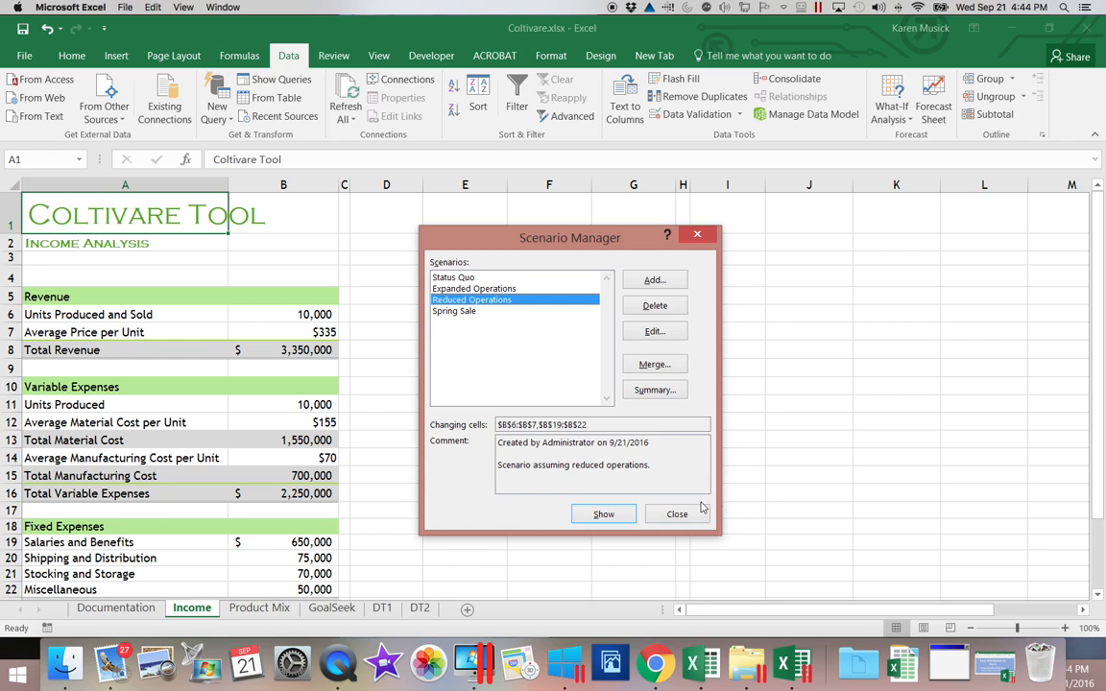
click(676, 514)
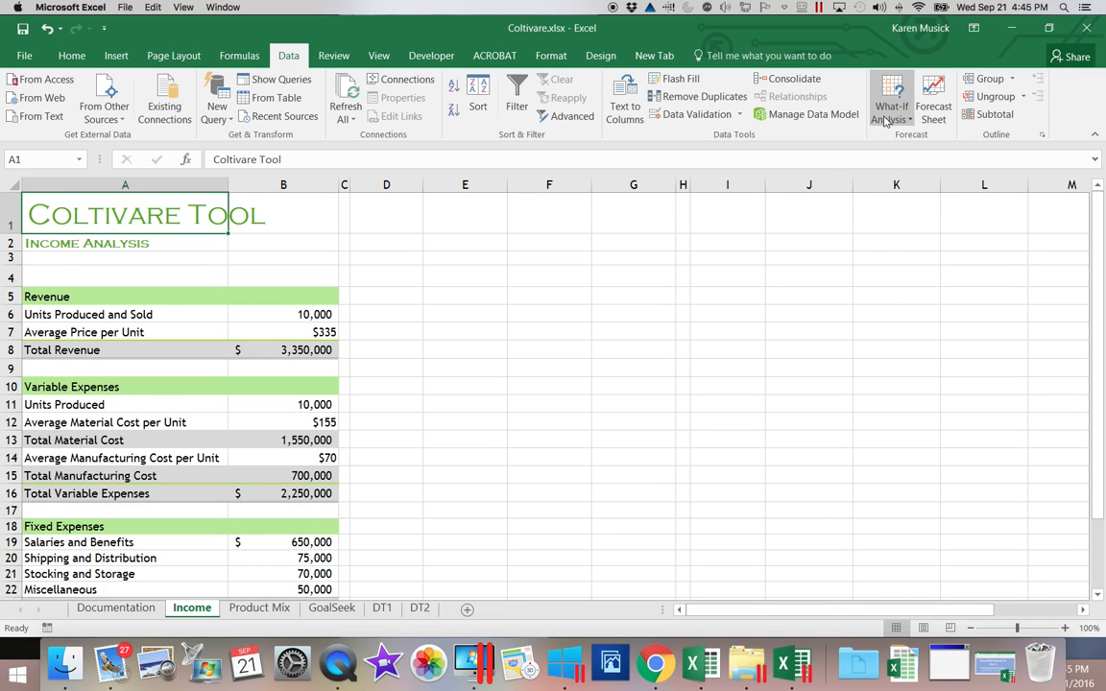
- Reopen Scenario Manager and select the Spring Sale scenario
click(887, 96)
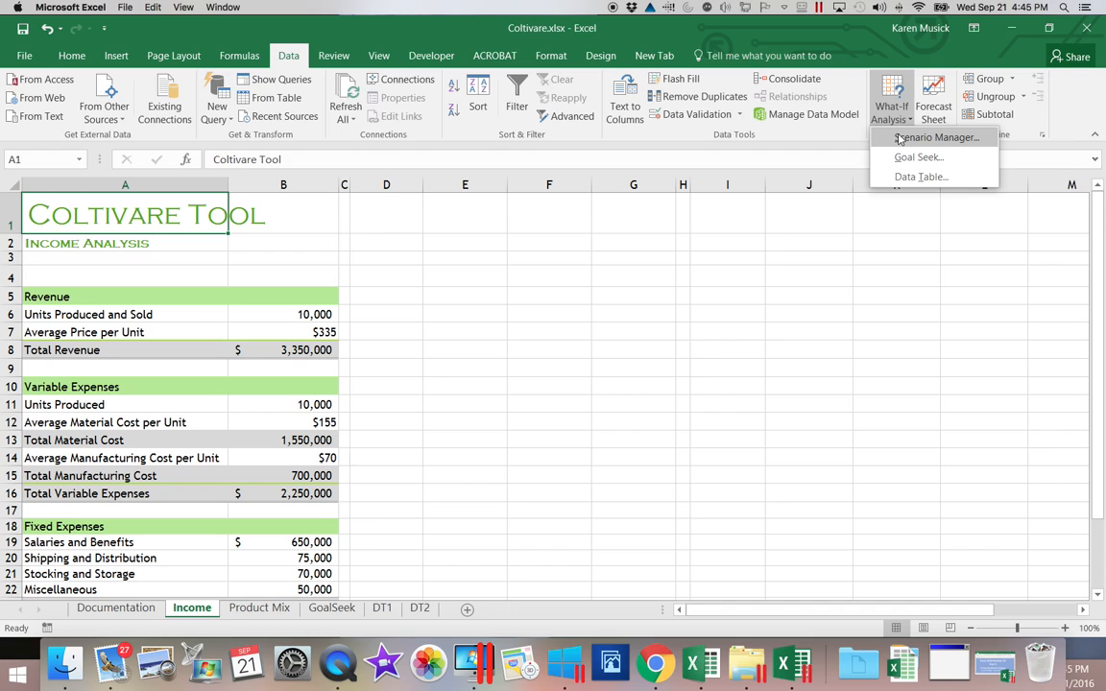
click(940, 138)
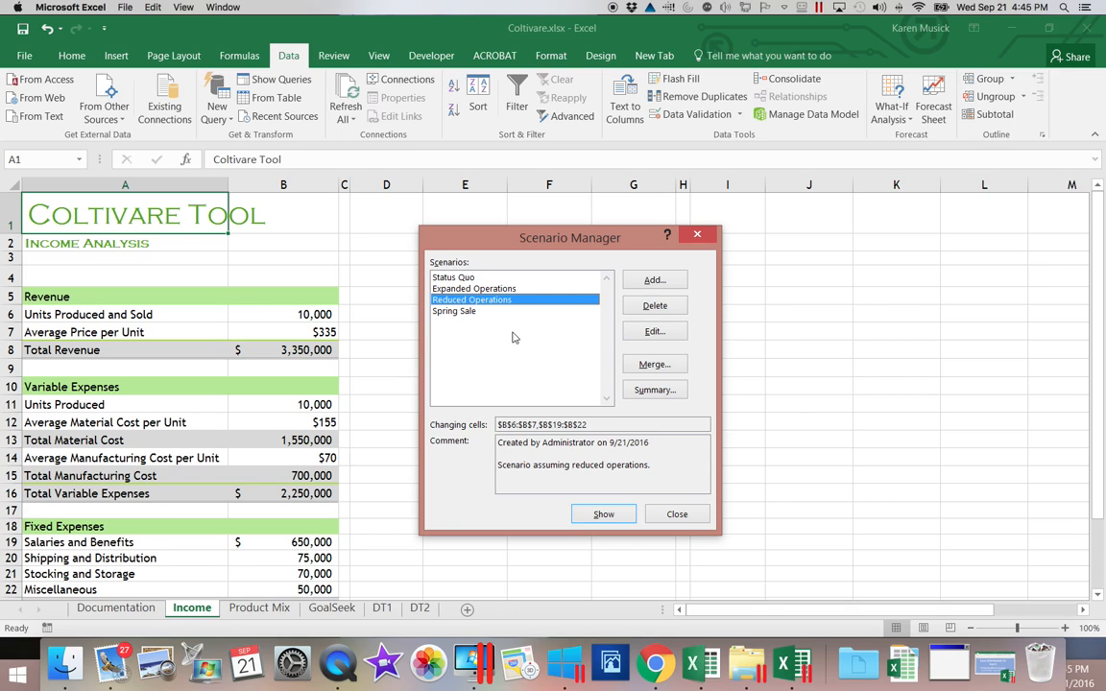
click(472, 311)
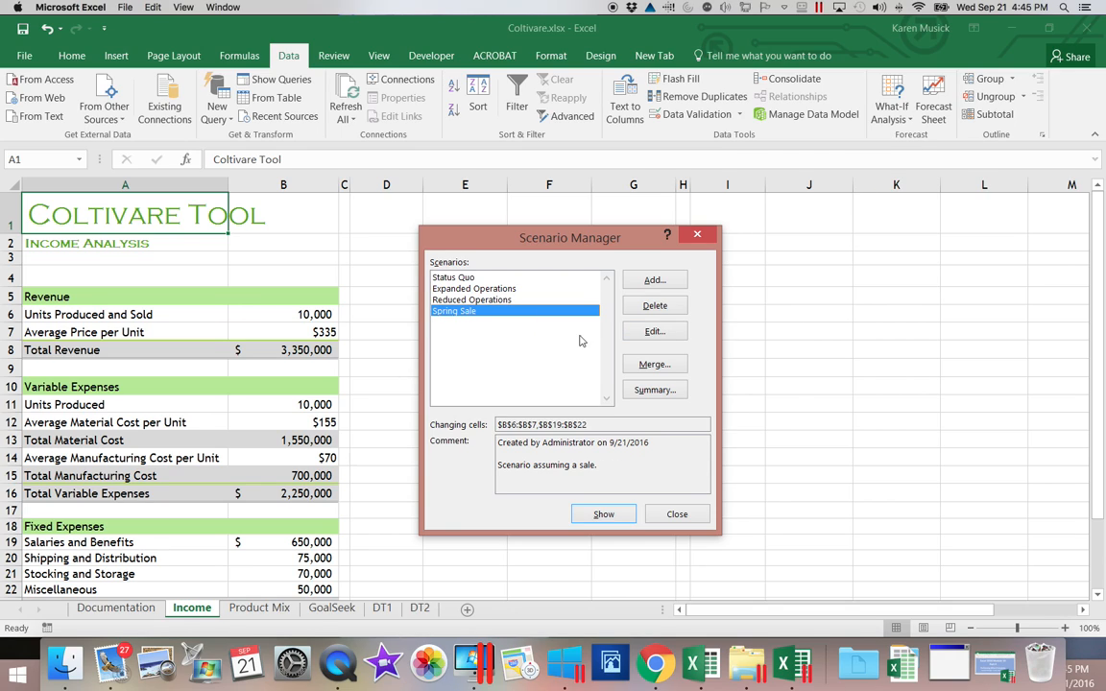
mouse_move(652, 330)
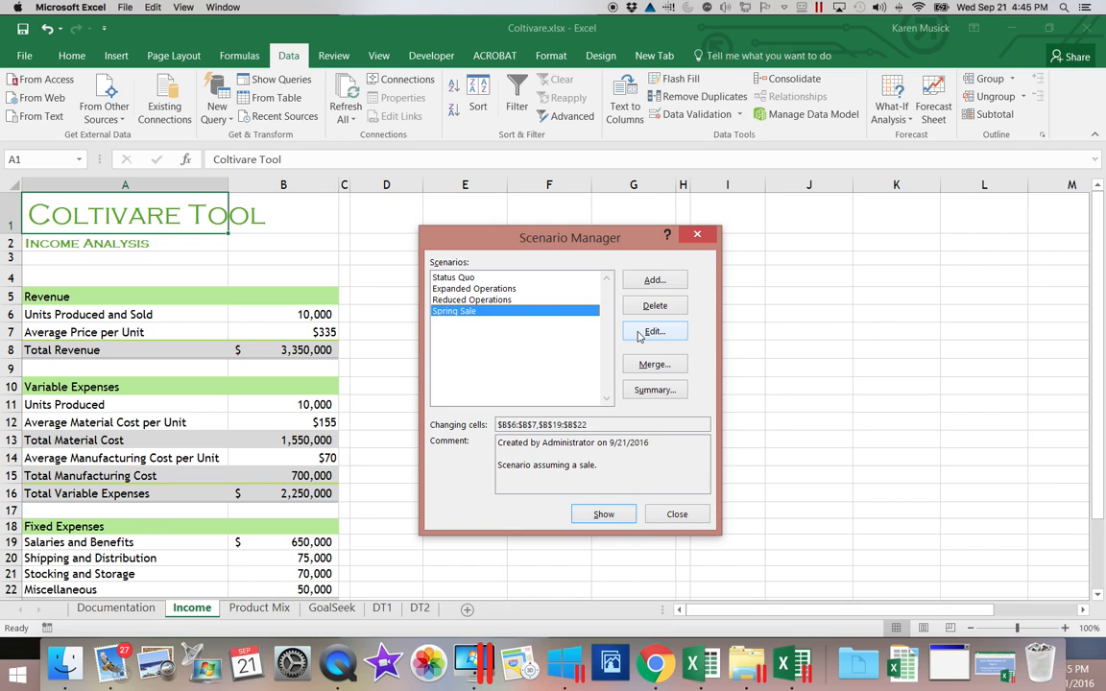
- Change Spring Sale's units produced to 15000 and show it on the income sheet
click(652, 331)
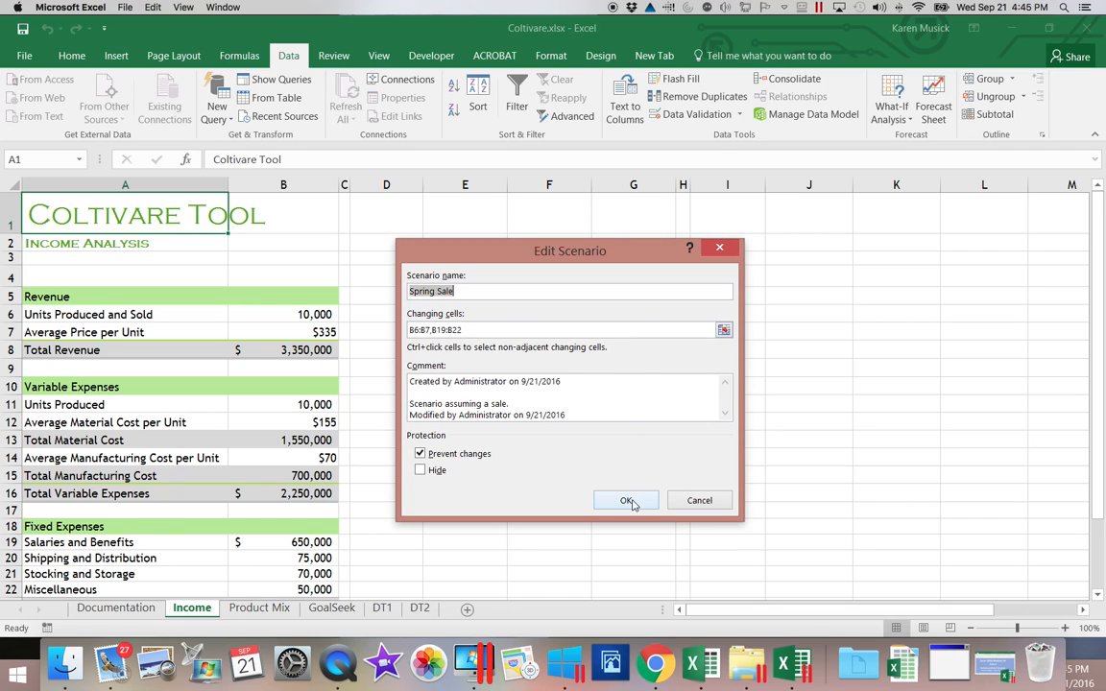
click(625, 499)
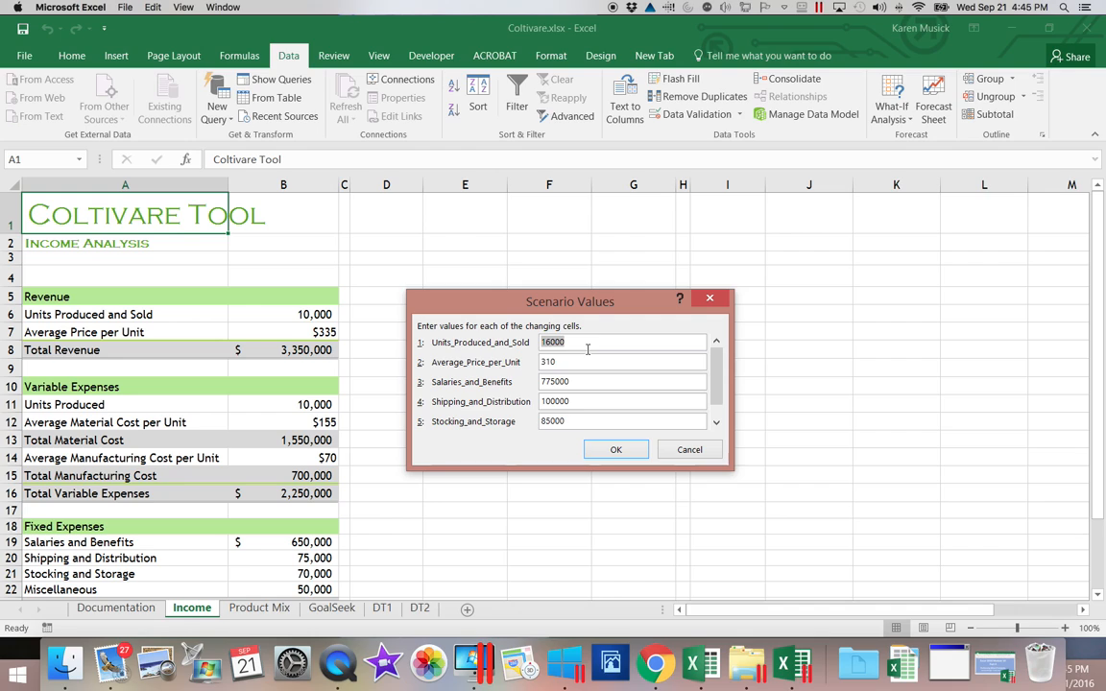
text(15)
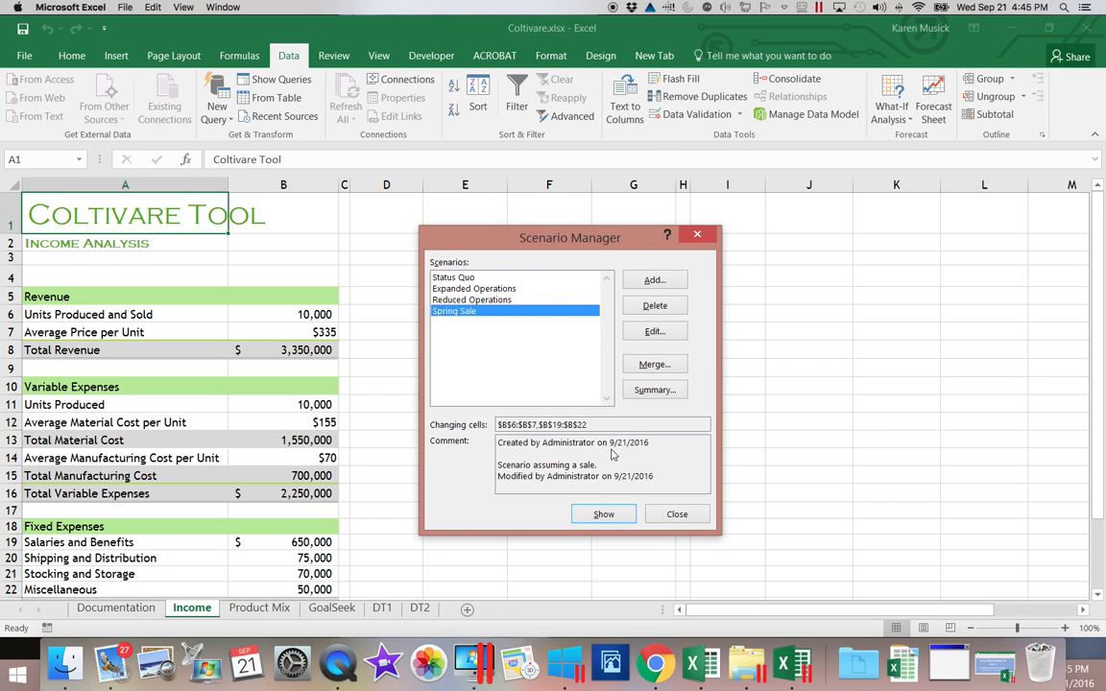
click(602, 514)
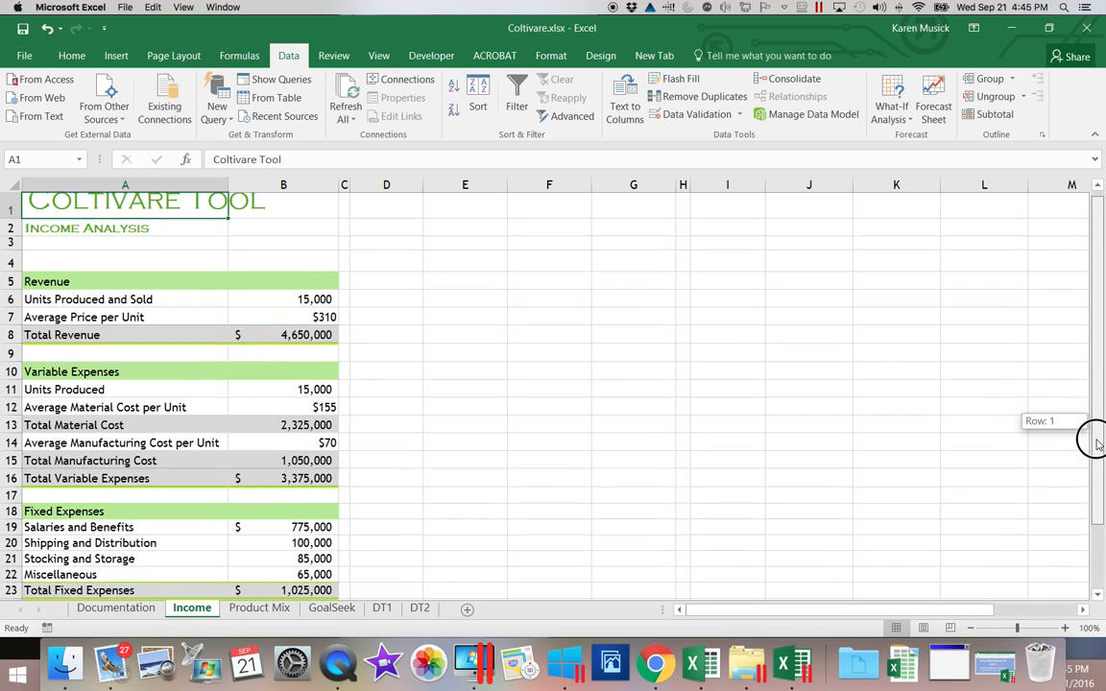
scroll(down, 3)
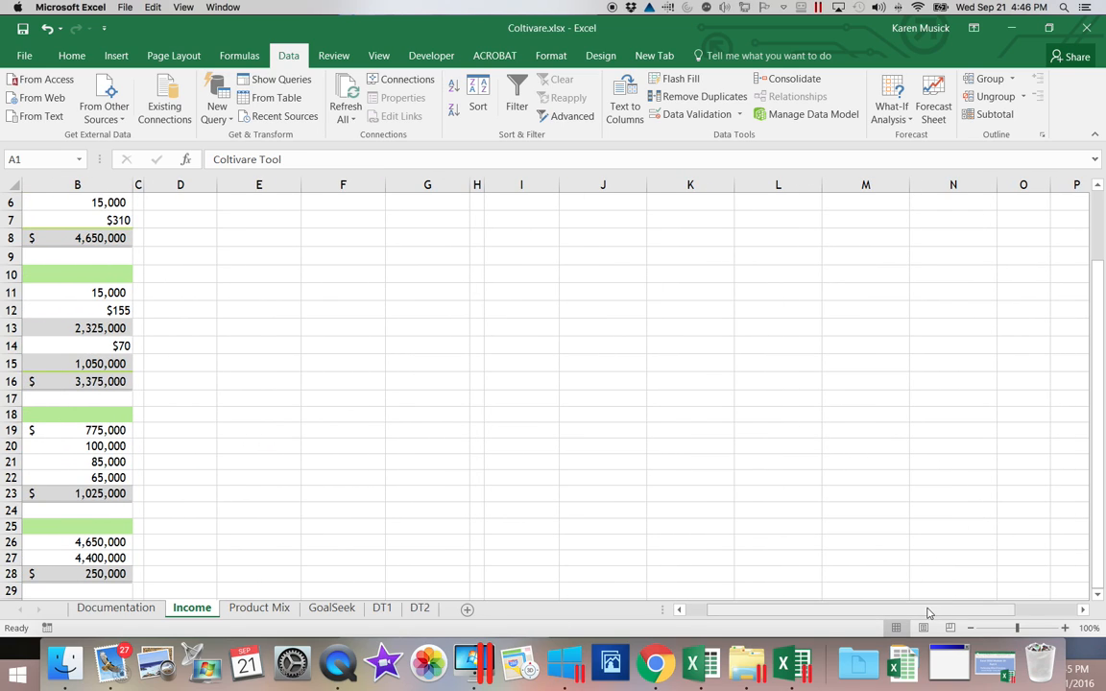
scroll(left, 3)
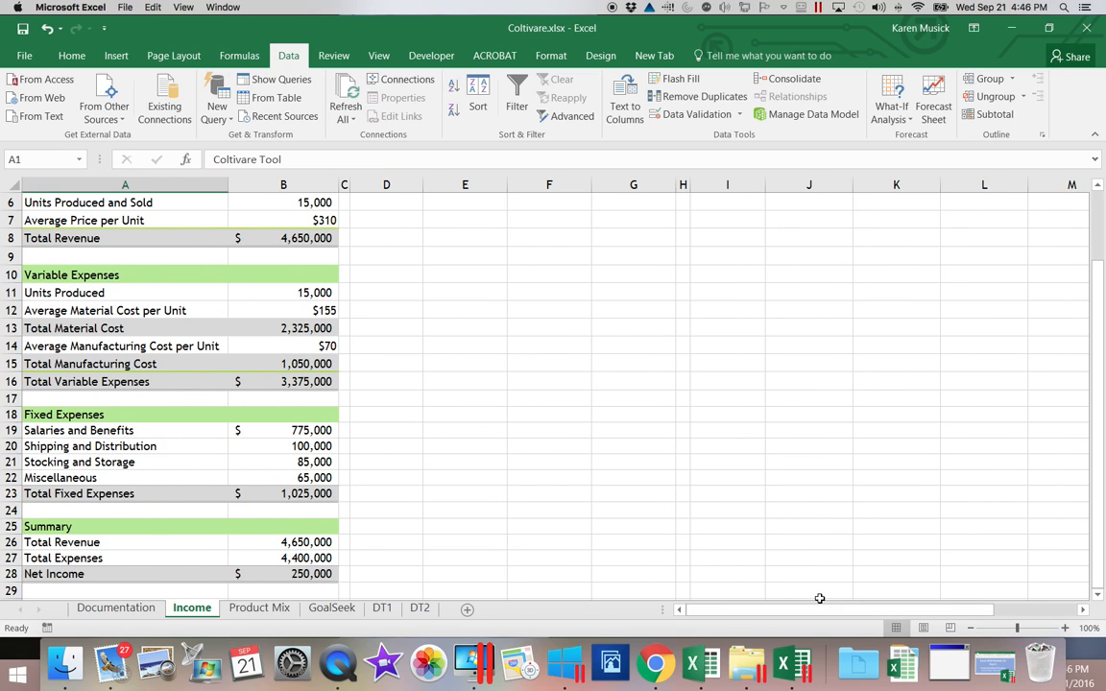